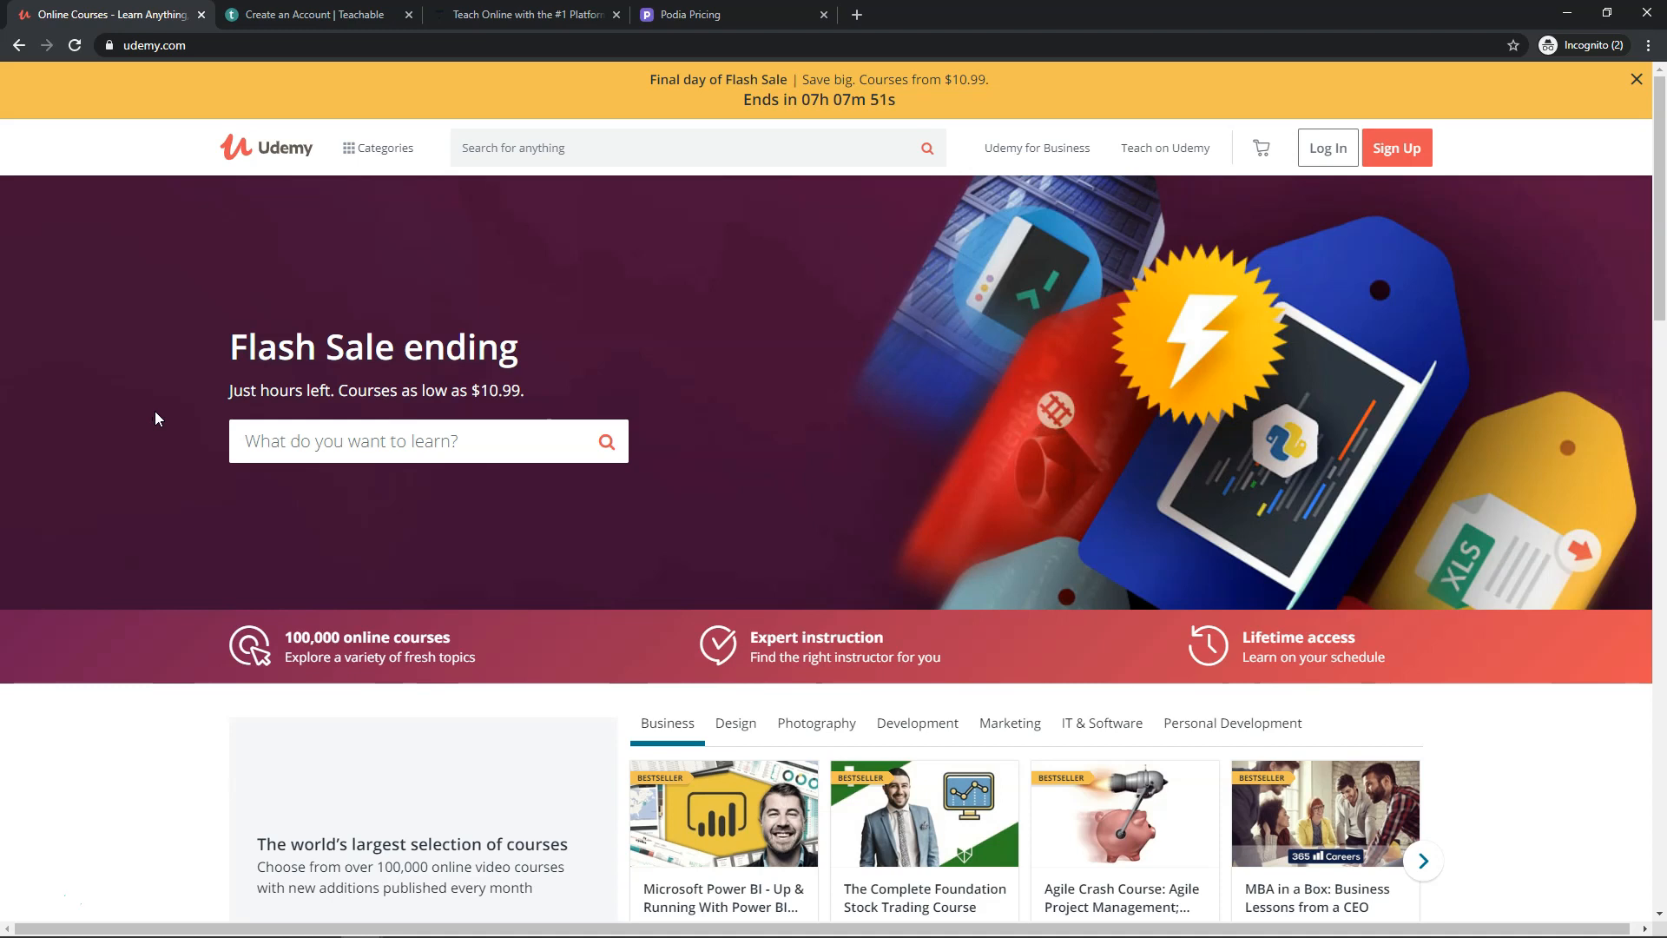
Scroll up and down the pricing page before Teachable's Basic, Professional and Business plans show
{"action": "scroll", "scroll_direction": "down", "scroll_amount": 3}
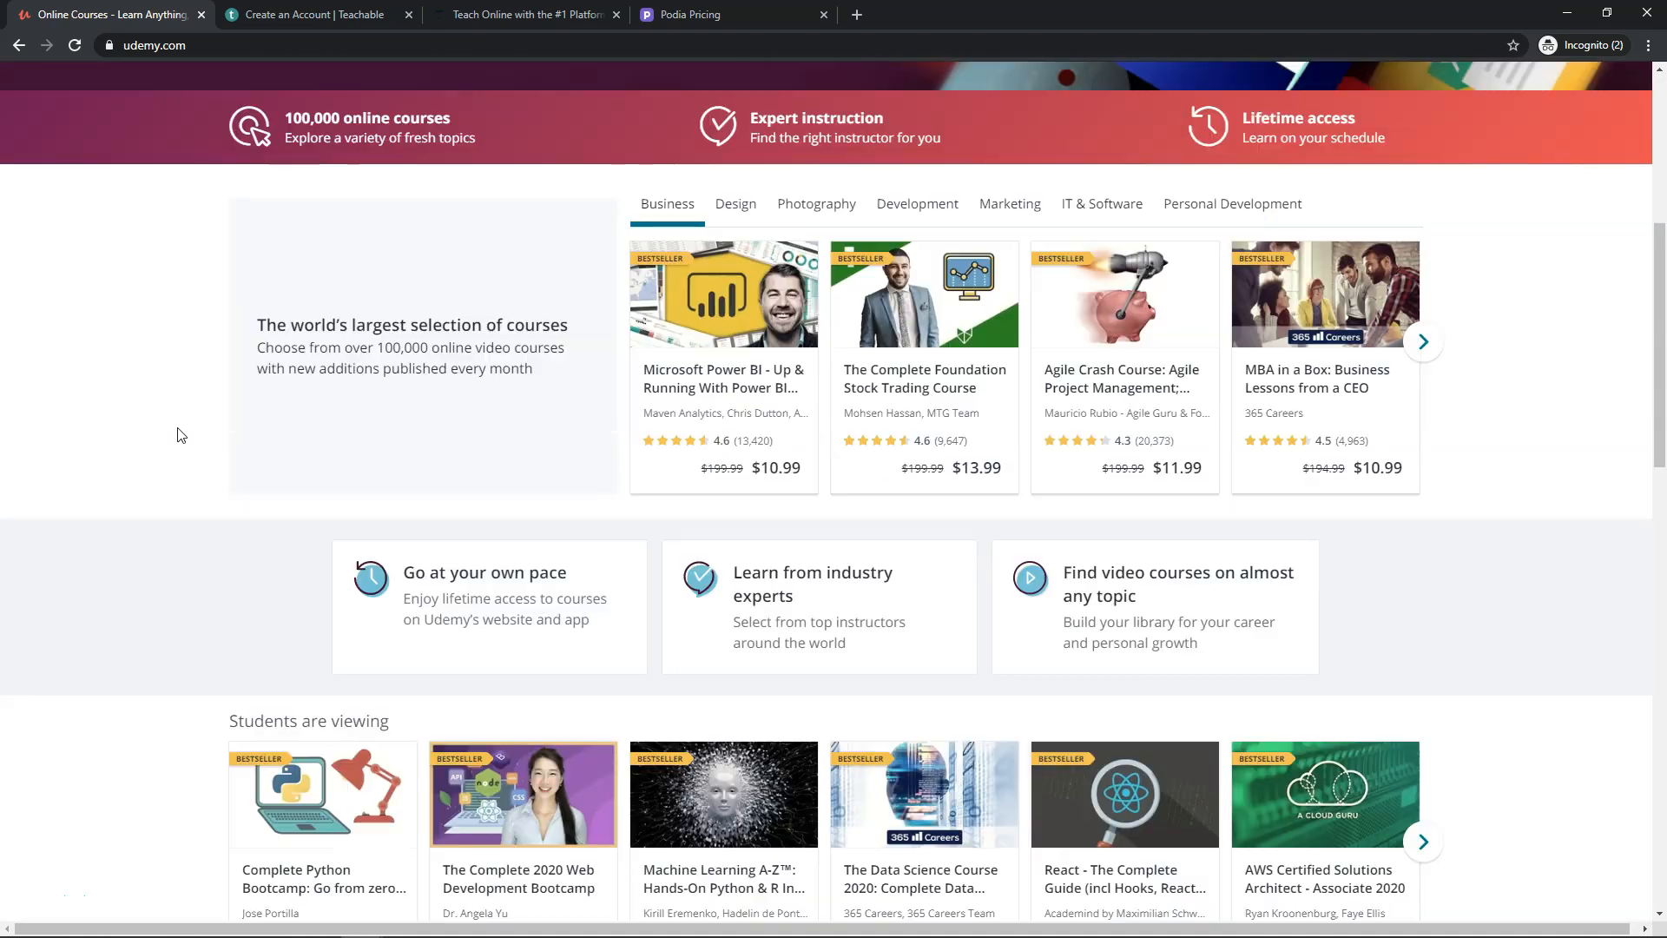
{"action": "scroll", "scroll_direction": "down", "scroll_amount": 3}
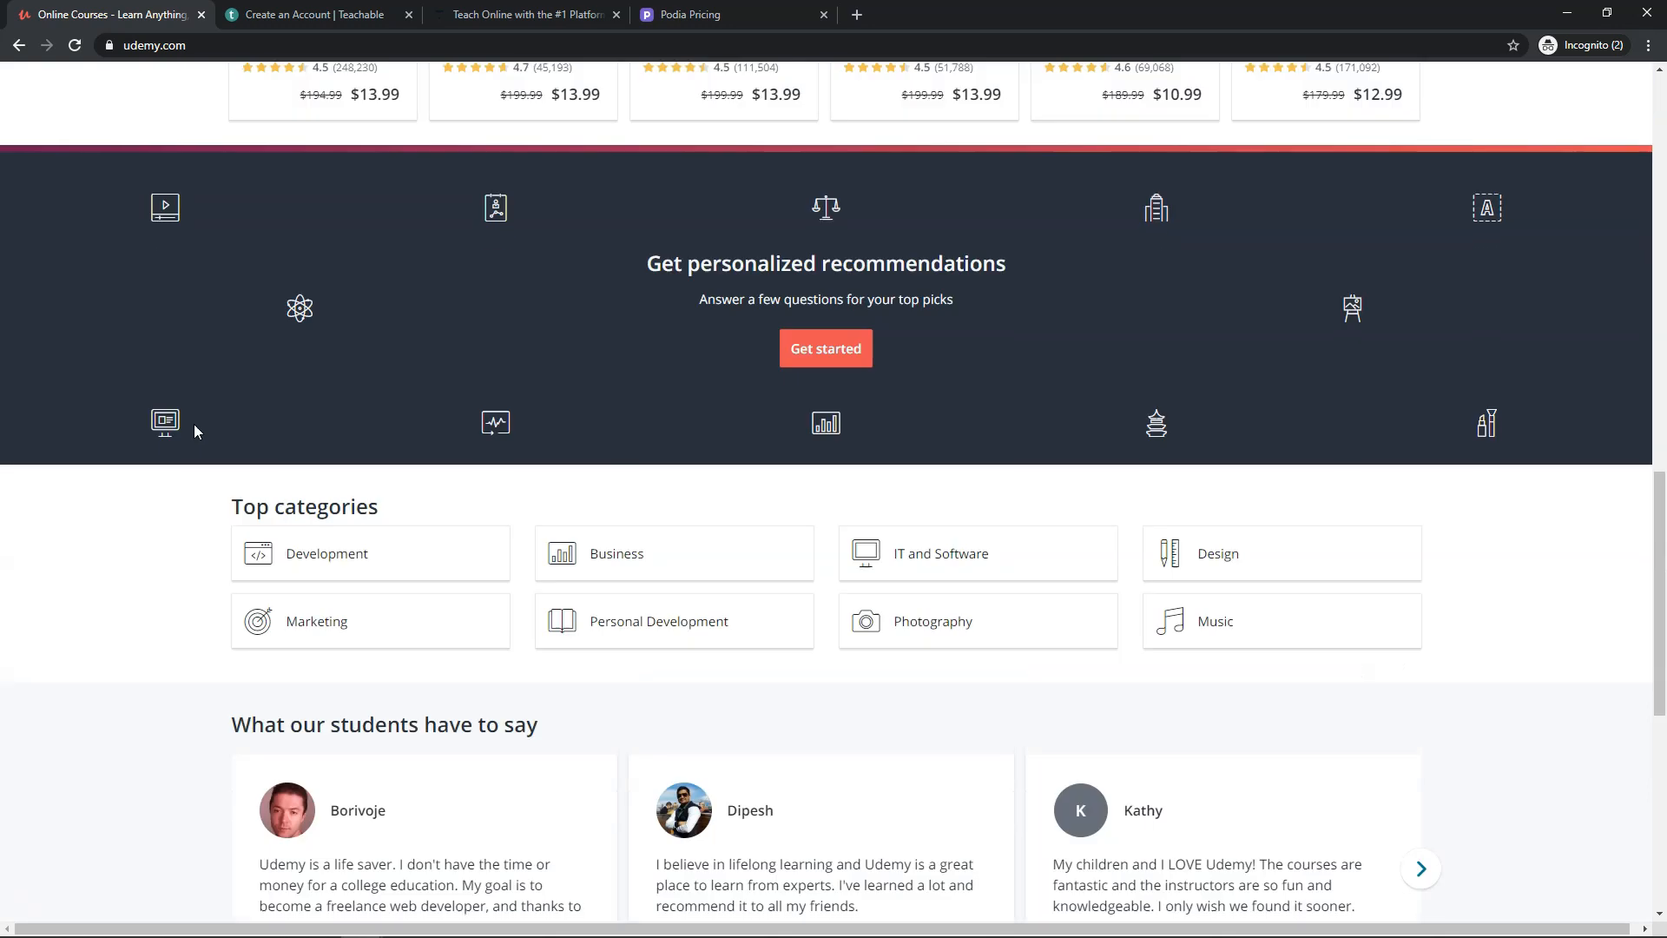
{"action": "scroll", "scroll_direction": "up", "scroll_amount": 3}
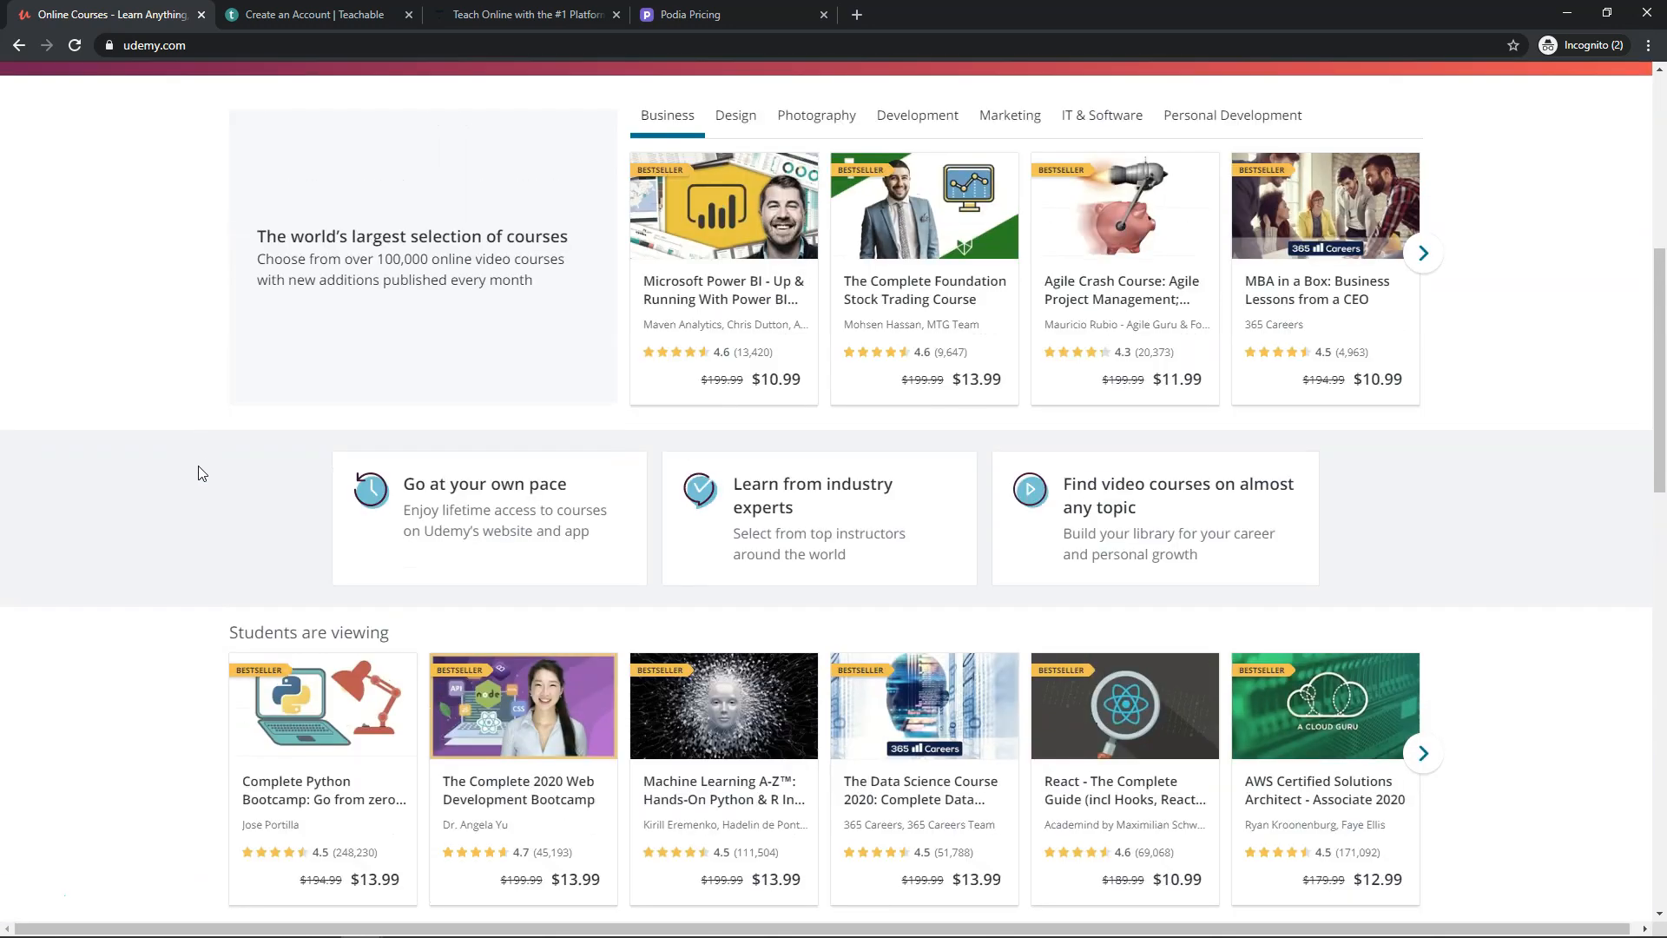
{"action": "scroll", "scroll_direction": "down", "scroll_amount": 3}
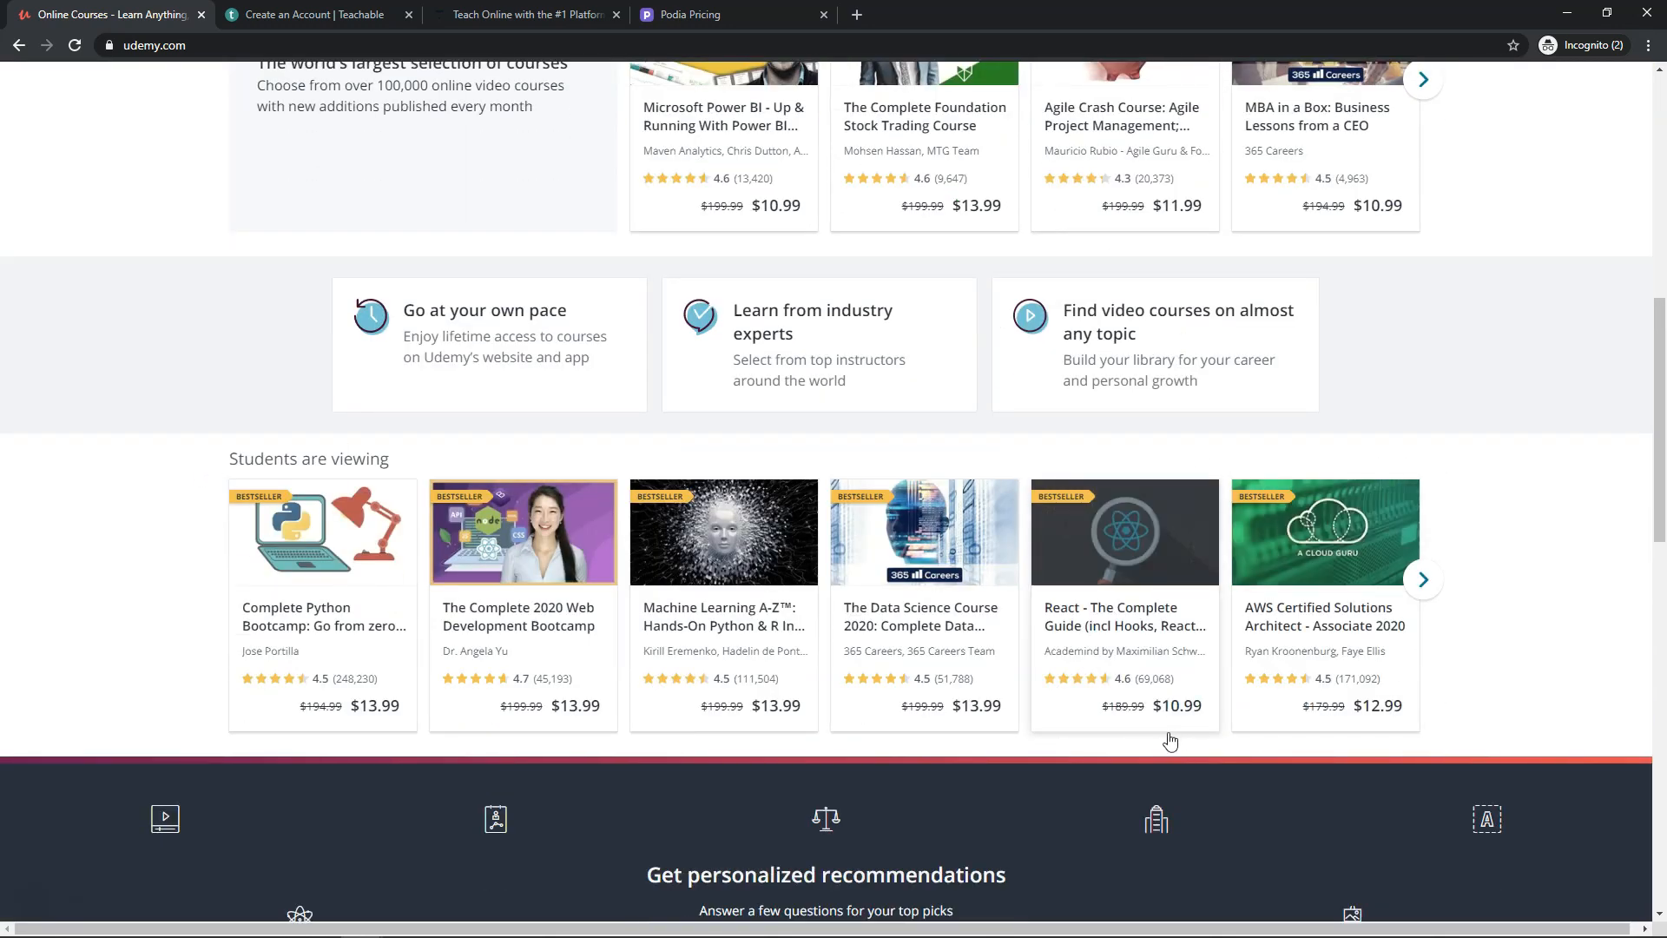
{"action": "mouse_move", "coordinate": [1123, 596]}
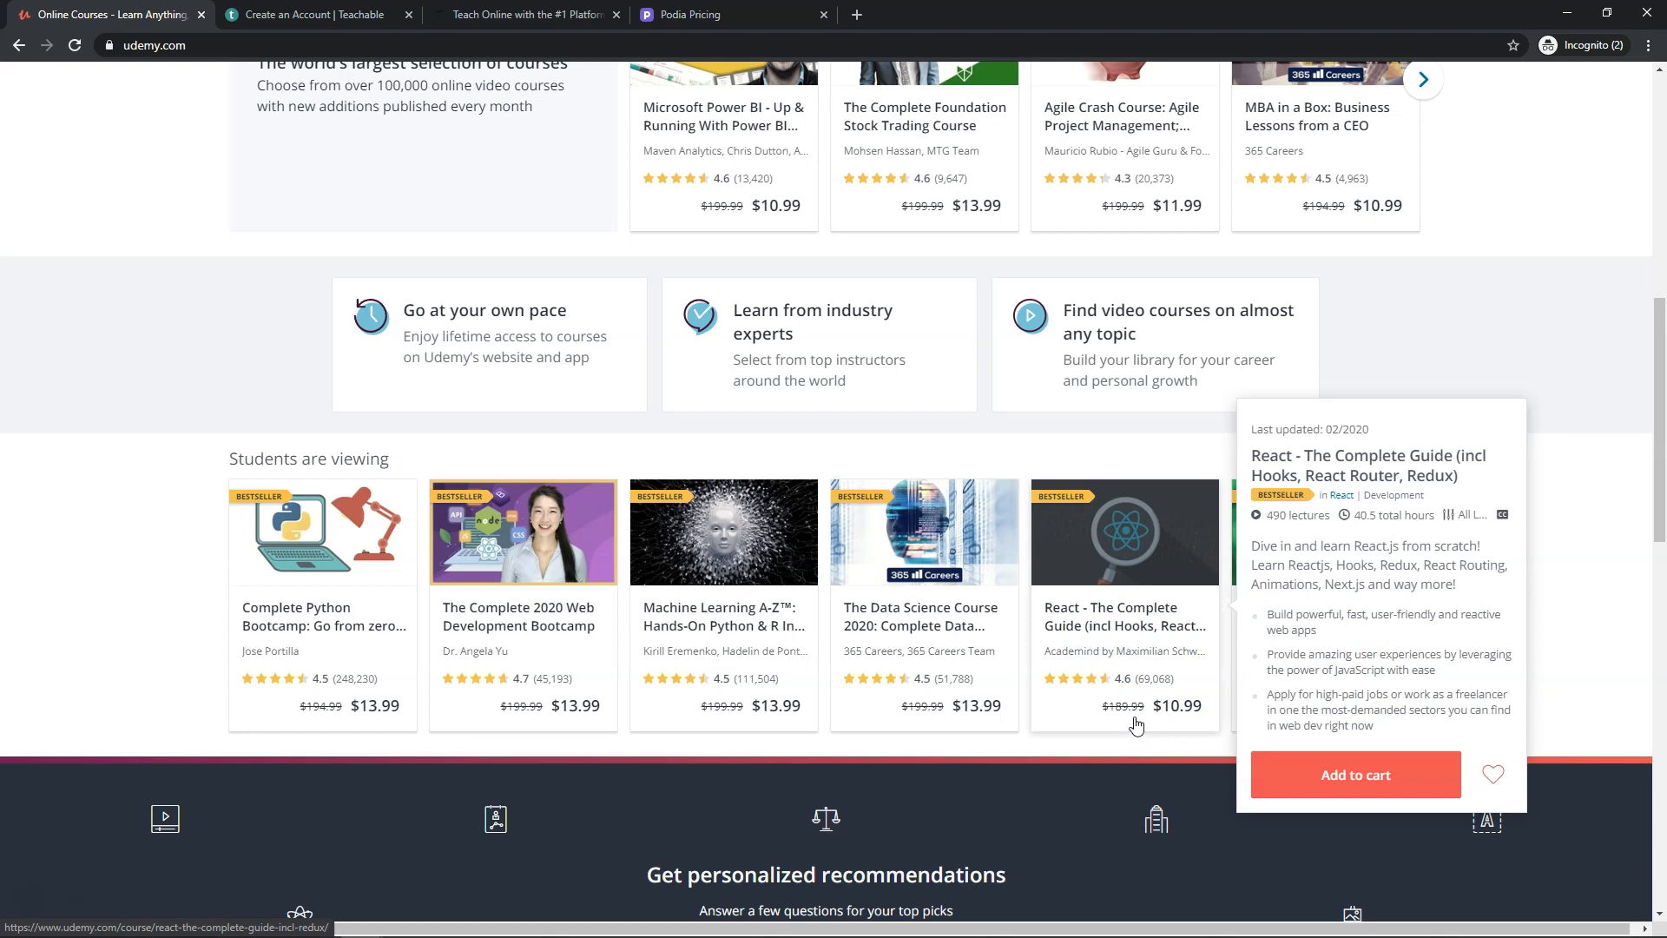
{"action": "mouse_move", "coordinate": [1178, 724]}
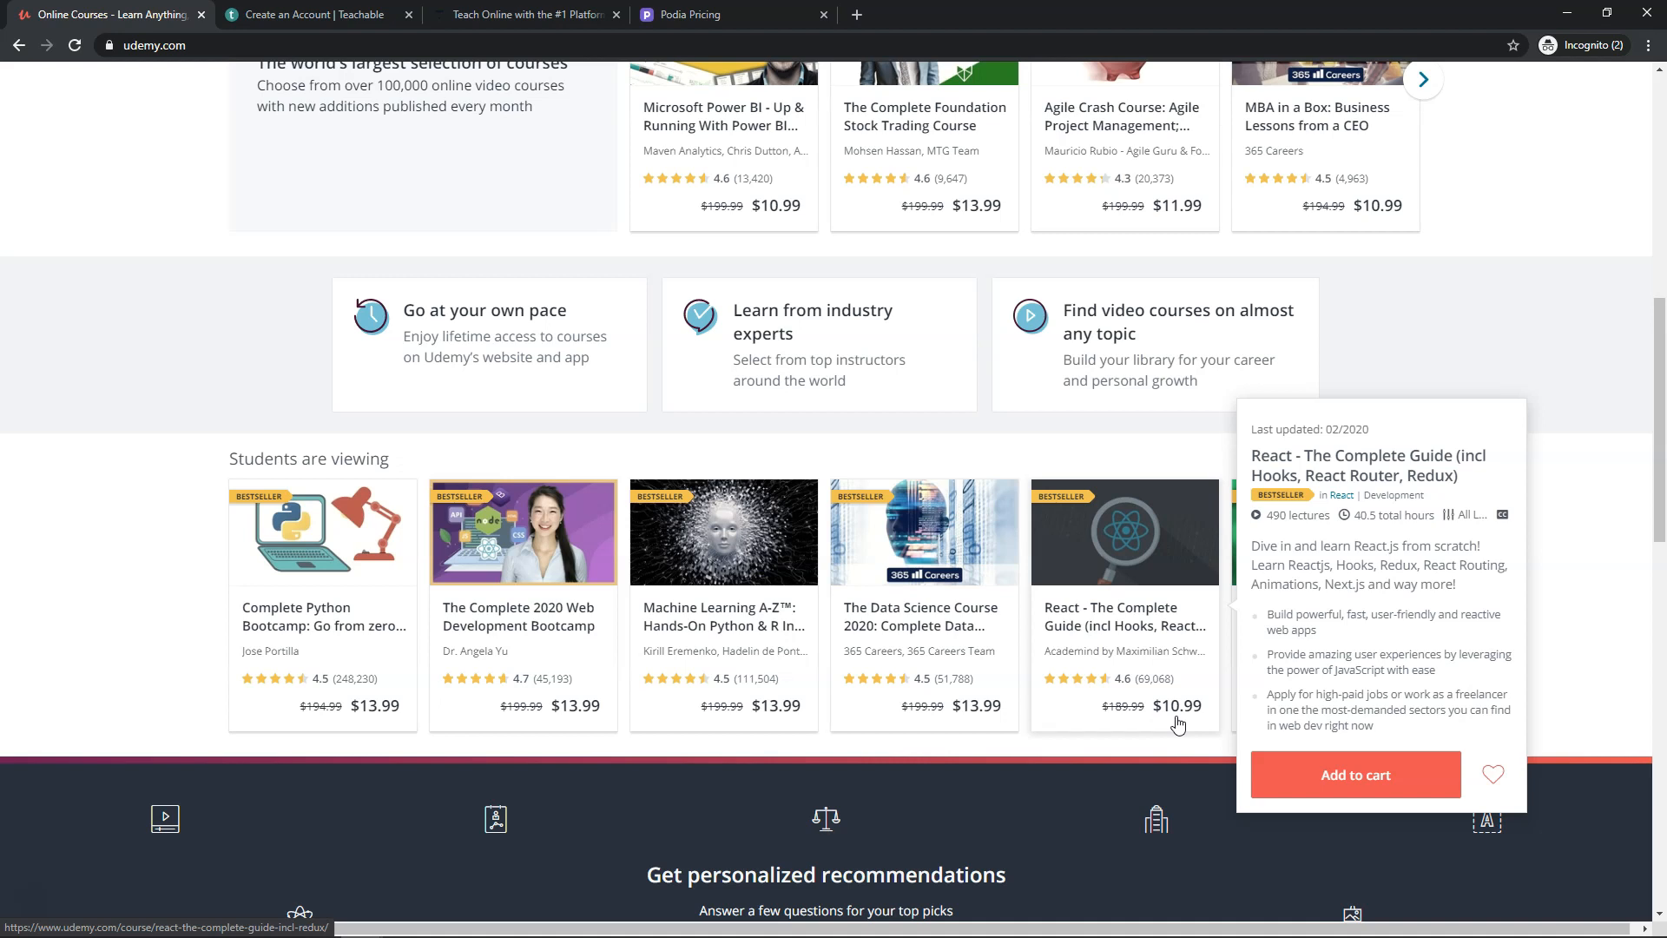
{"action": "mouse_move", "coordinate": [1555, 337]}
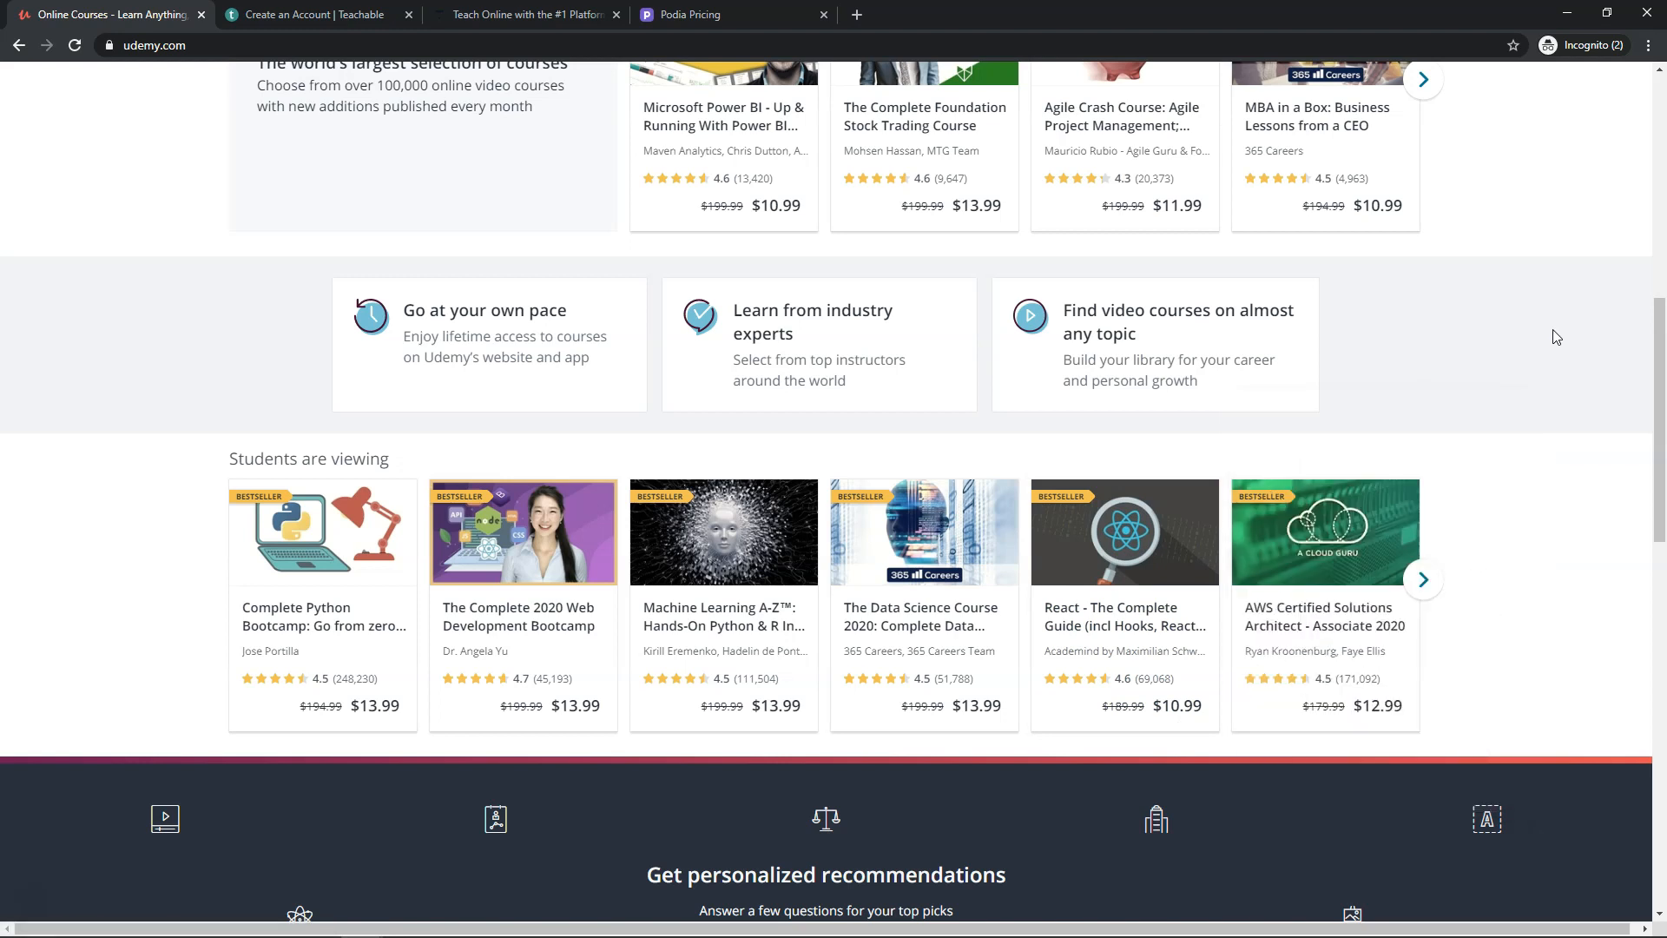
{"action": "scroll", "scroll_direction": "up", "scroll_amount": 3}
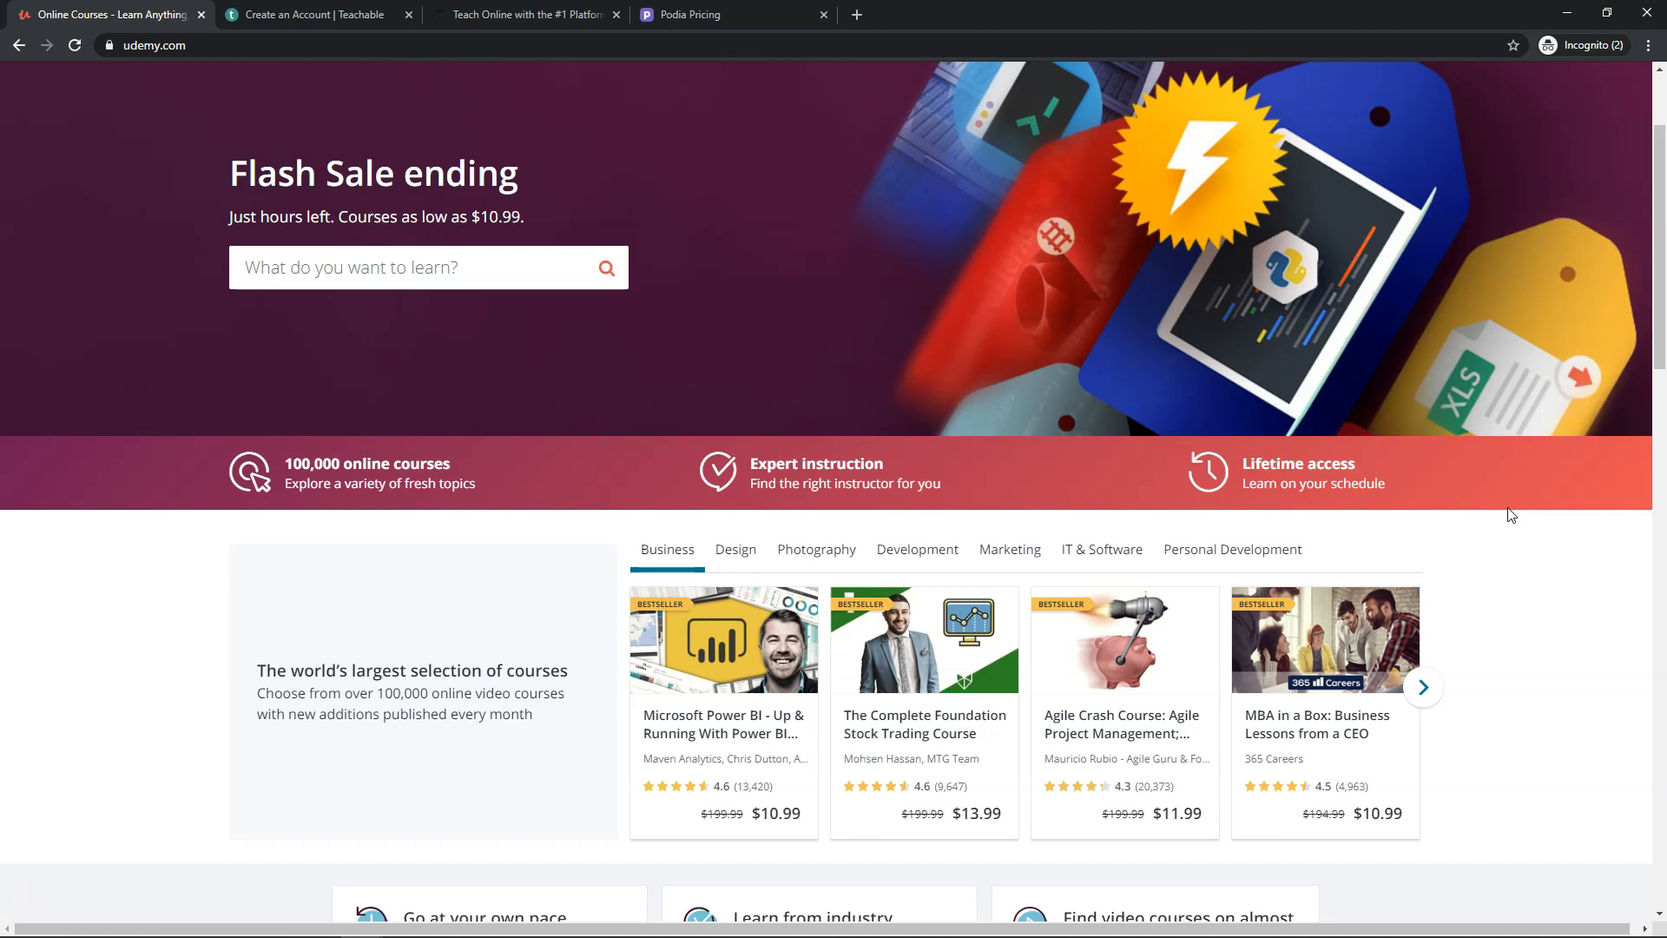
{"action": "mouse_move", "coordinate": [1507, 513]}
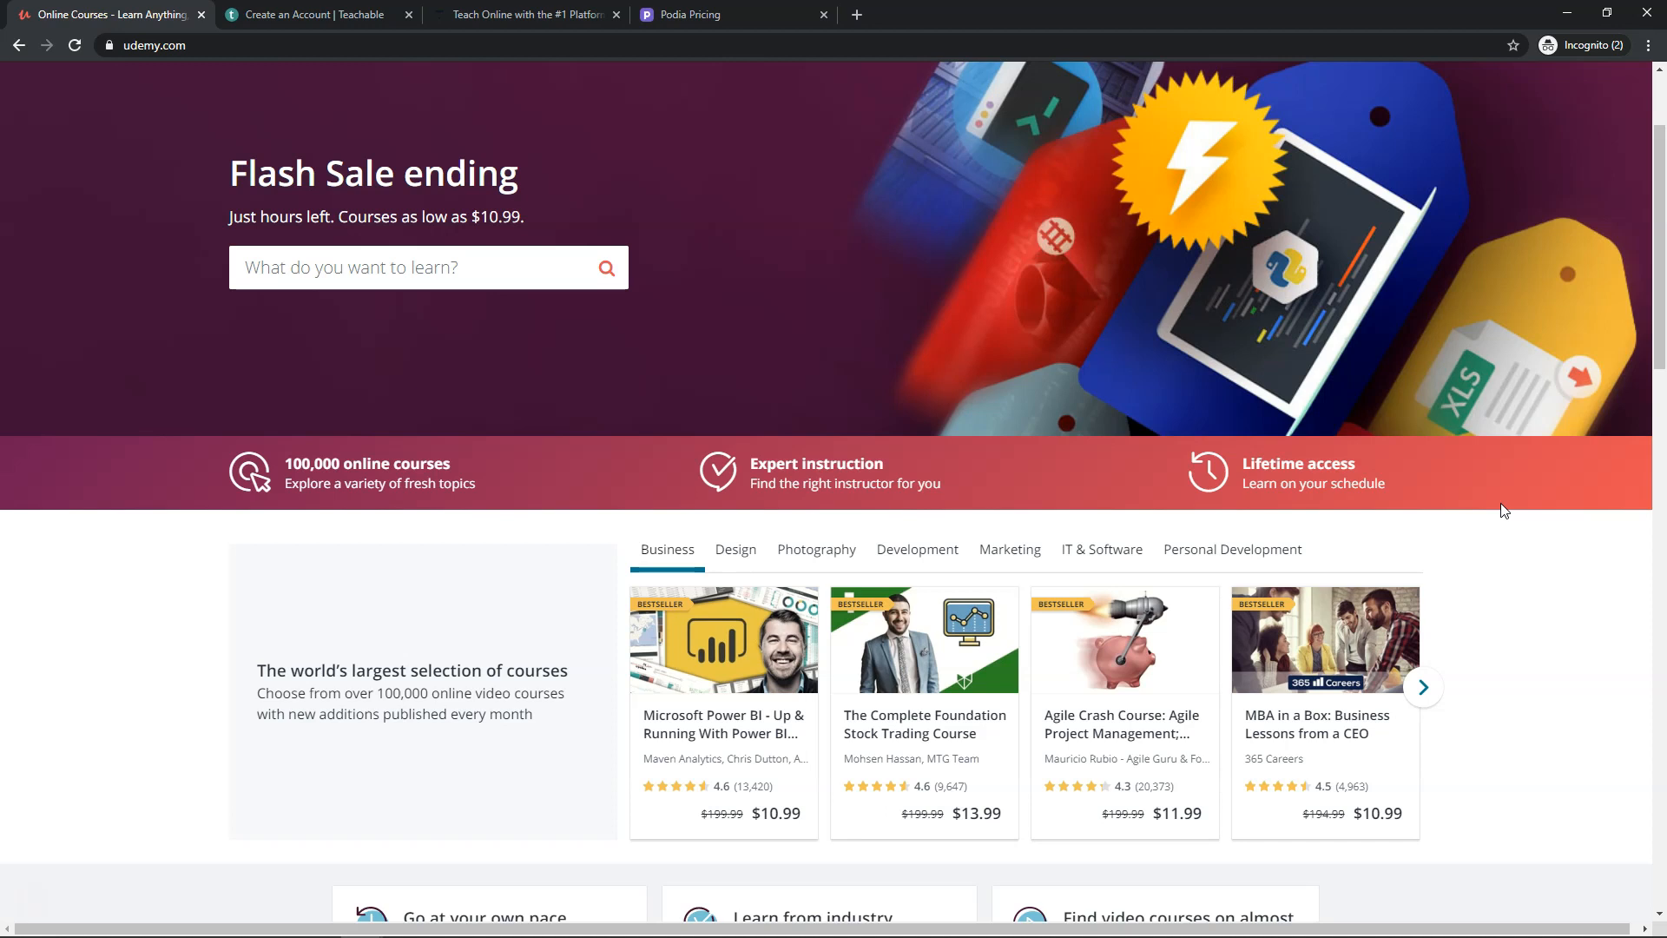
{"action": "mouse_move", "coordinate": [1376, 507]}
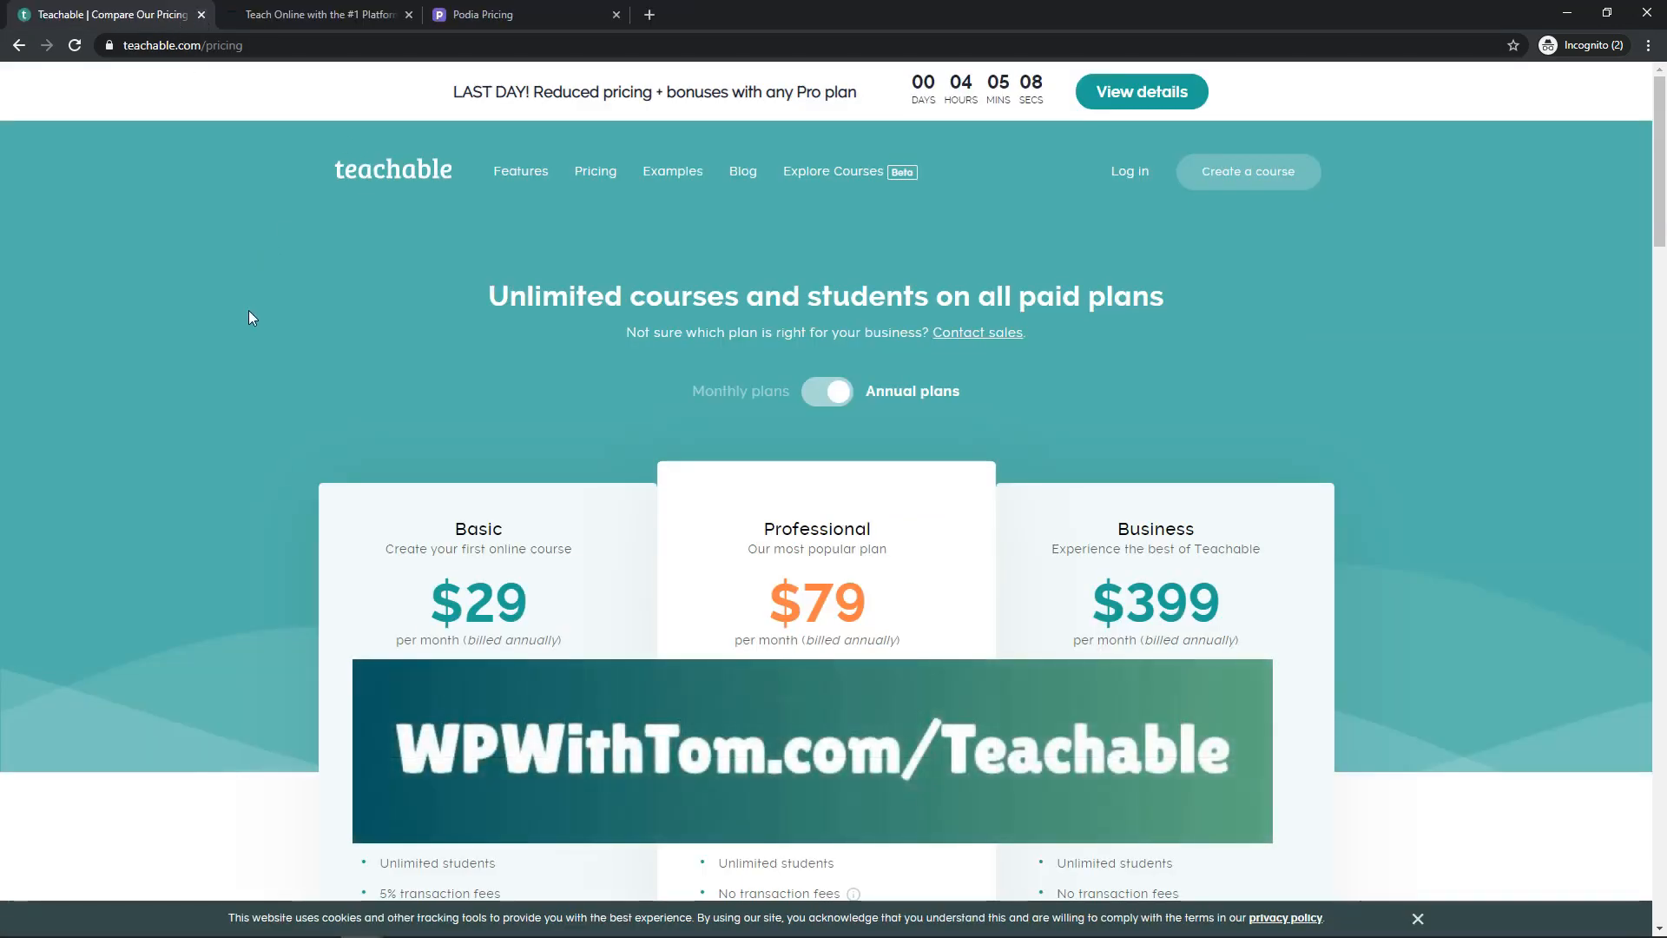
{"action": "mouse_move", "coordinate": [812, 398]}
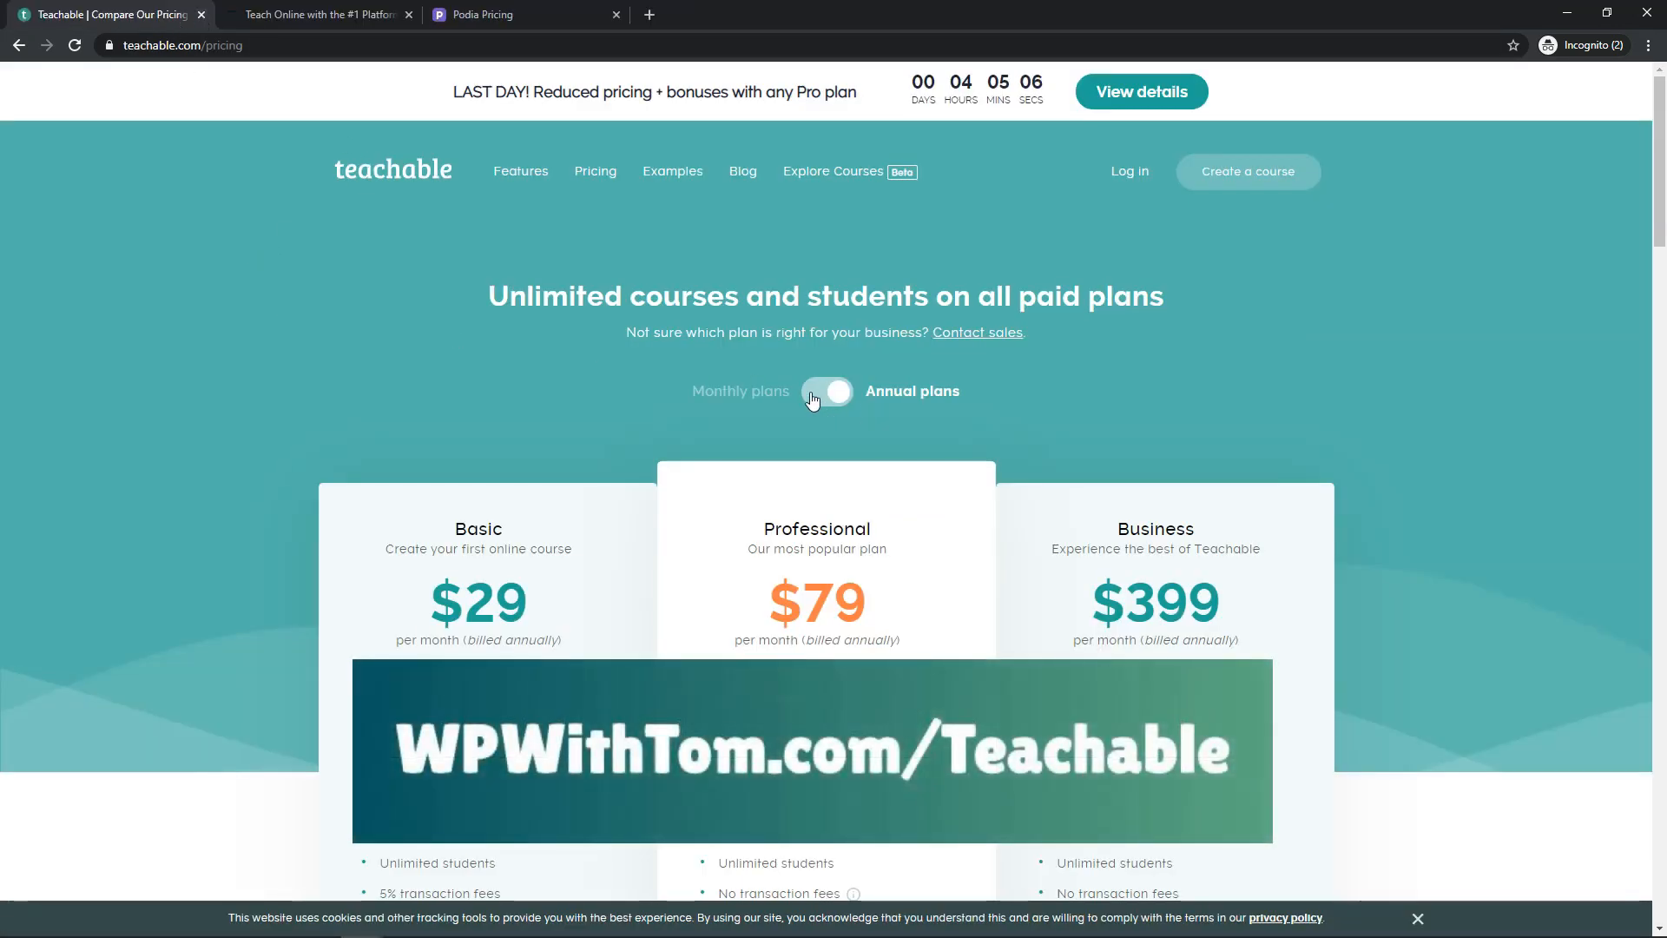
{"action": "left_click", "coordinate": [829, 390]}
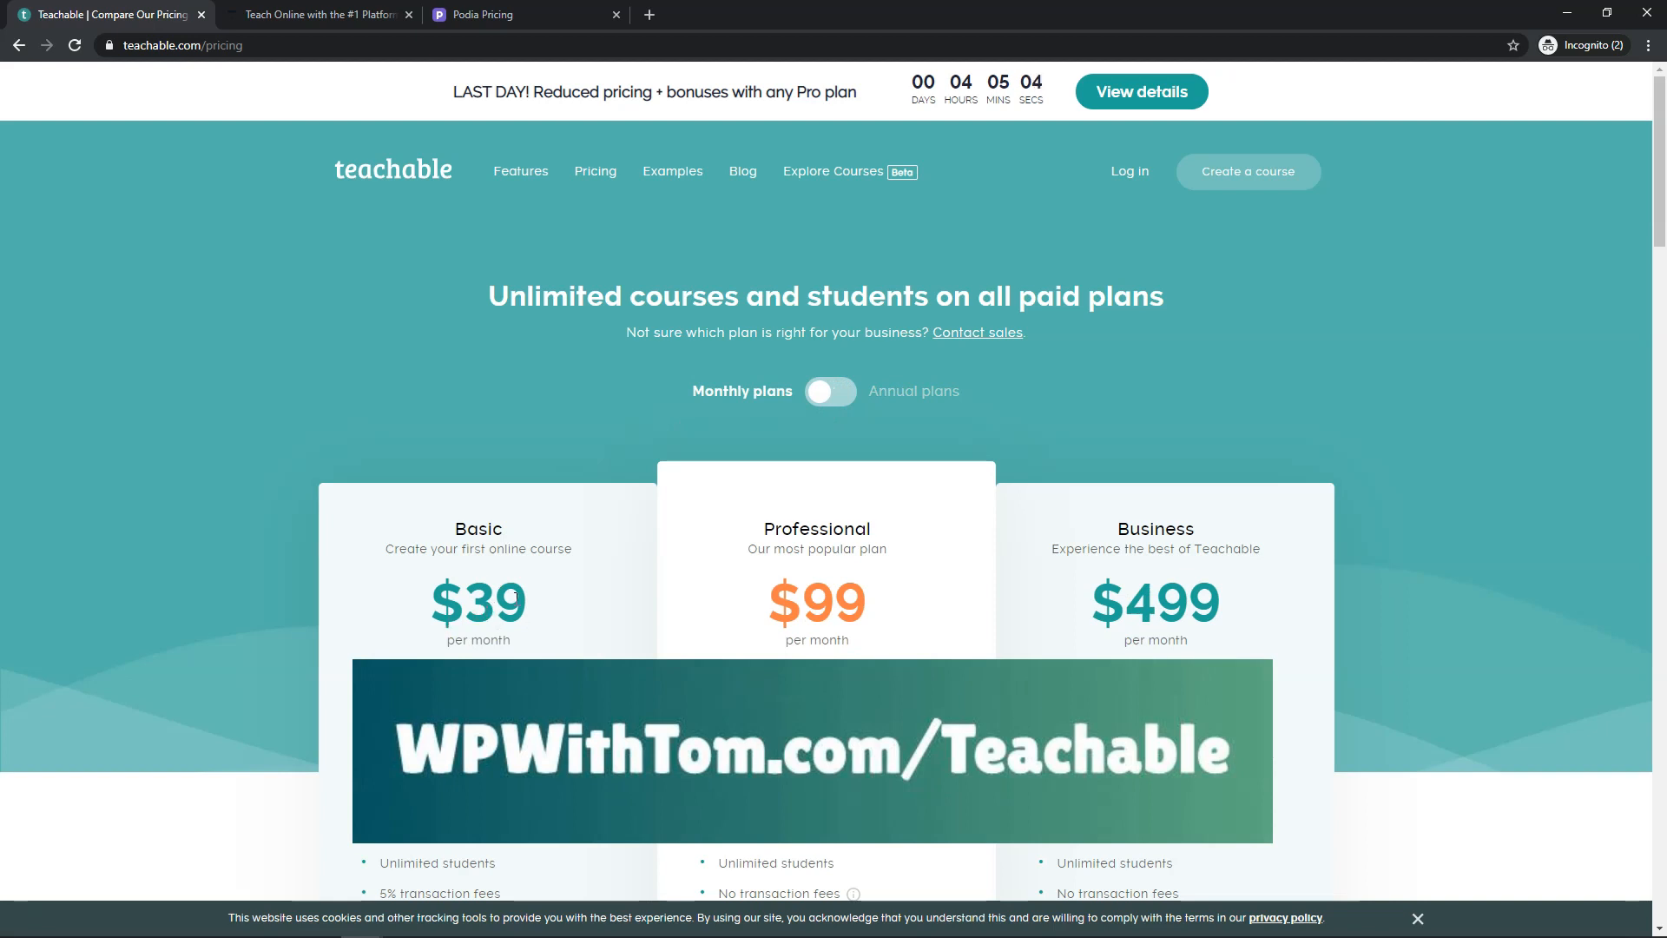
{"action": "left_click", "coordinate": [829, 391]}
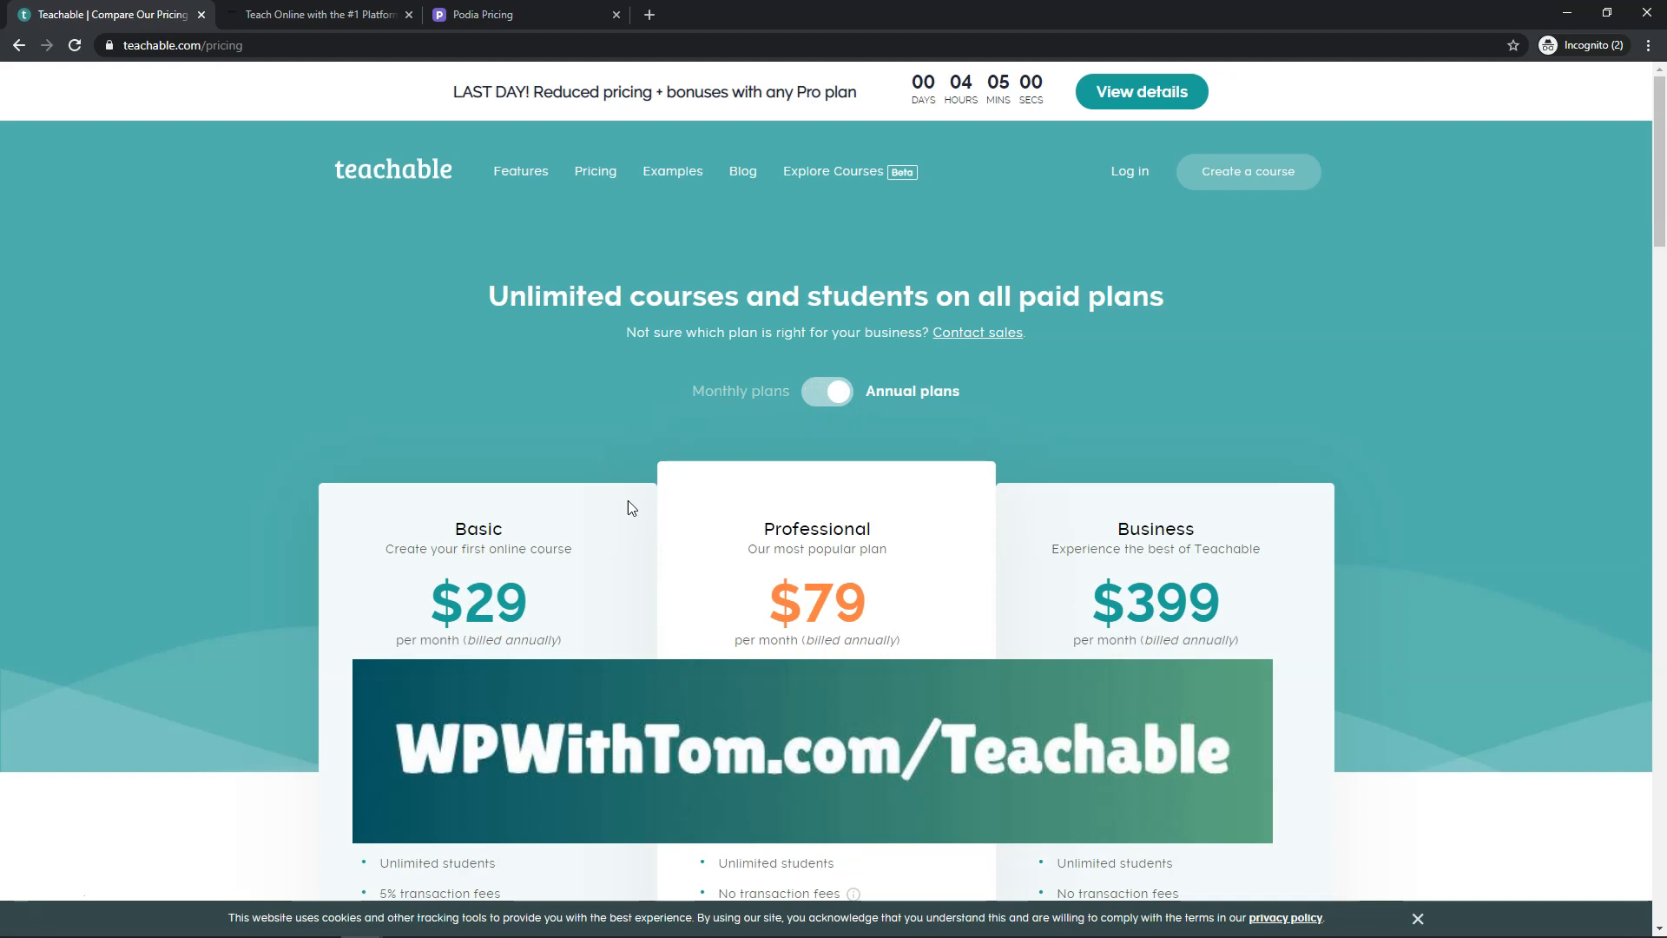
{"action": "mouse_move", "coordinate": [349, 428]}
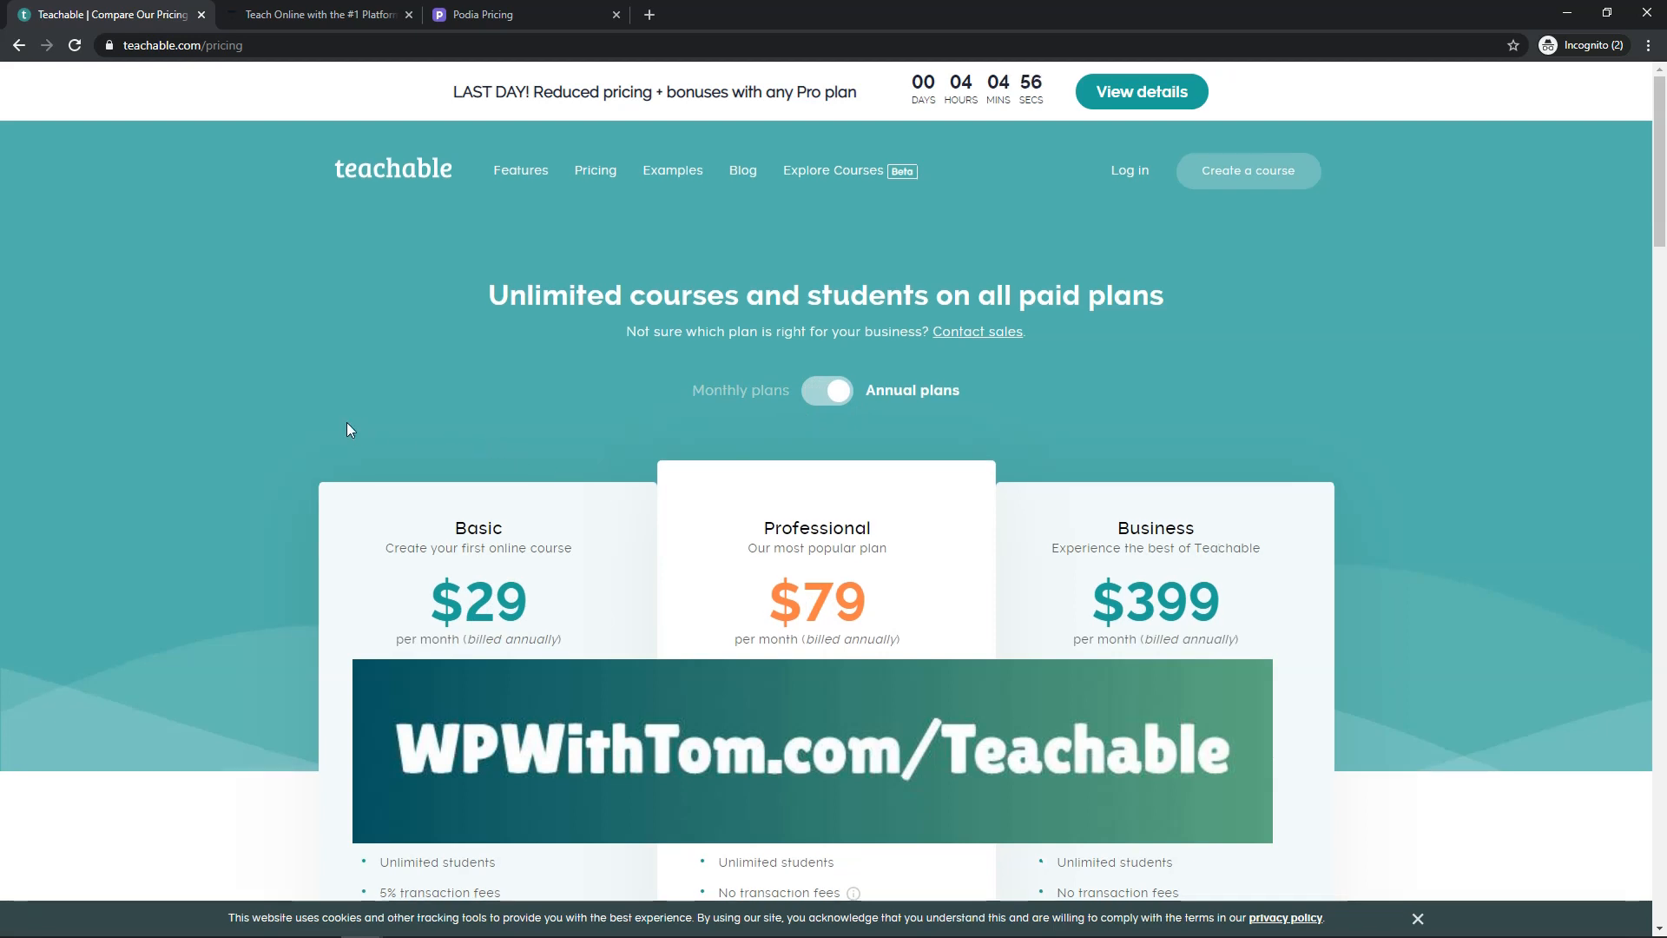
{"action": "scroll", "scroll_direction": "down", "scroll_amount": 3}
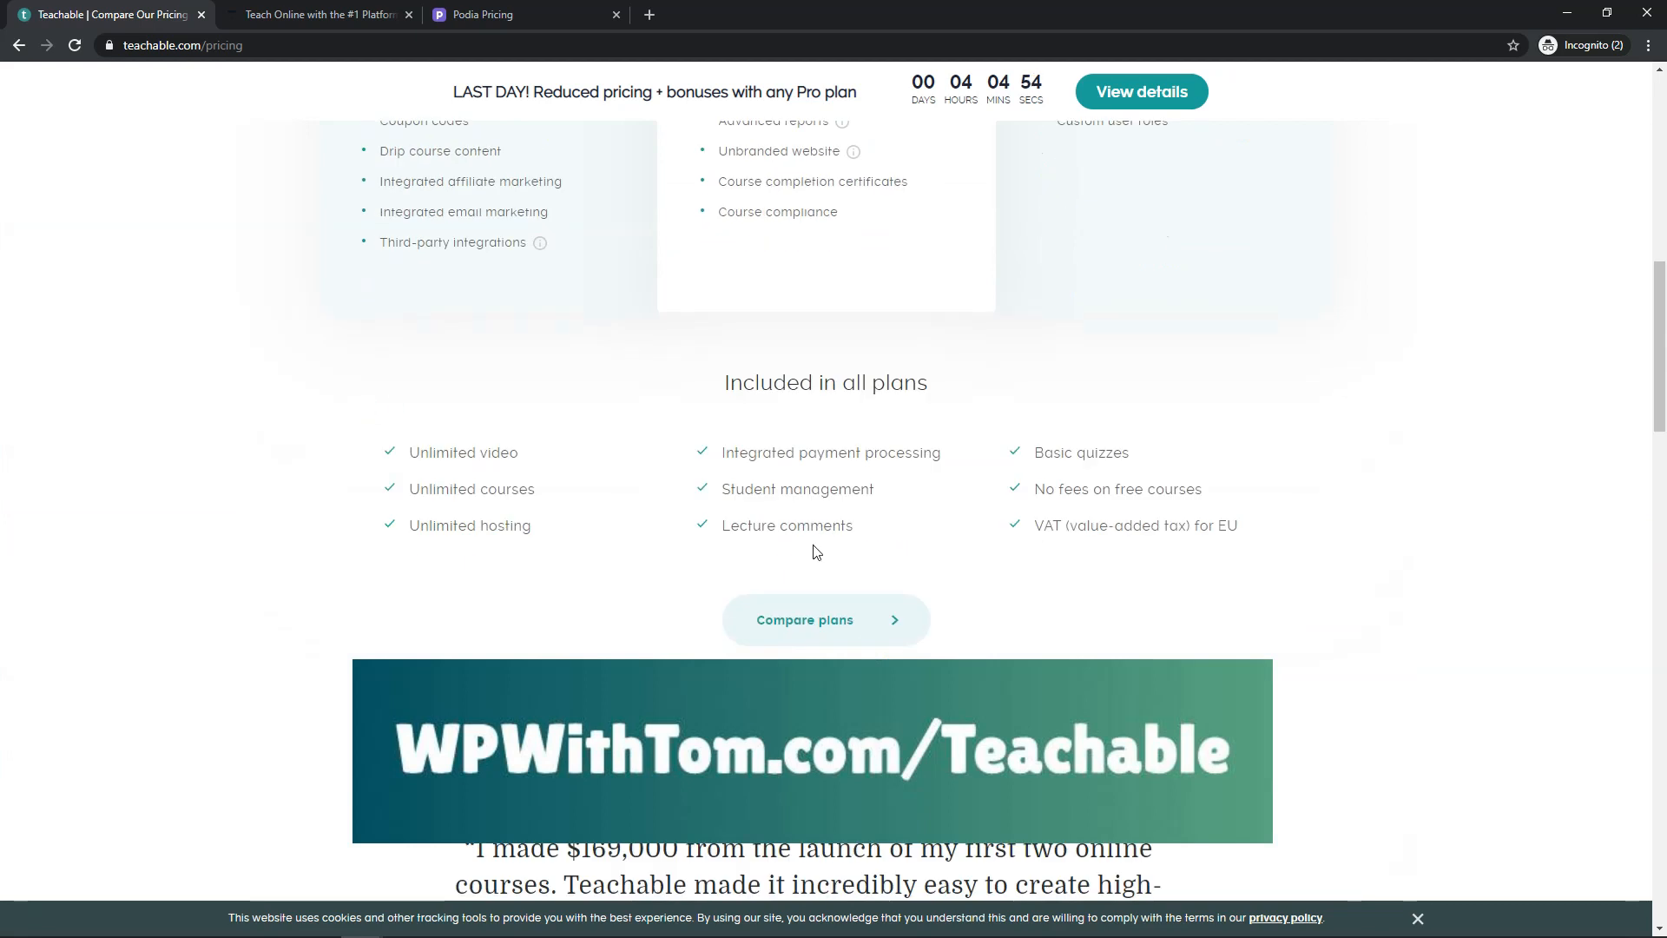
{"action": "left_click", "coordinate": [825, 620]}
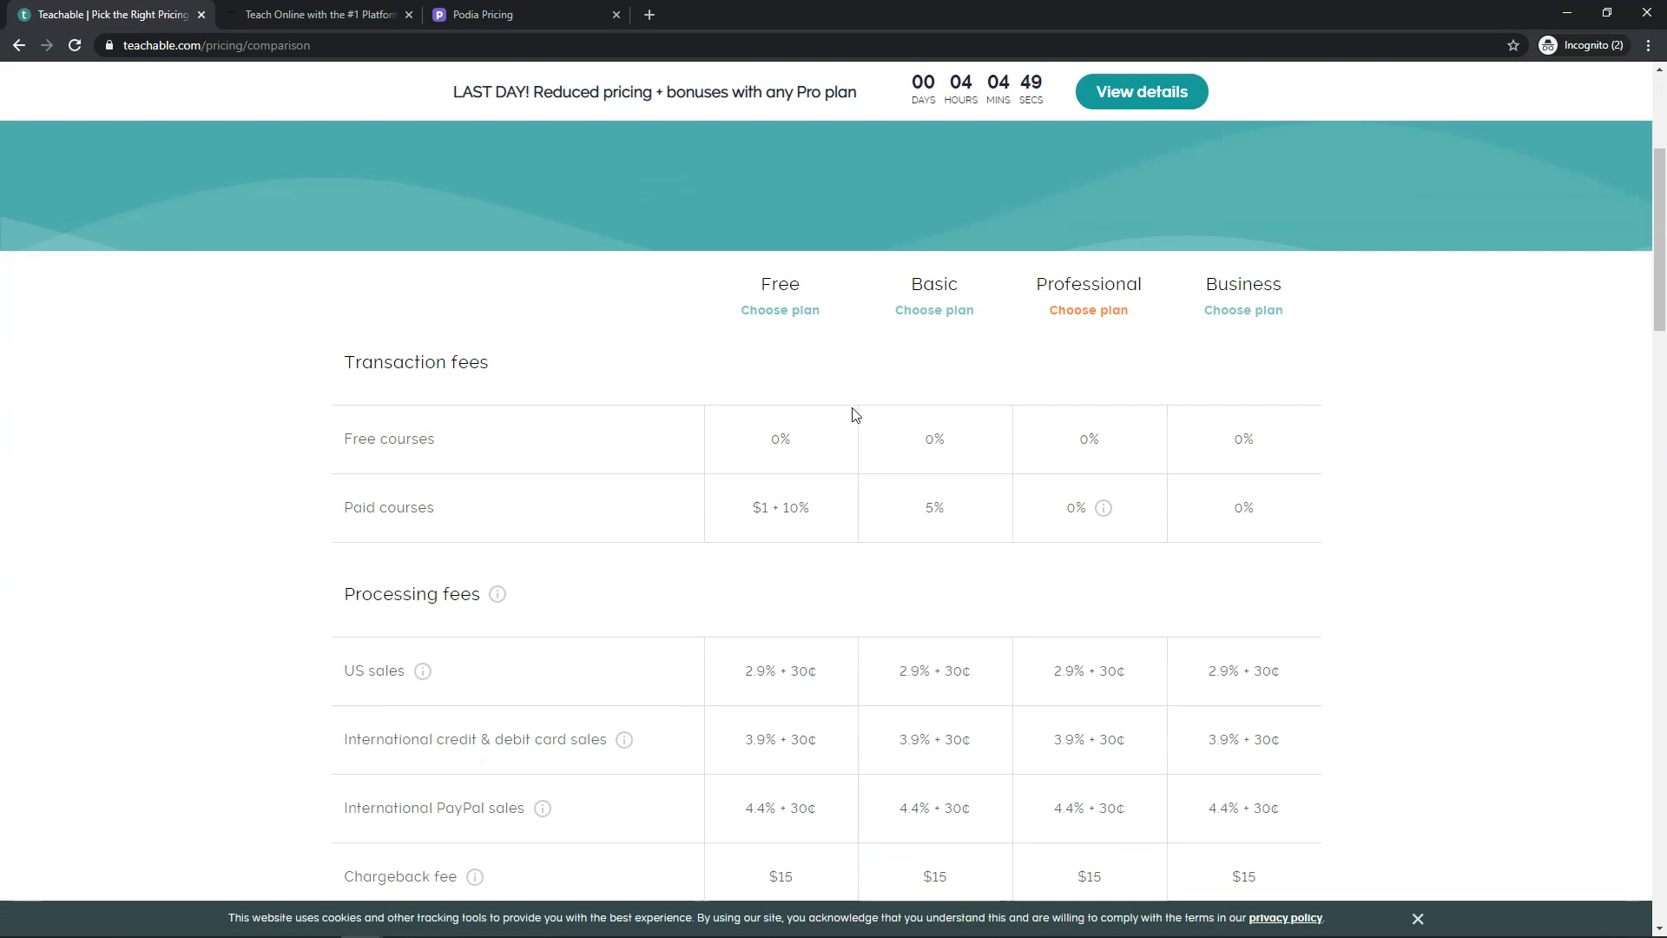
{"action": "scroll", "scroll_direction": "down", "scroll_amount": 3}
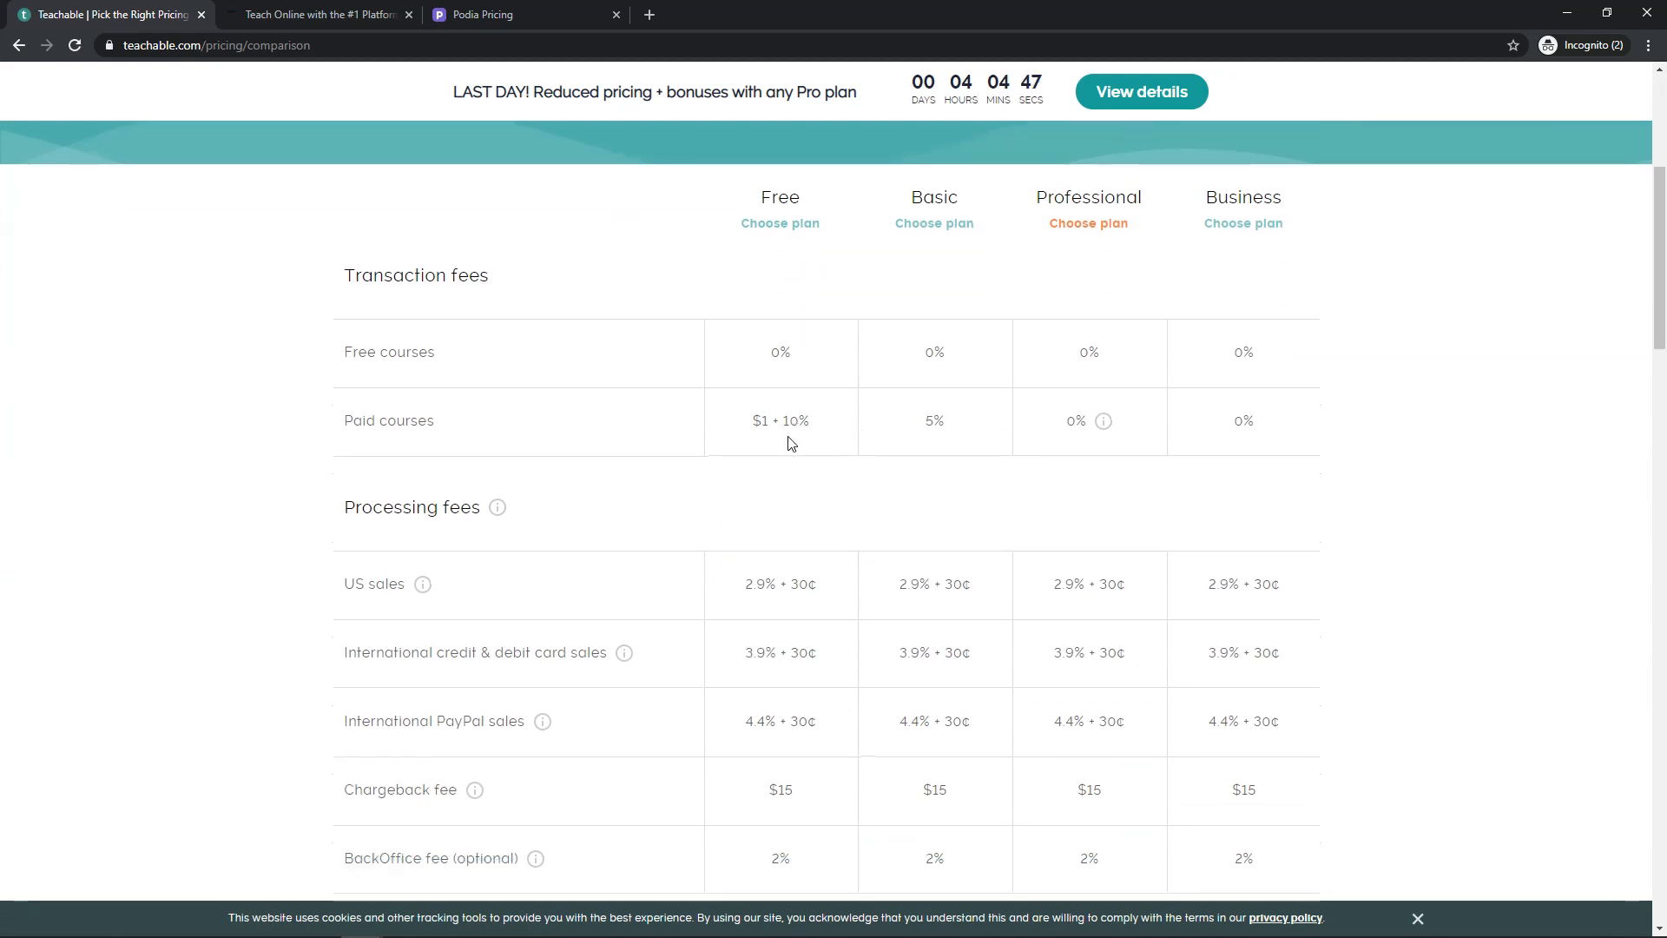
{"action": "mouse_move", "coordinate": [744, 627]}
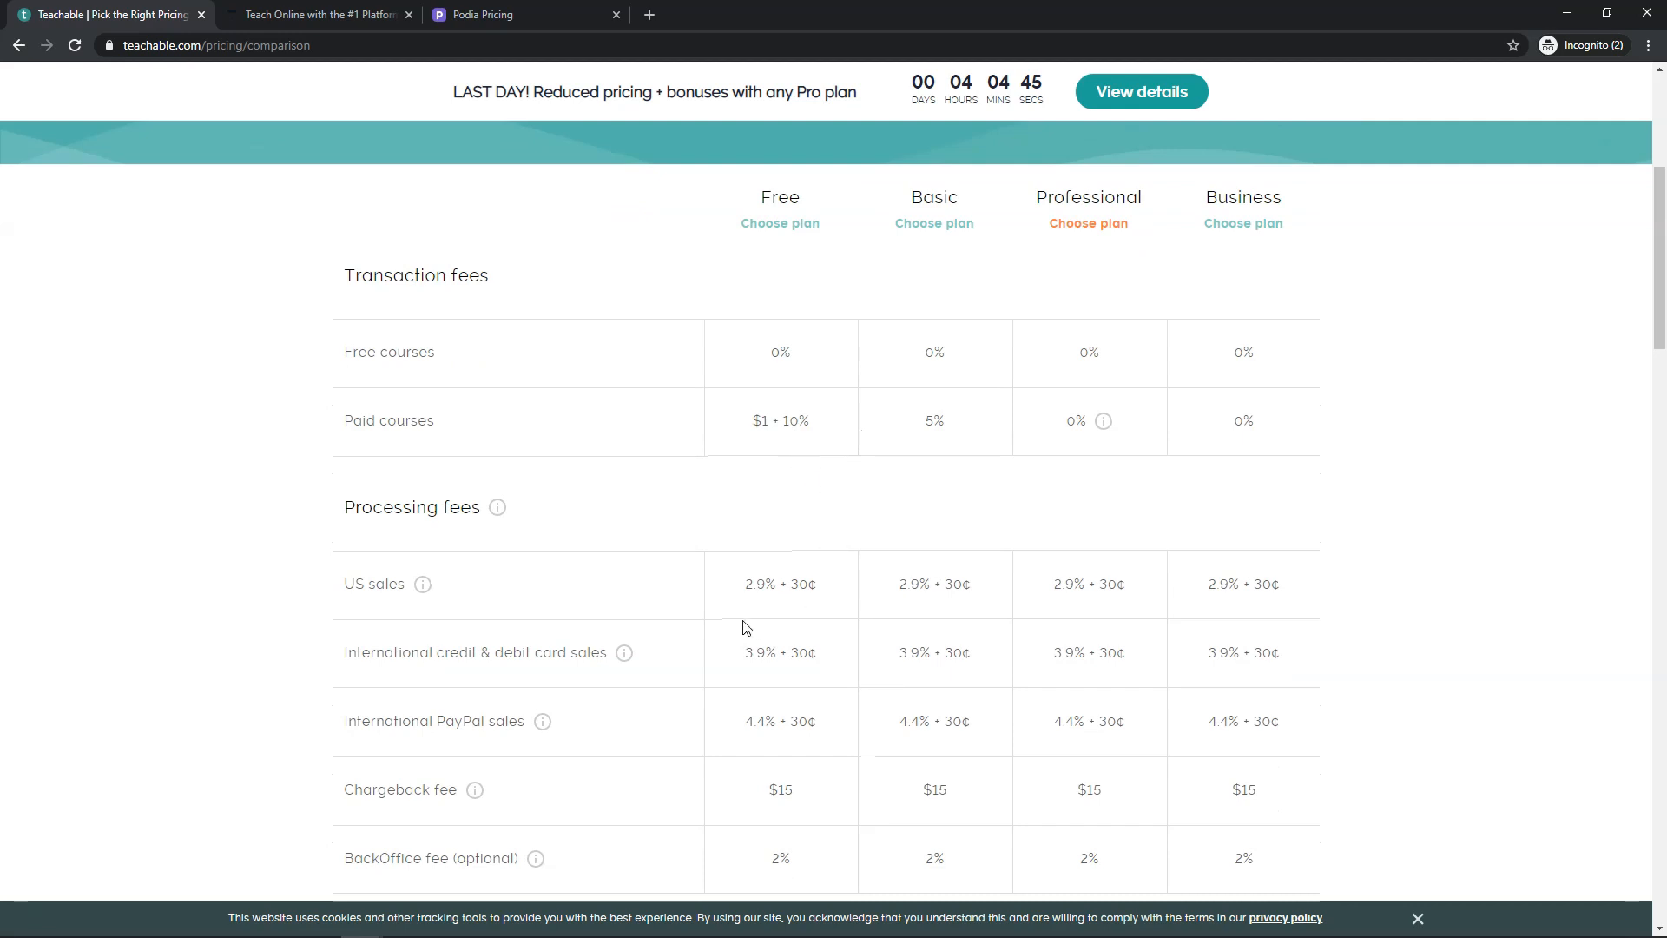
{"action": "mouse_move", "coordinate": [749, 468]}
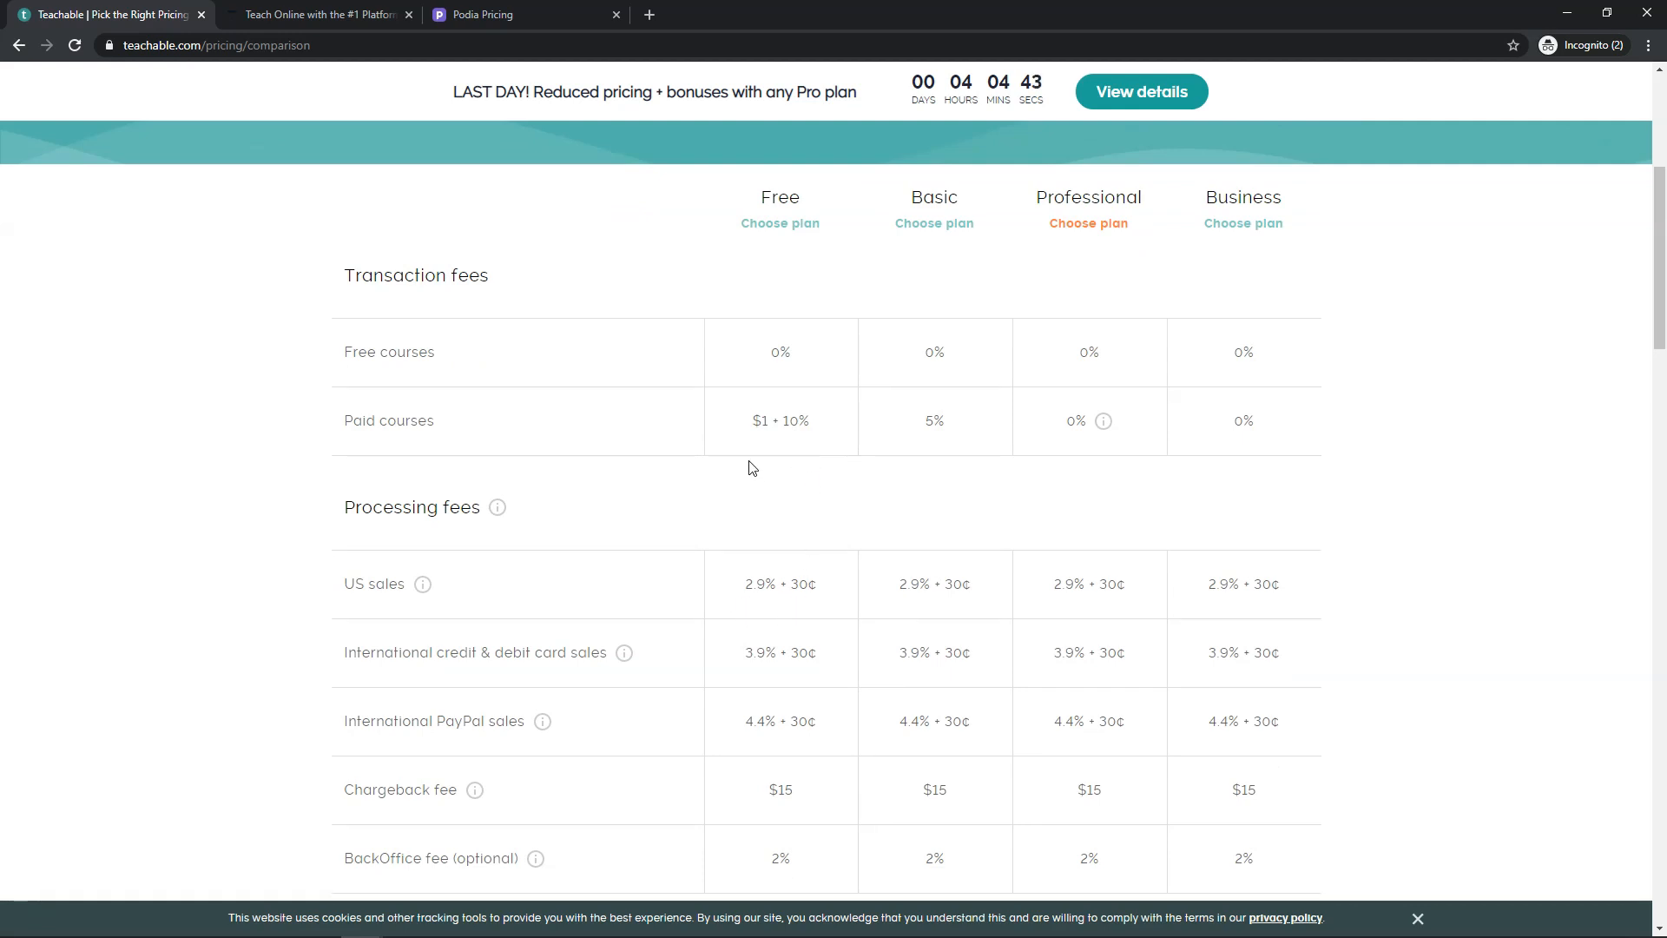
{"action": "mouse_move", "coordinate": [754, 427]}
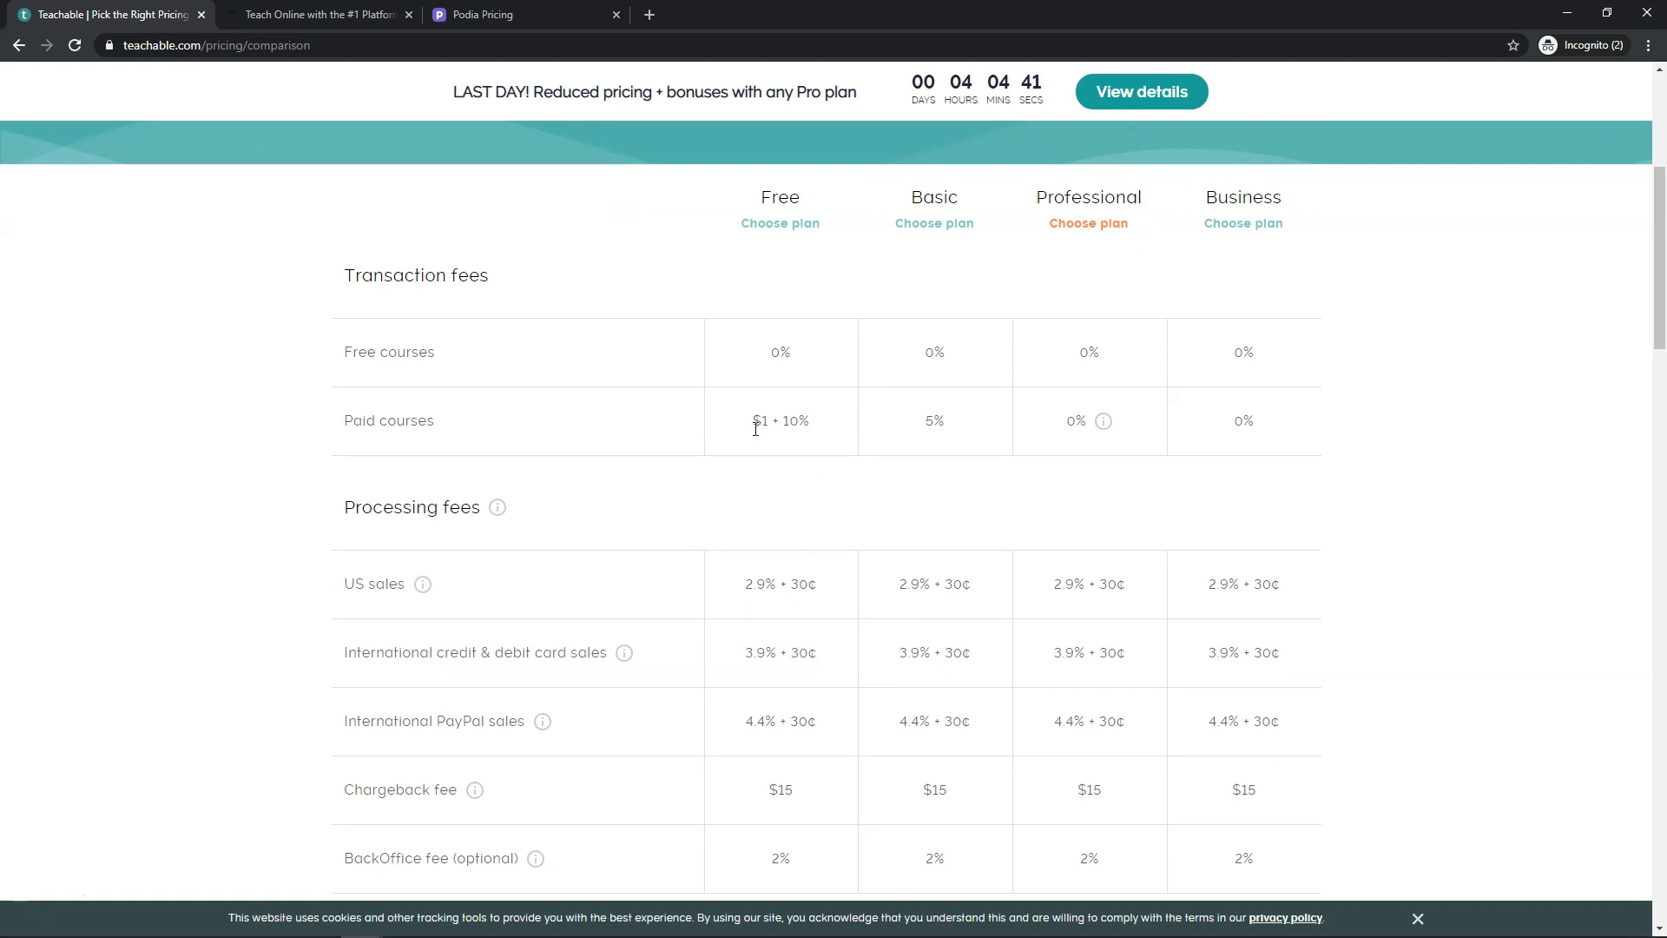
{"action": "mouse_move", "coordinate": [810, 487]}
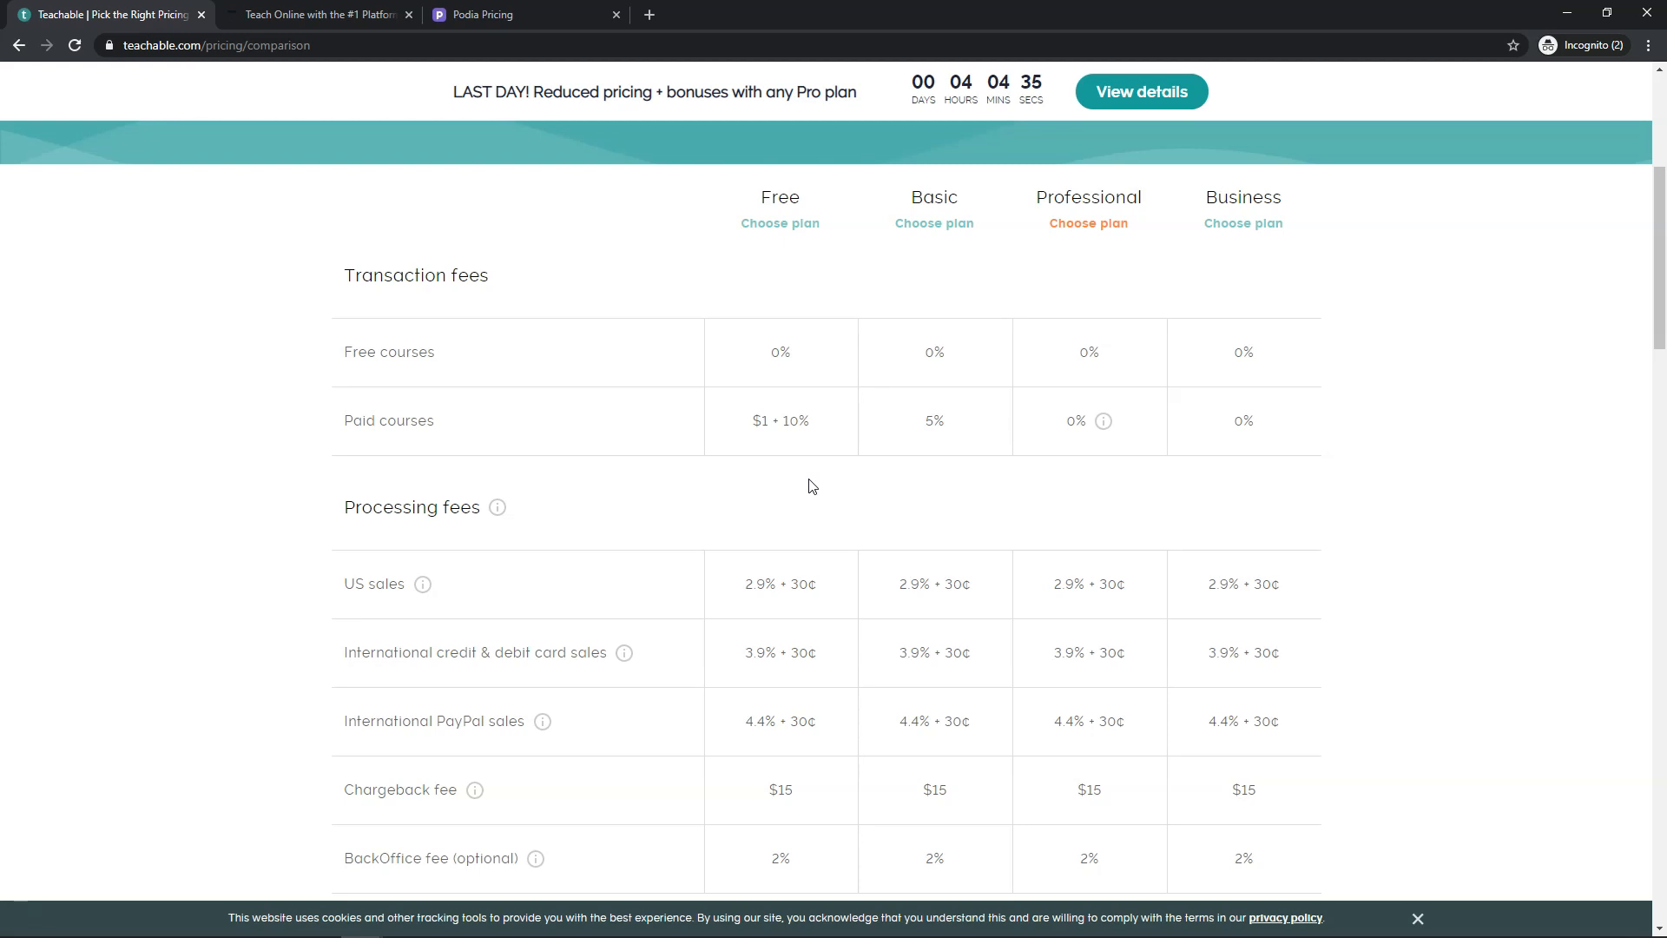
{"action": "mouse_move", "coordinate": [819, 489]}
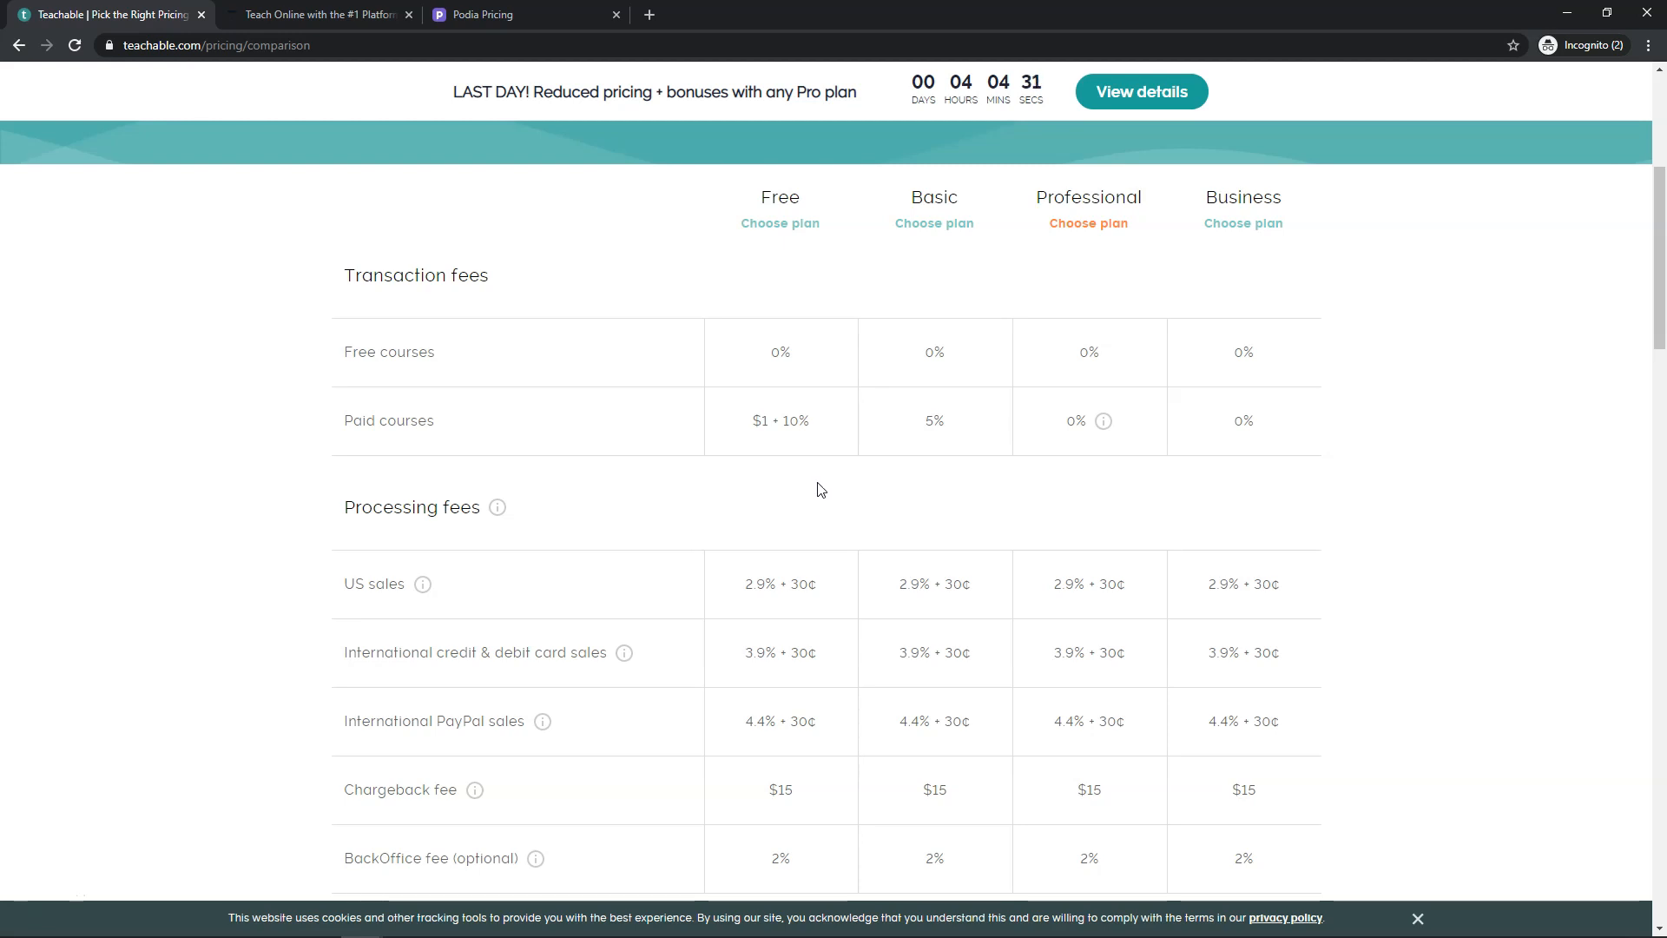
{"action": "mouse_move", "coordinate": [856, 650]}
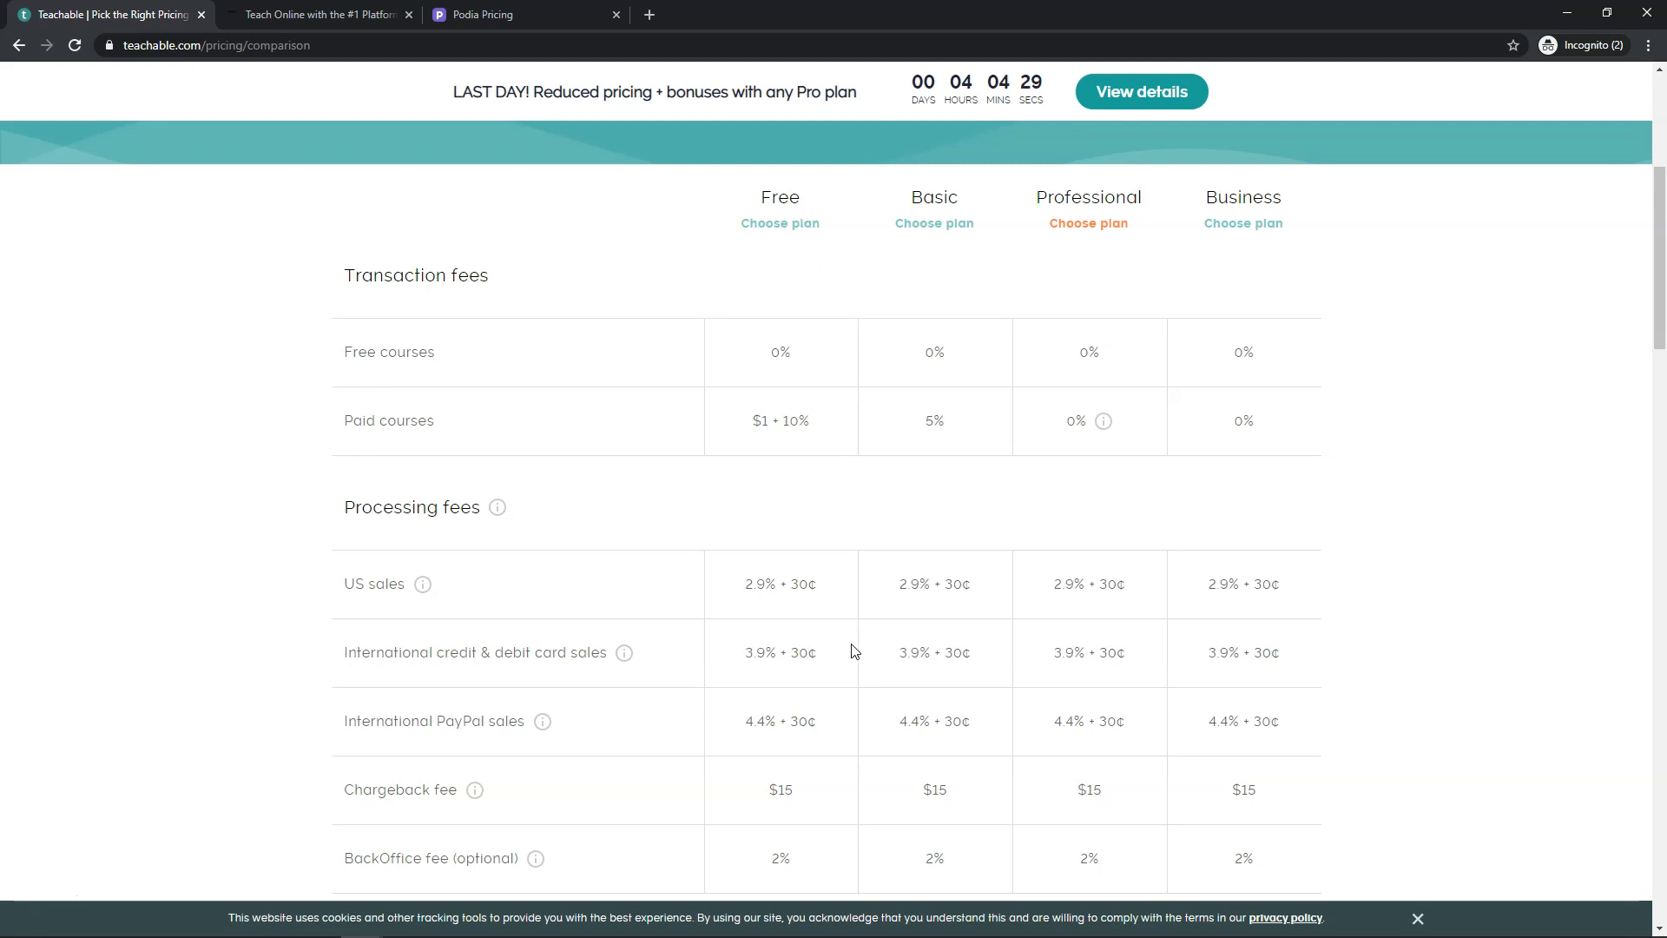
{"action": "mouse_move", "coordinate": [825, 450]}
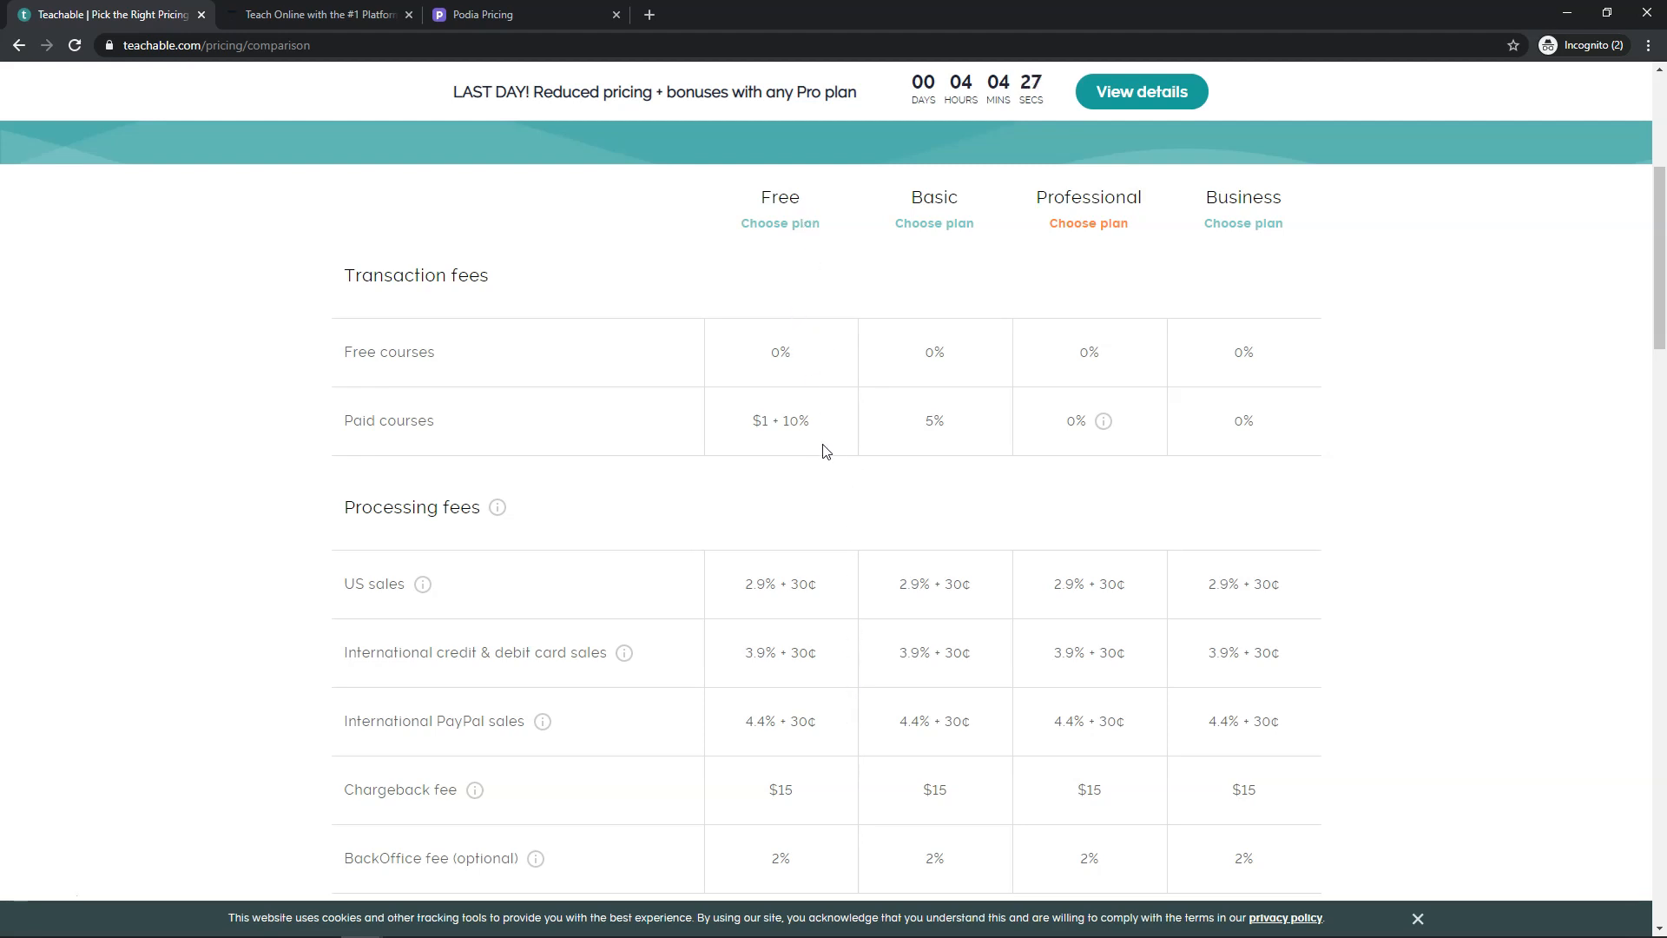
{"action": "scroll", "scroll_direction": "down", "scroll_amount": 3}
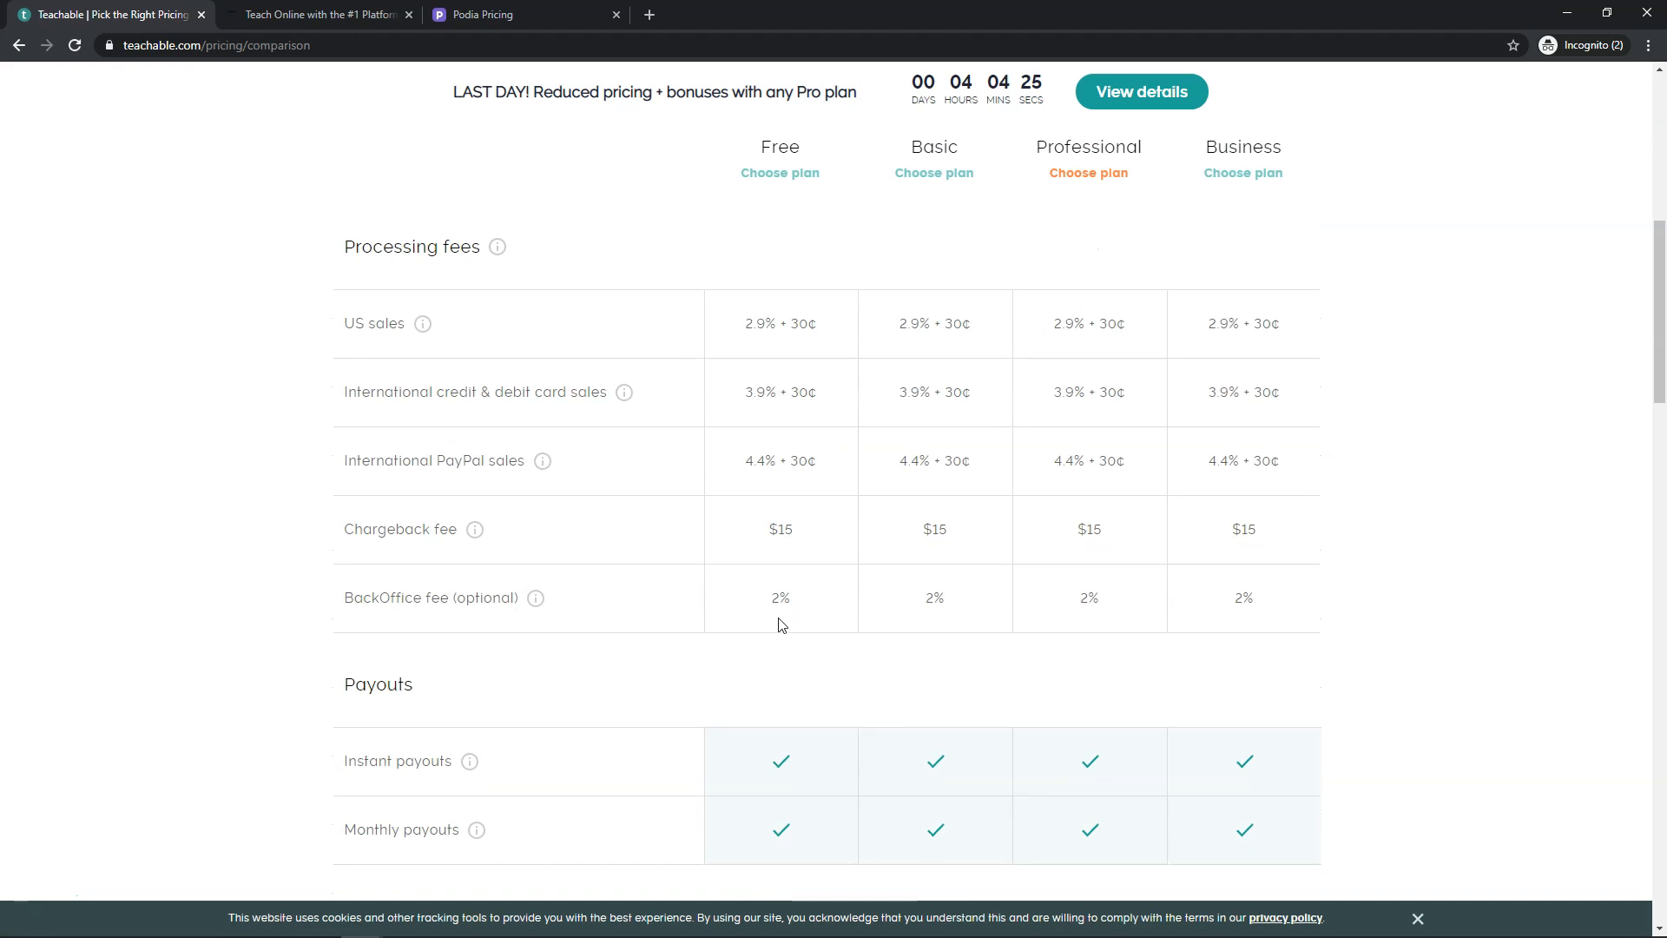
{"action": "mouse_move", "coordinate": [806, 626]}
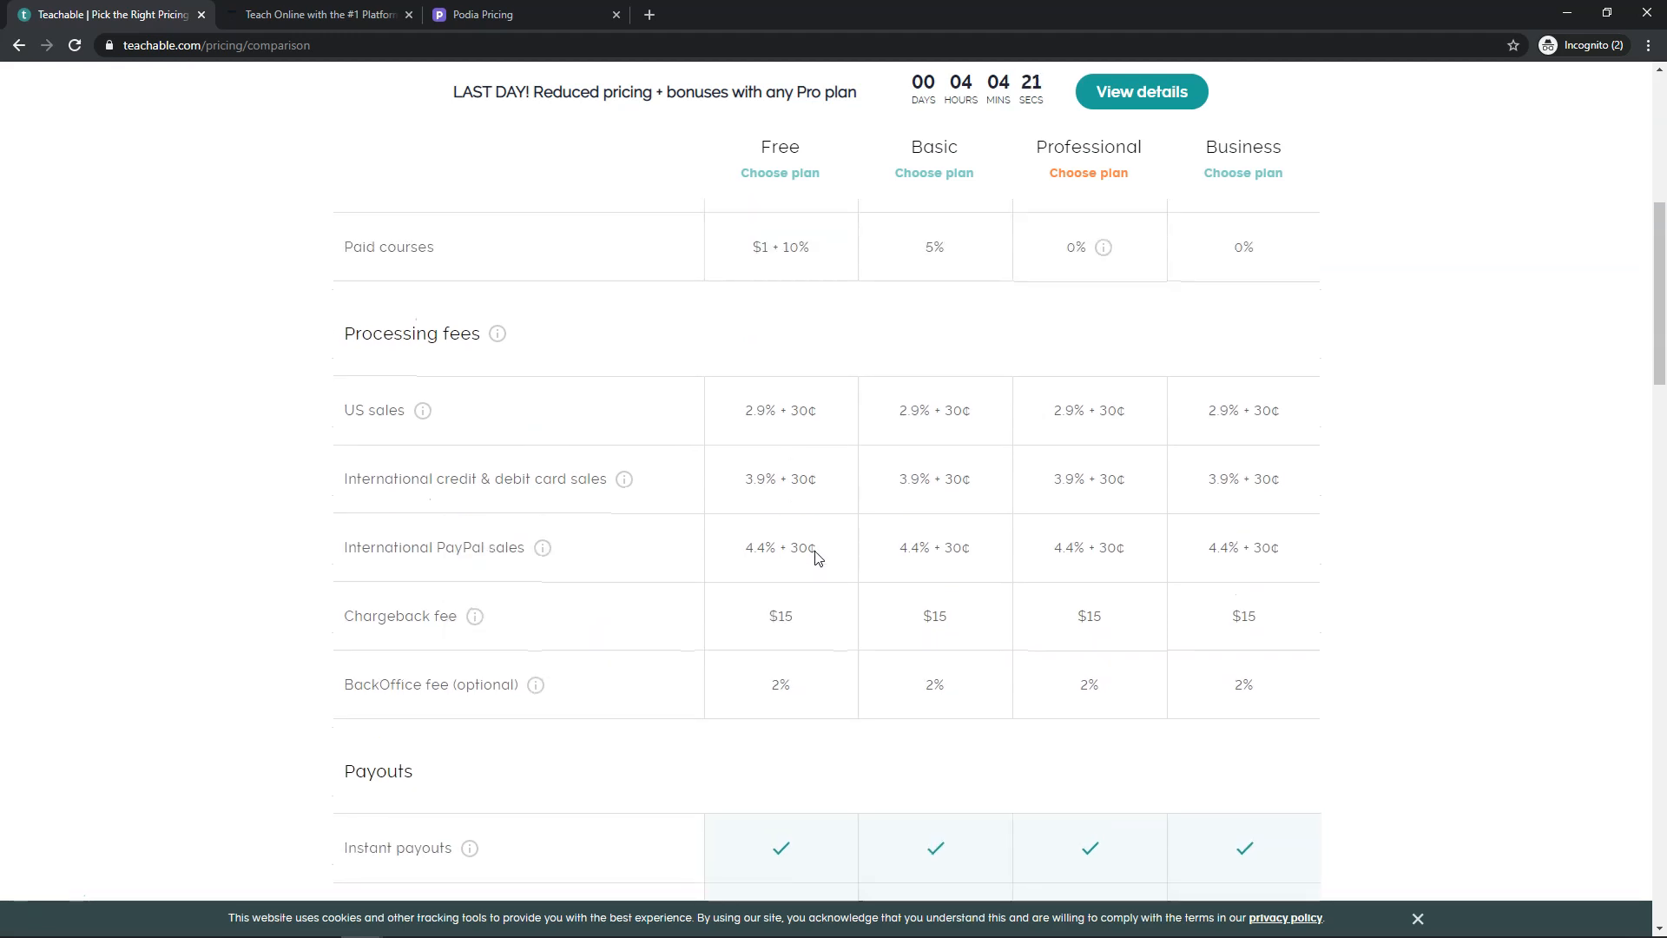
{"action": "scroll", "scroll_direction": "up", "scroll_amount": 3}
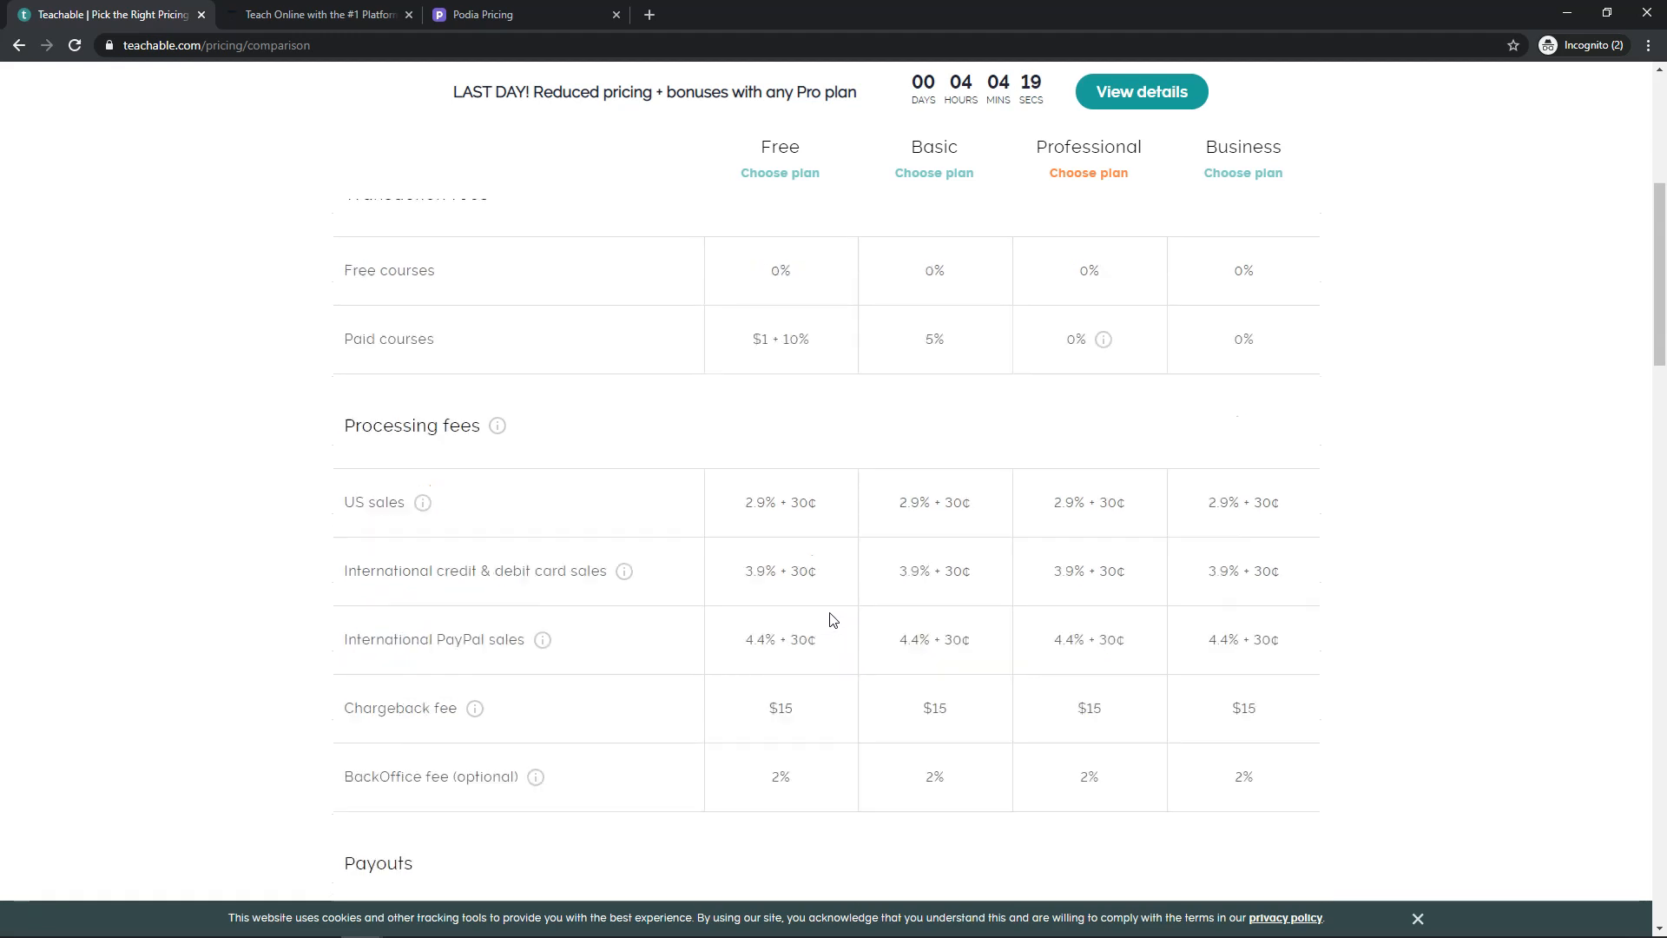
{"action": "scroll", "scroll_direction": "up", "scroll_amount": 3}
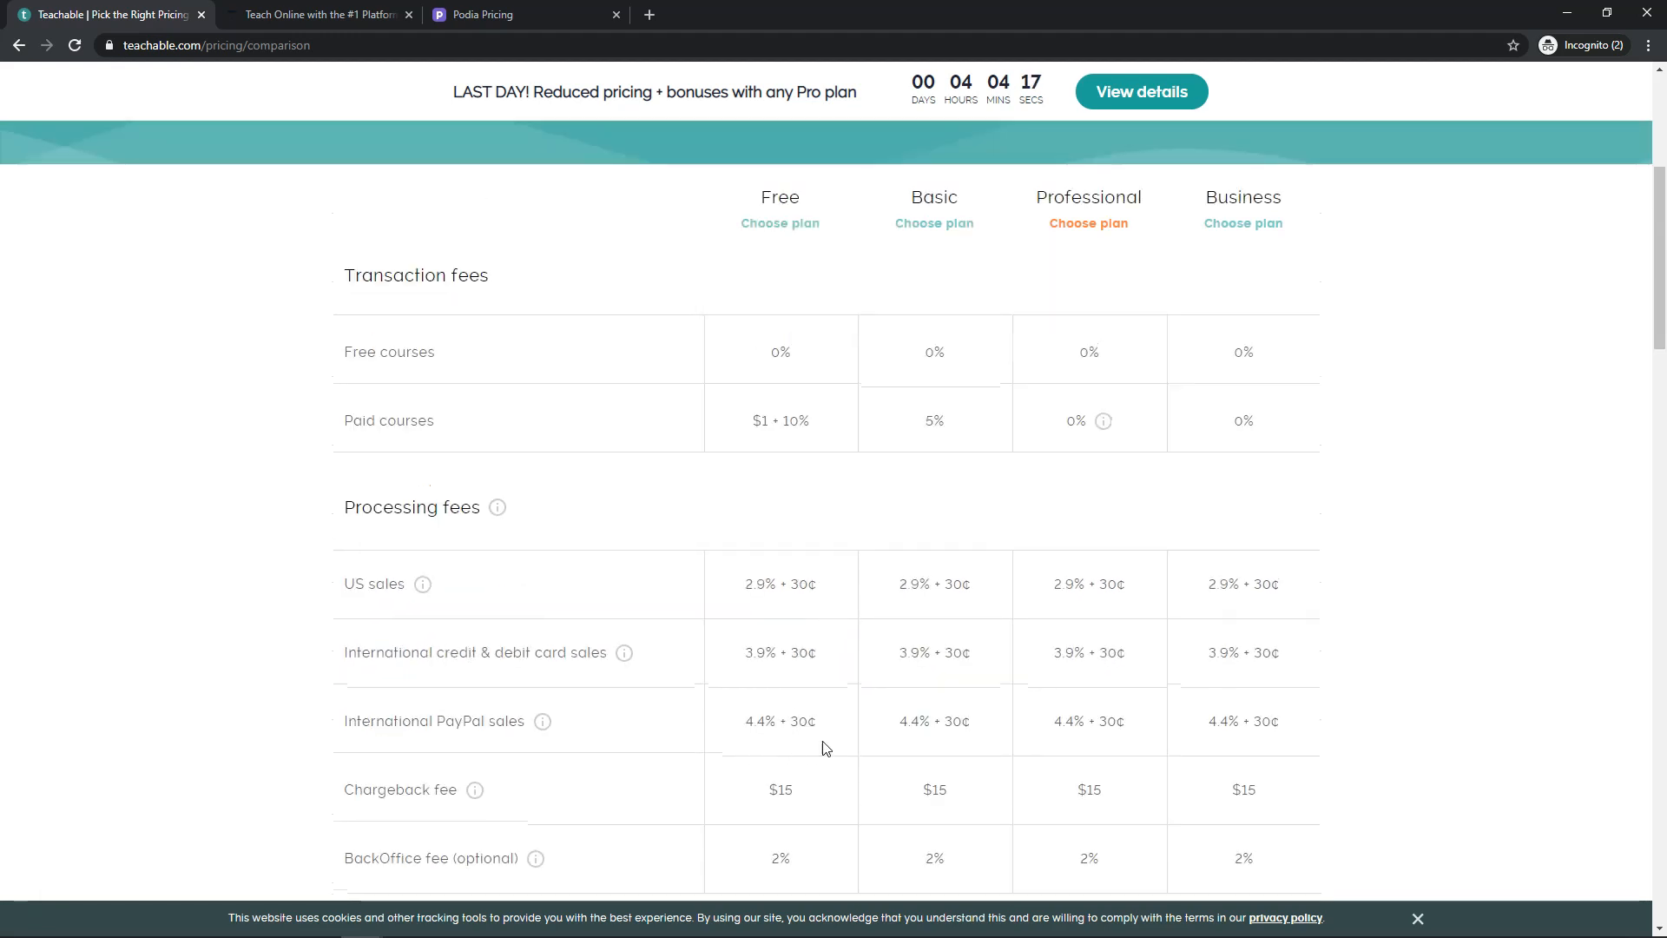
{"action": "scroll", "scroll_direction": "down", "scroll_amount": 3}
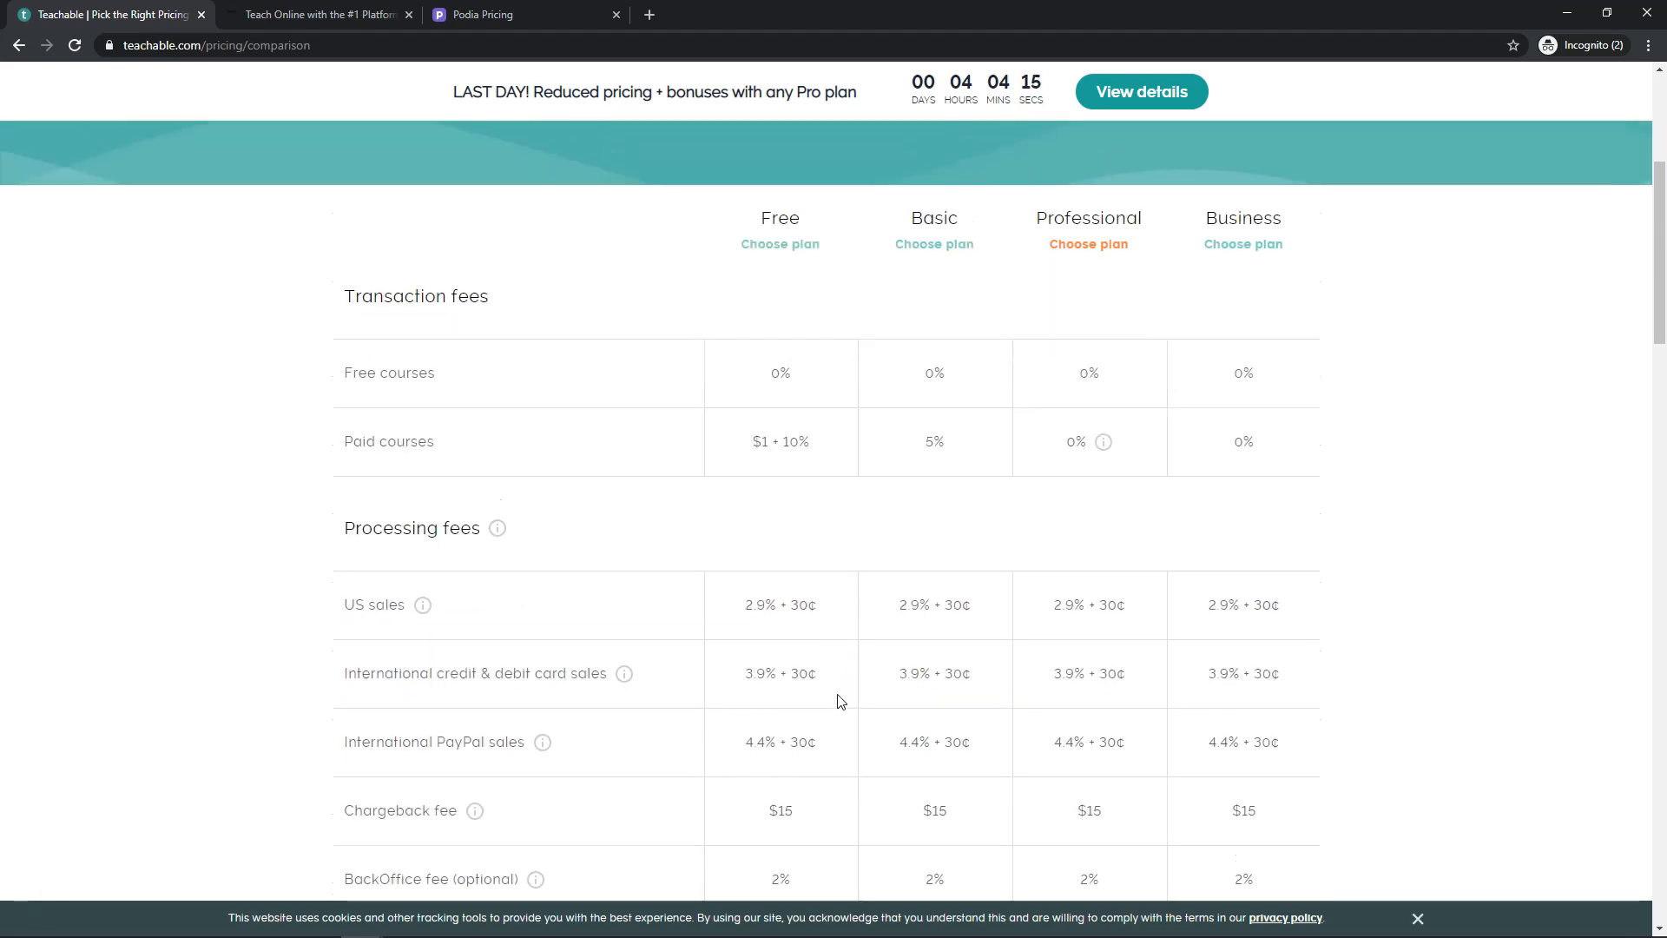
{"action": "scroll", "scroll_direction": "up", "scroll_amount": 3}
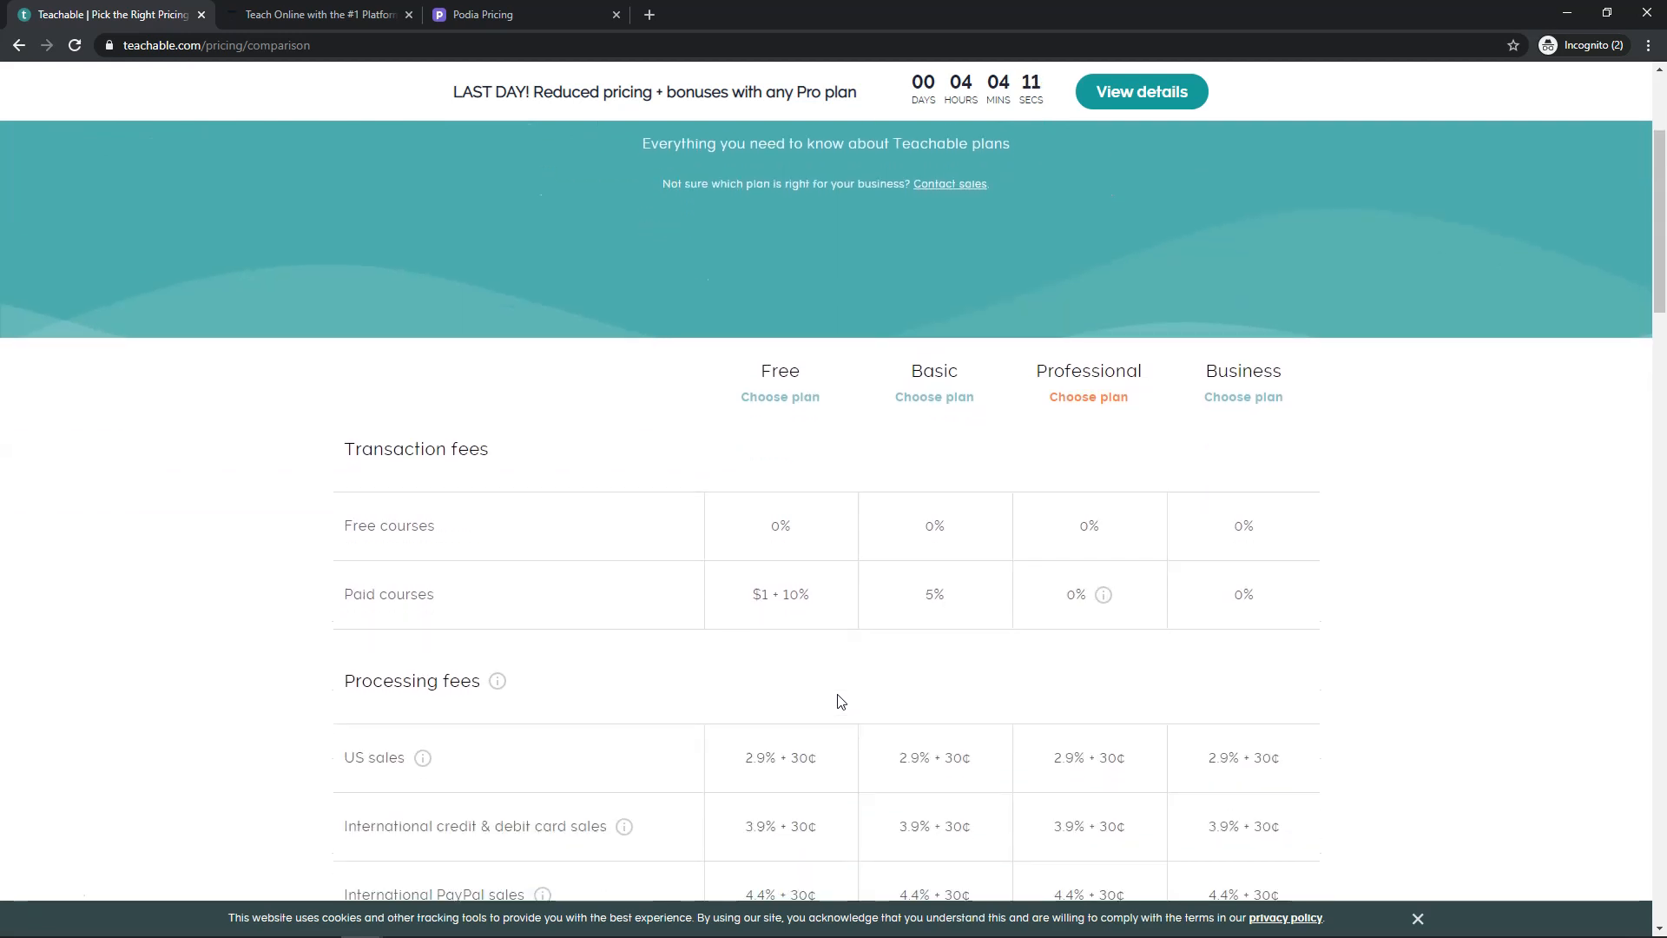
{"action": "mouse_move", "coordinate": [819, 698]}
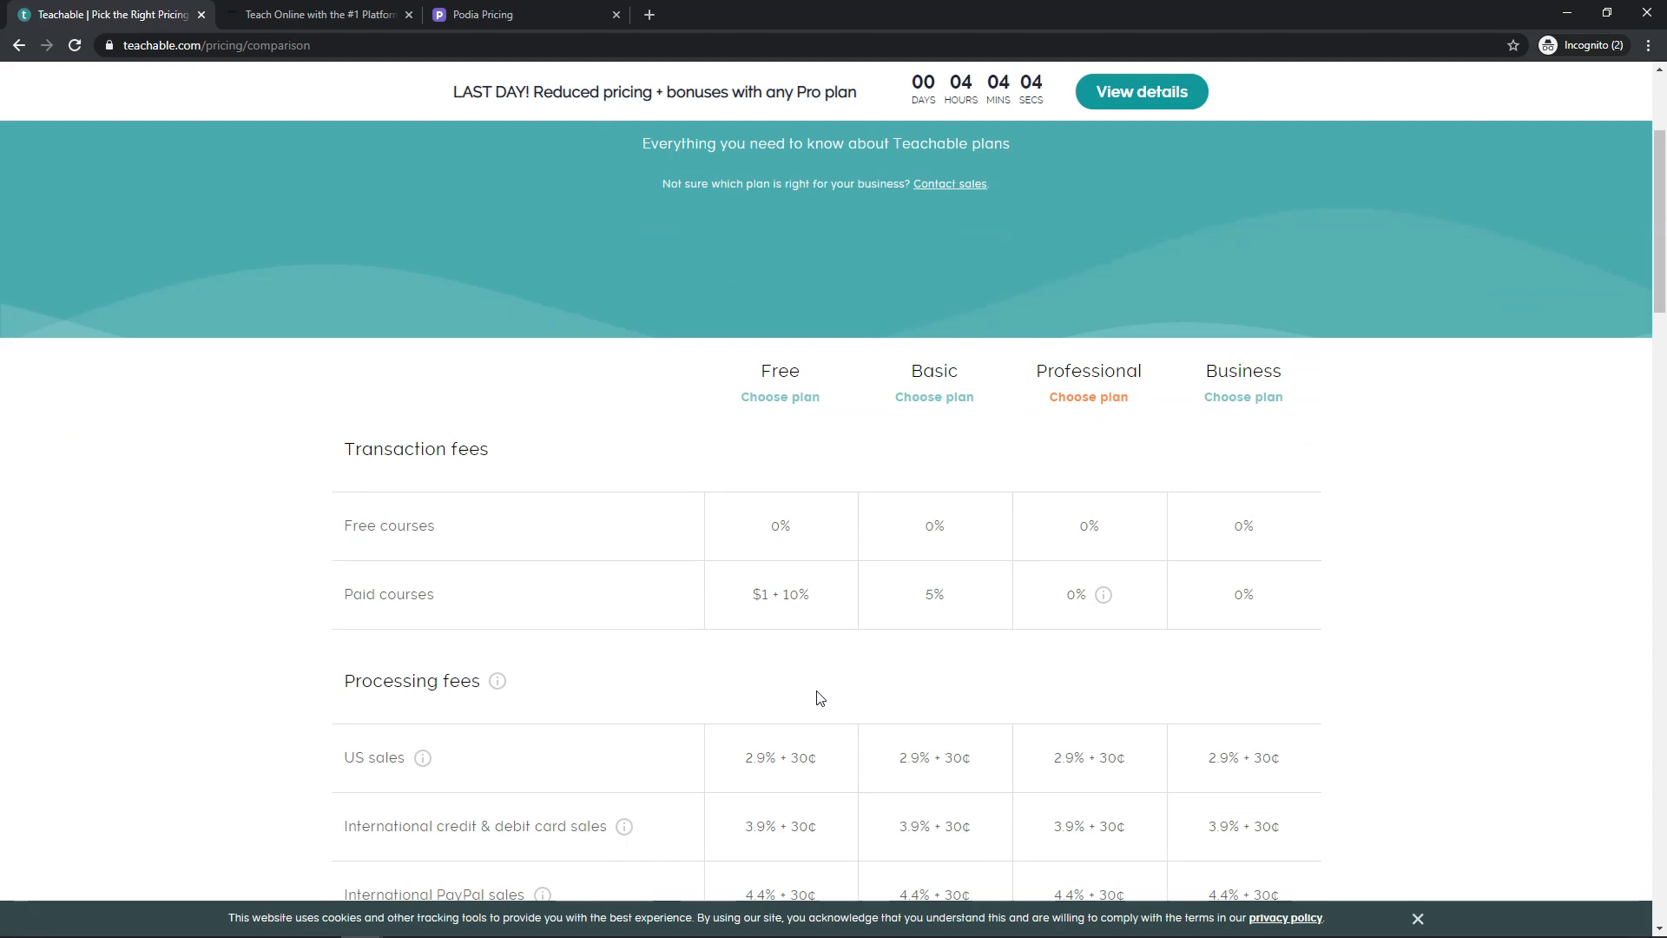
{"action": "scroll", "scroll_direction": "up", "scroll_amount": 3}
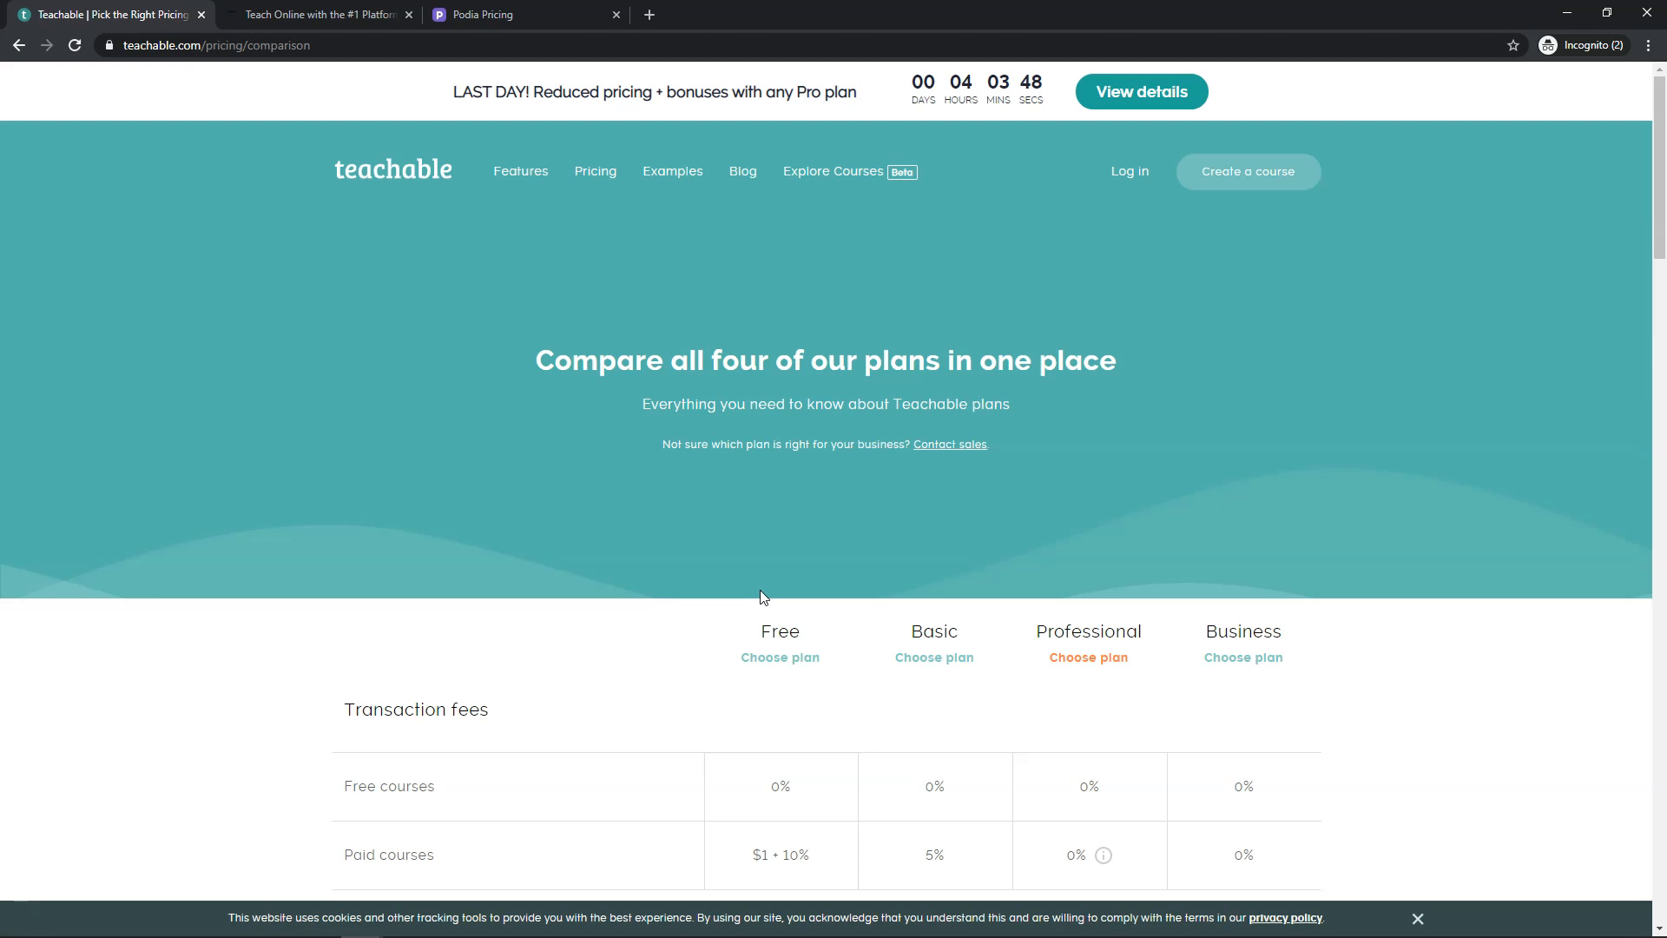
{"action": "mouse_move", "coordinate": [754, 591]}
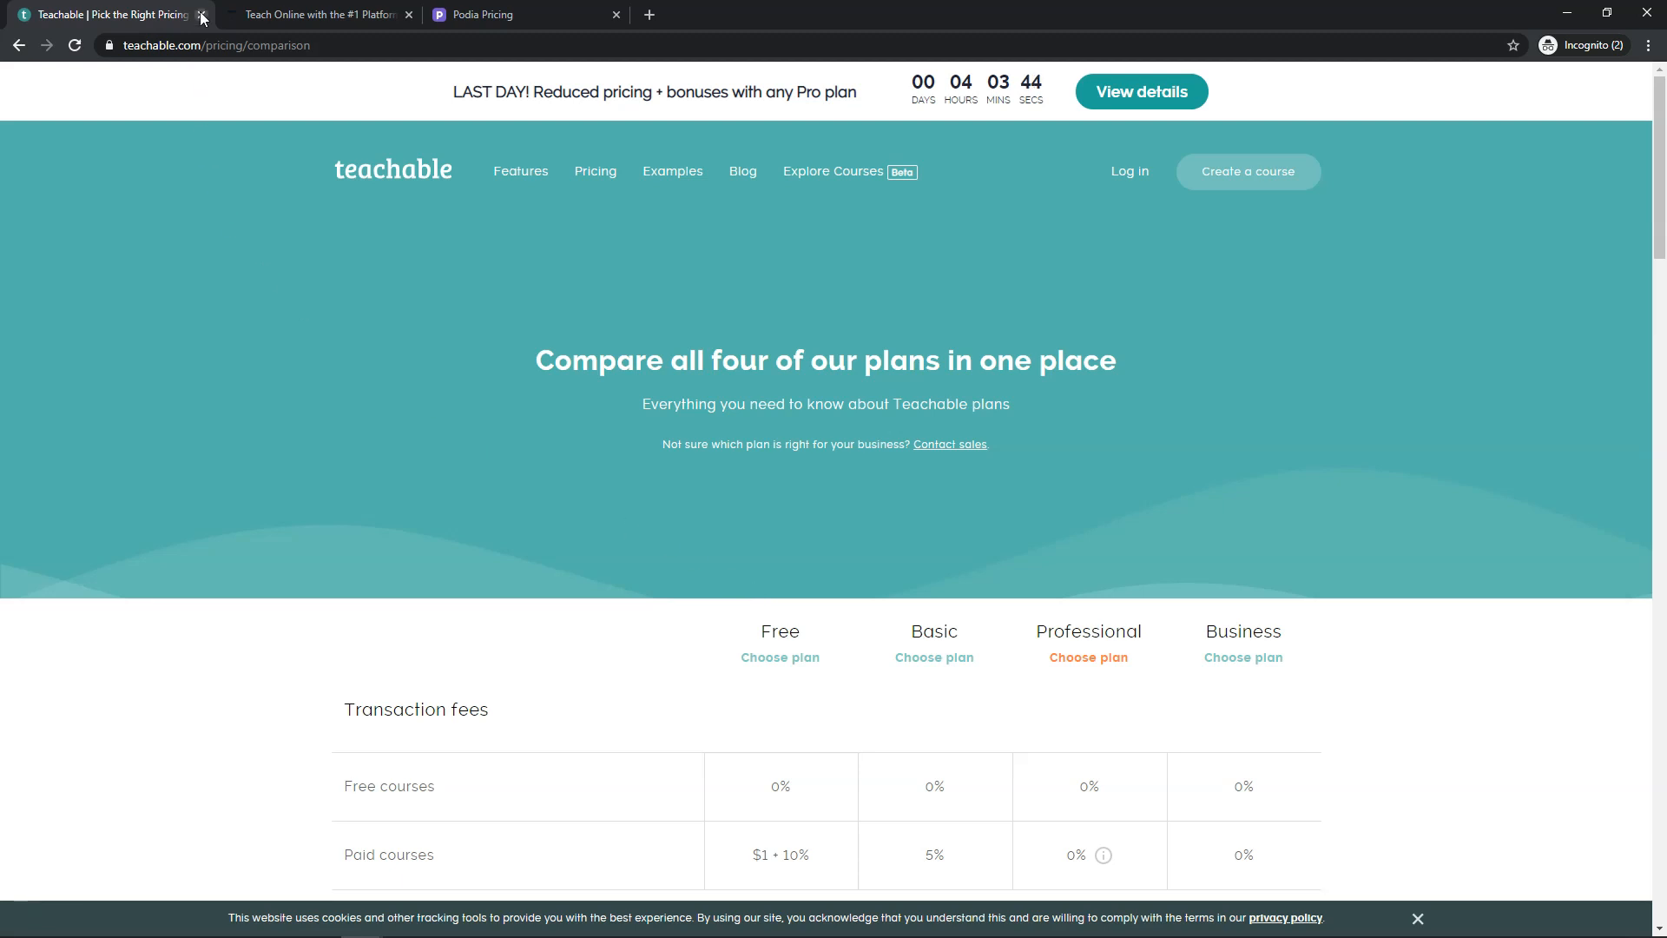
Close the Teachable tab and review Thinkific's plan features at $0, $49, $99 and $499 monthly
{"action": "left_click", "coordinate": [201, 14]}
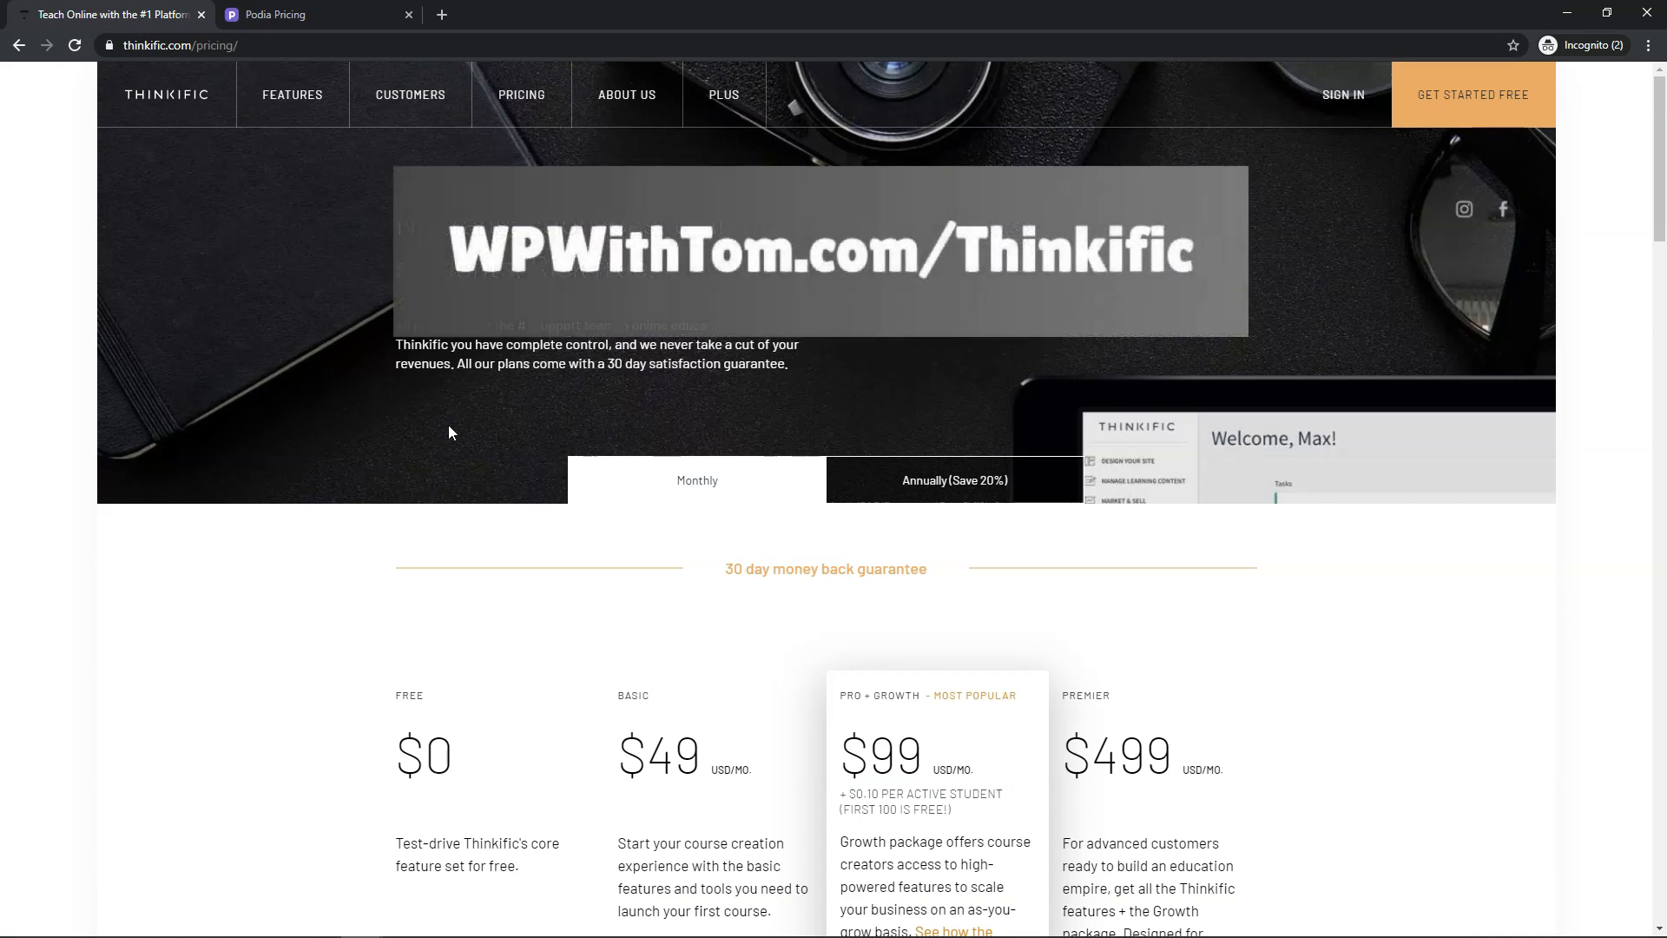
{"action": "mouse_move", "coordinate": [464, 428]}
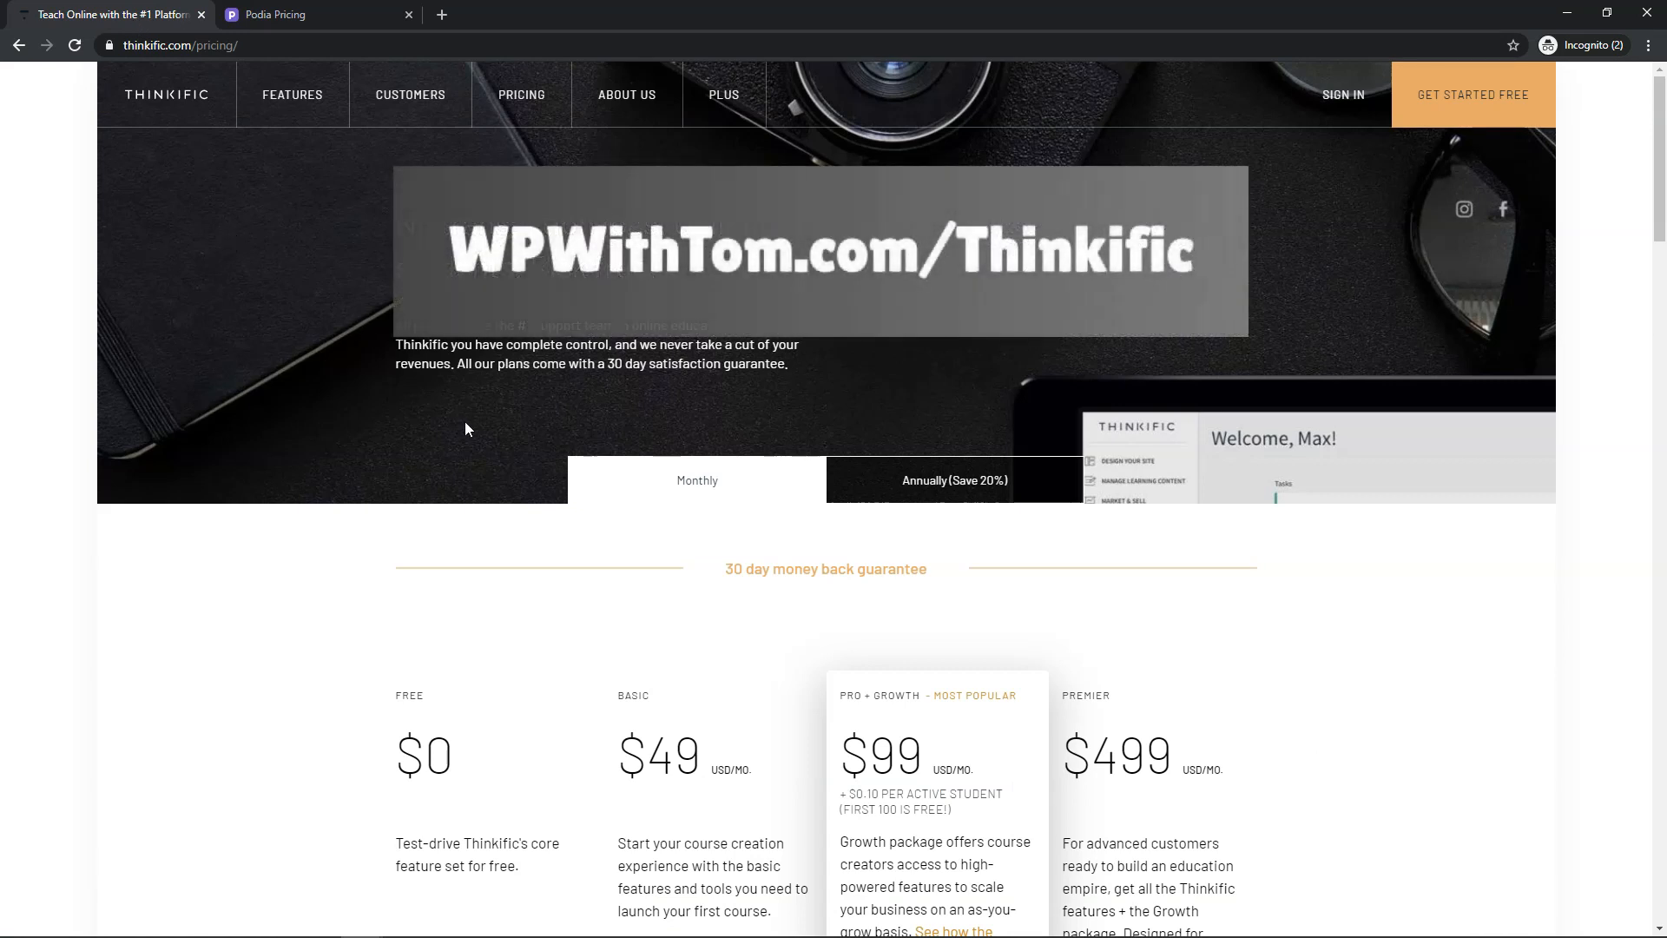
{"action": "scroll", "scroll_direction": "down", "scroll_amount": 3}
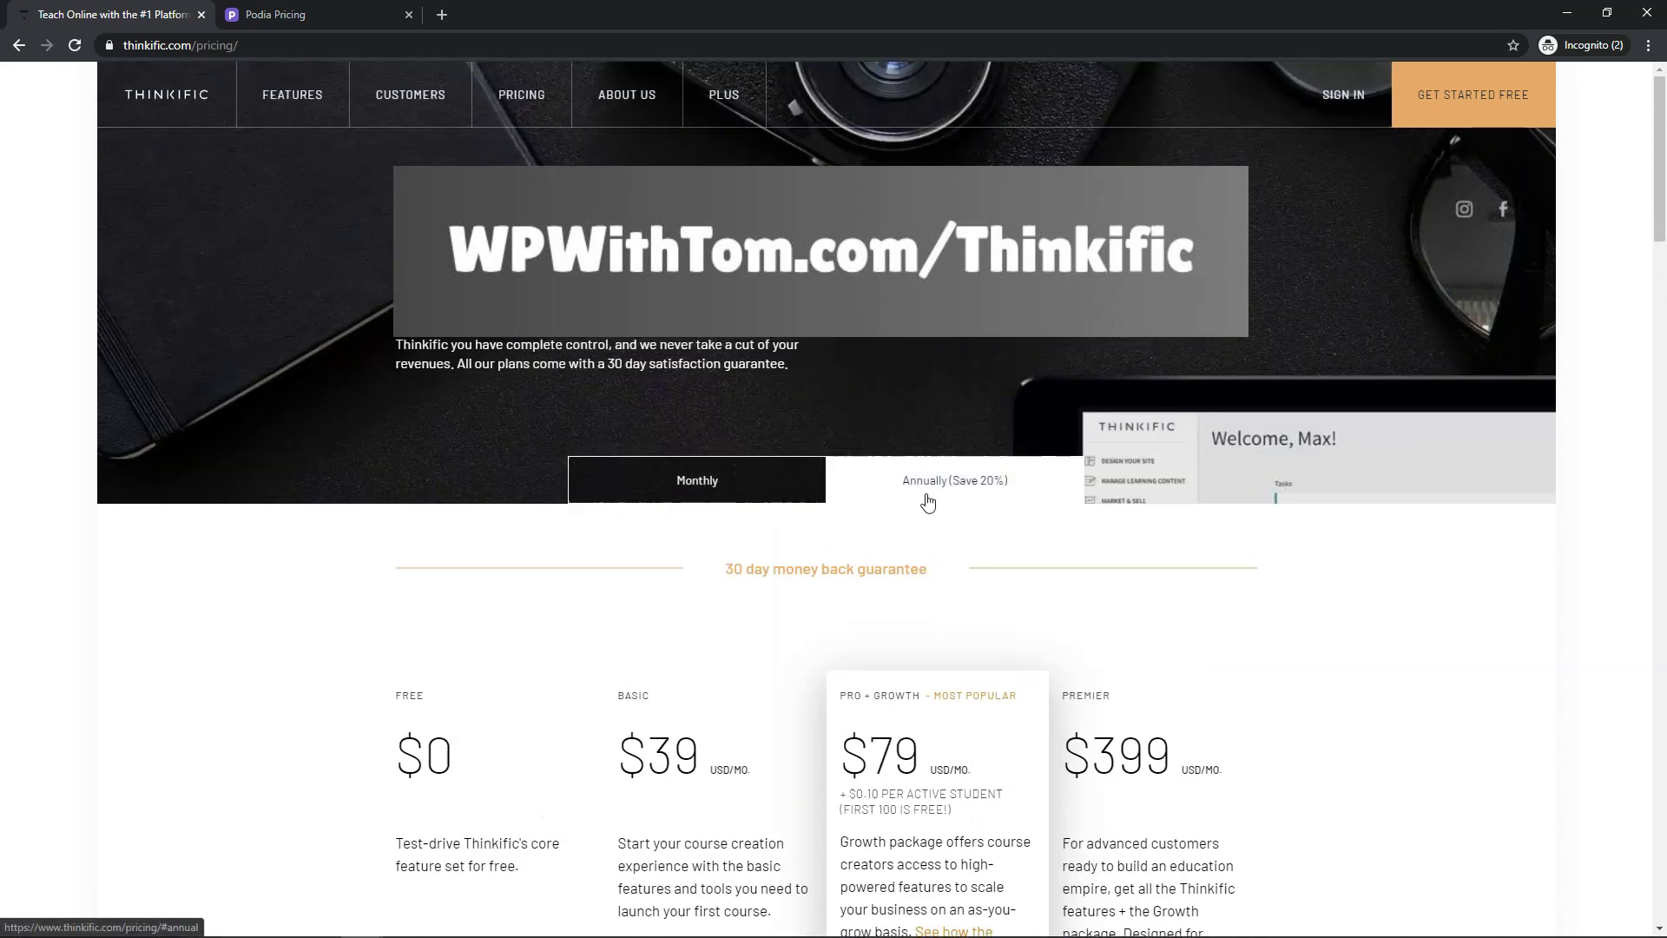
{"action": "mouse_move", "coordinate": [747, 511]}
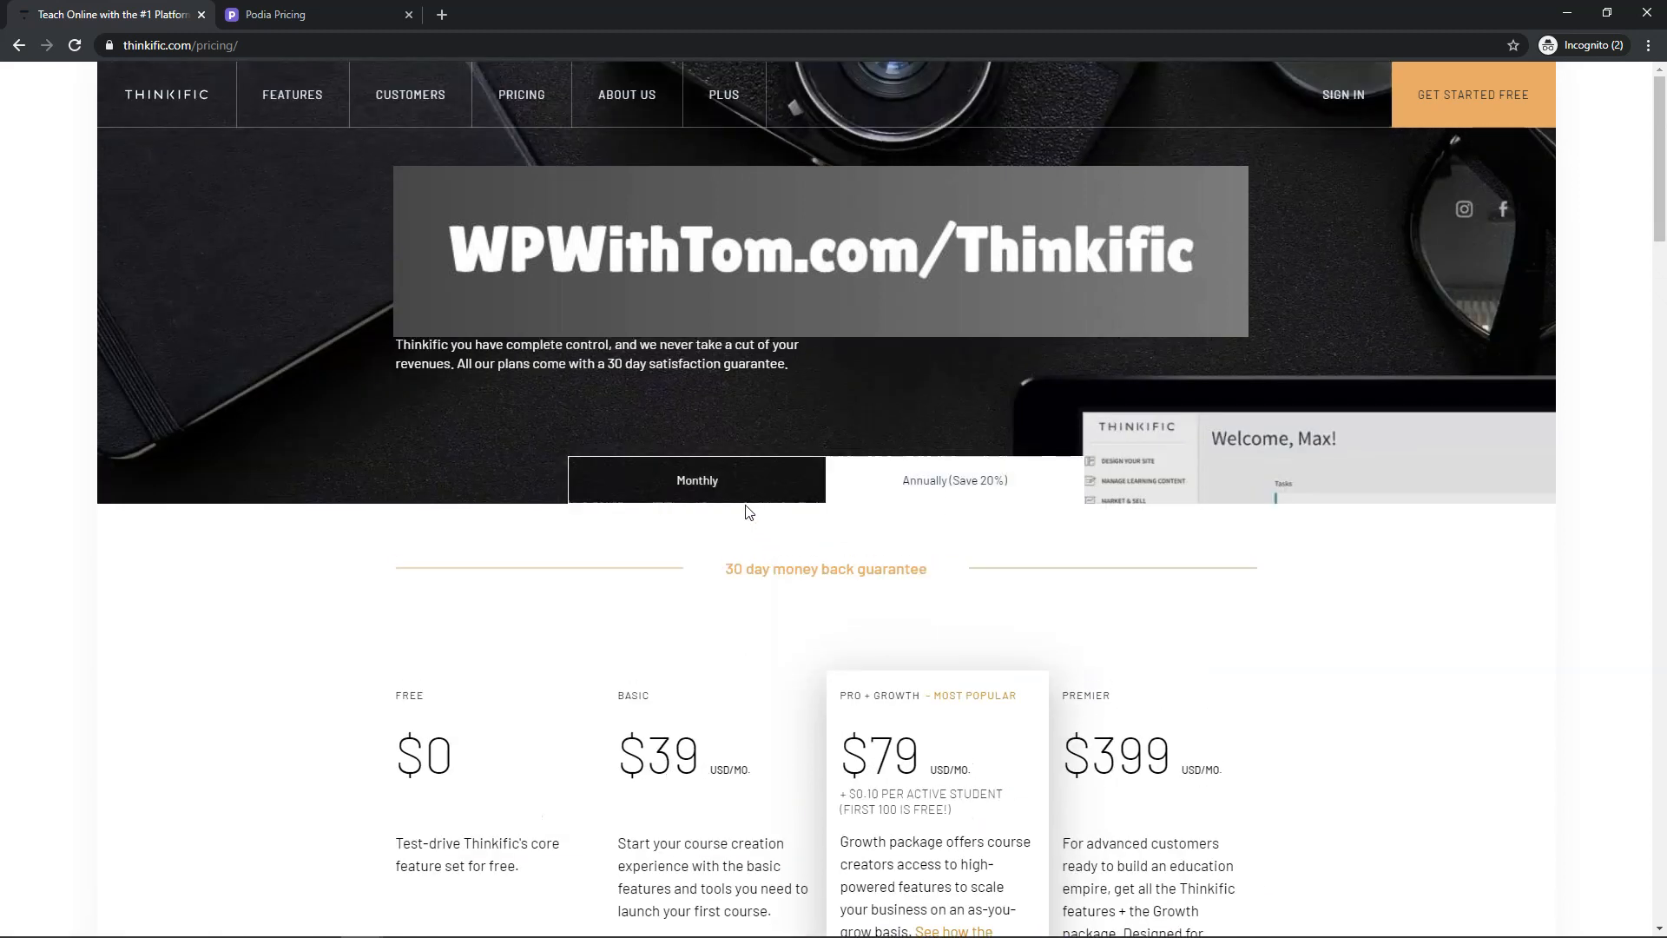
{"action": "scroll", "scroll_direction": "down", "scroll_amount": 3}
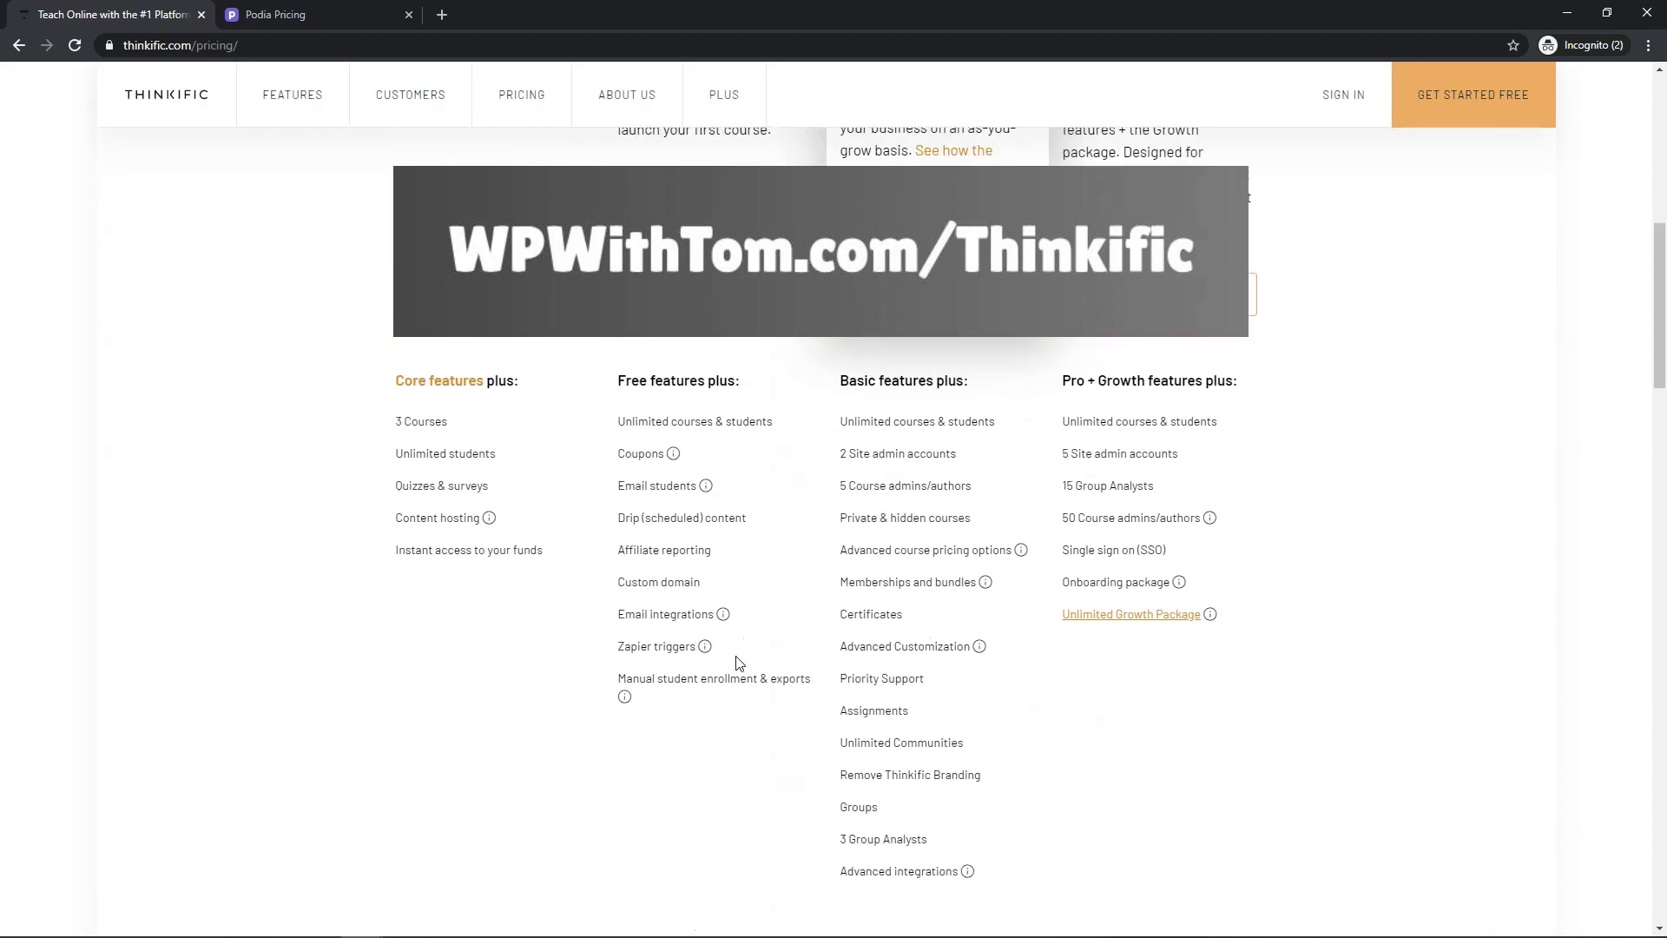
{"action": "mouse_move", "coordinate": [753, 772]}
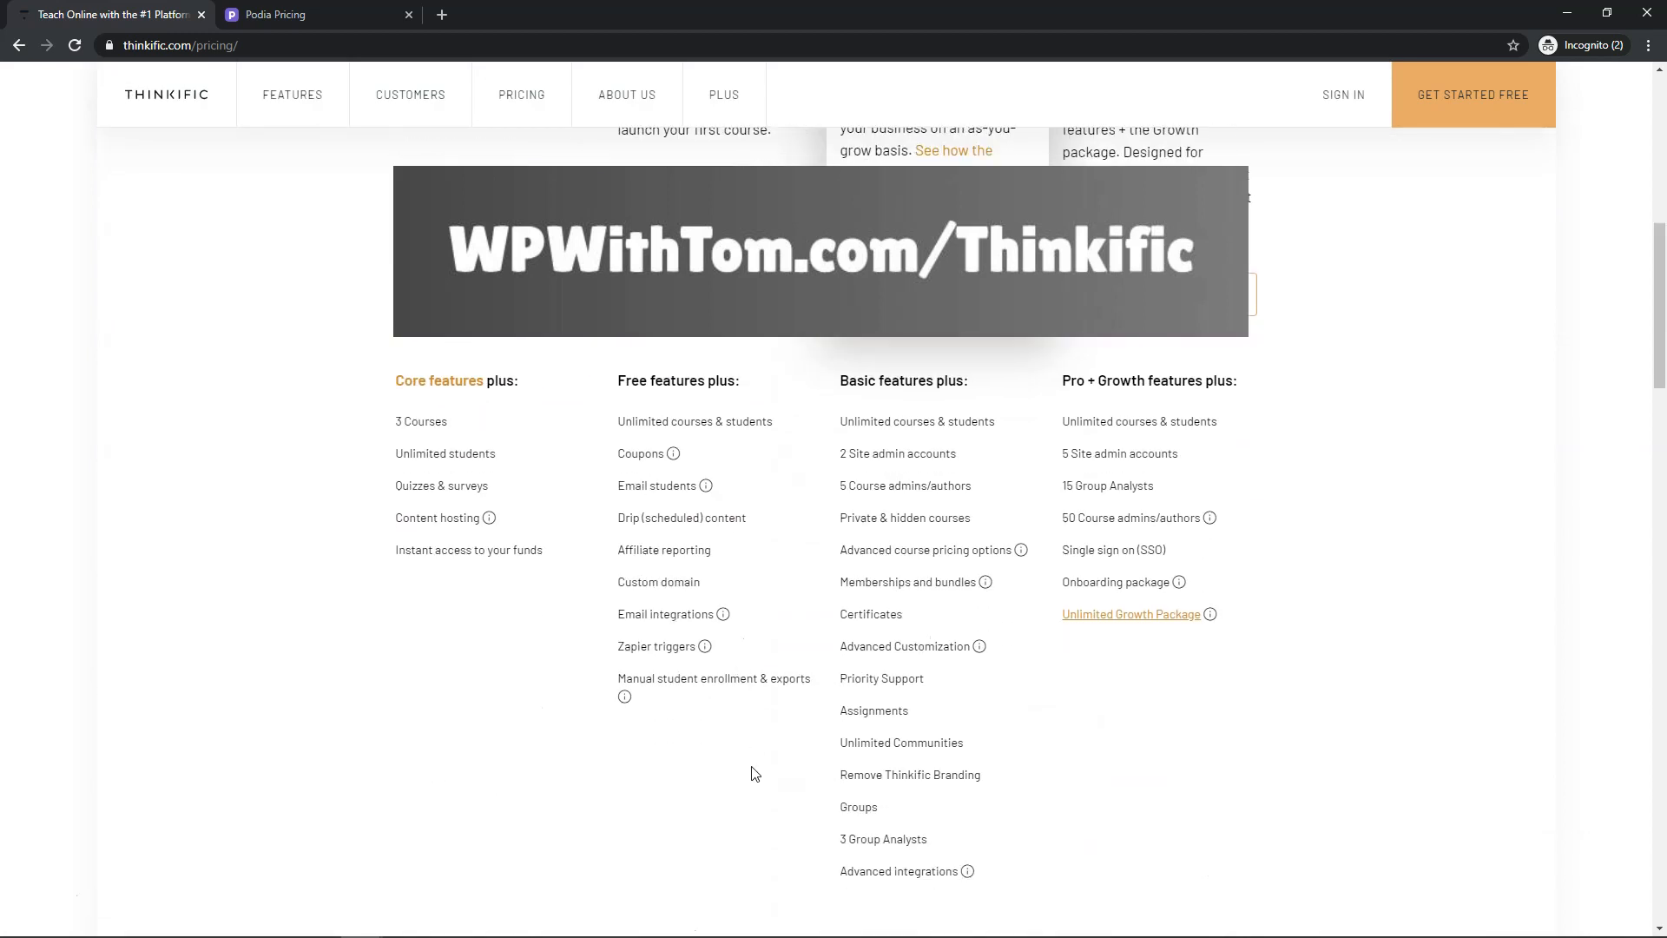
{"action": "mouse_move", "coordinate": [676, 440]}
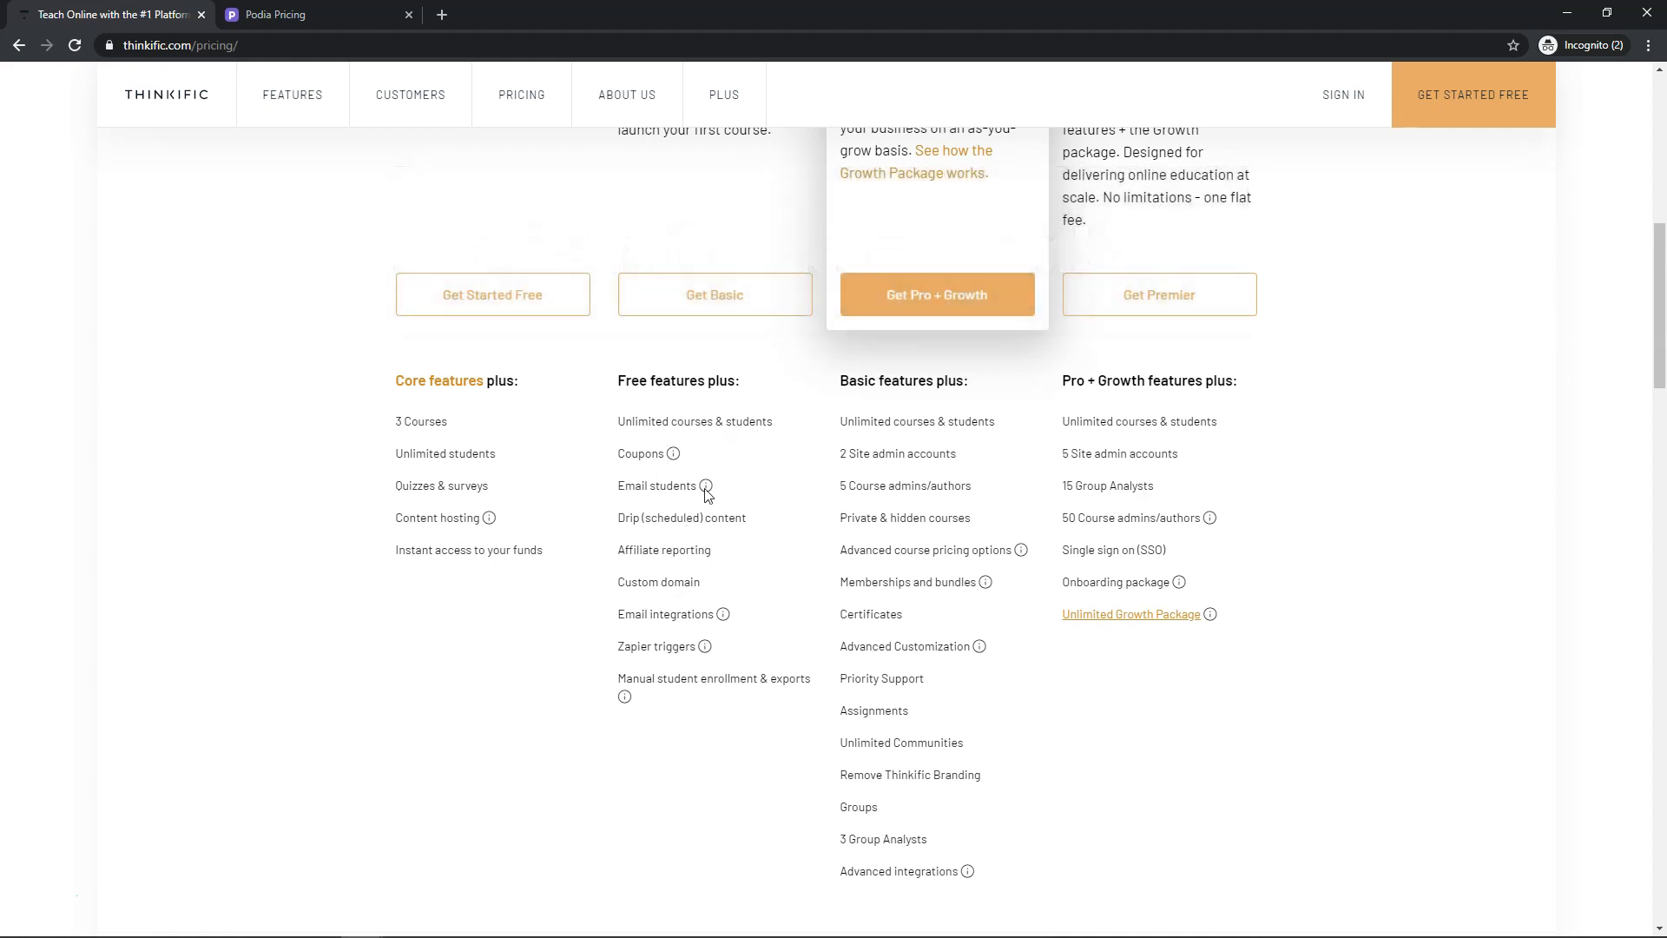
{"action": "mouse_move", "coordinate": [764, 616]}
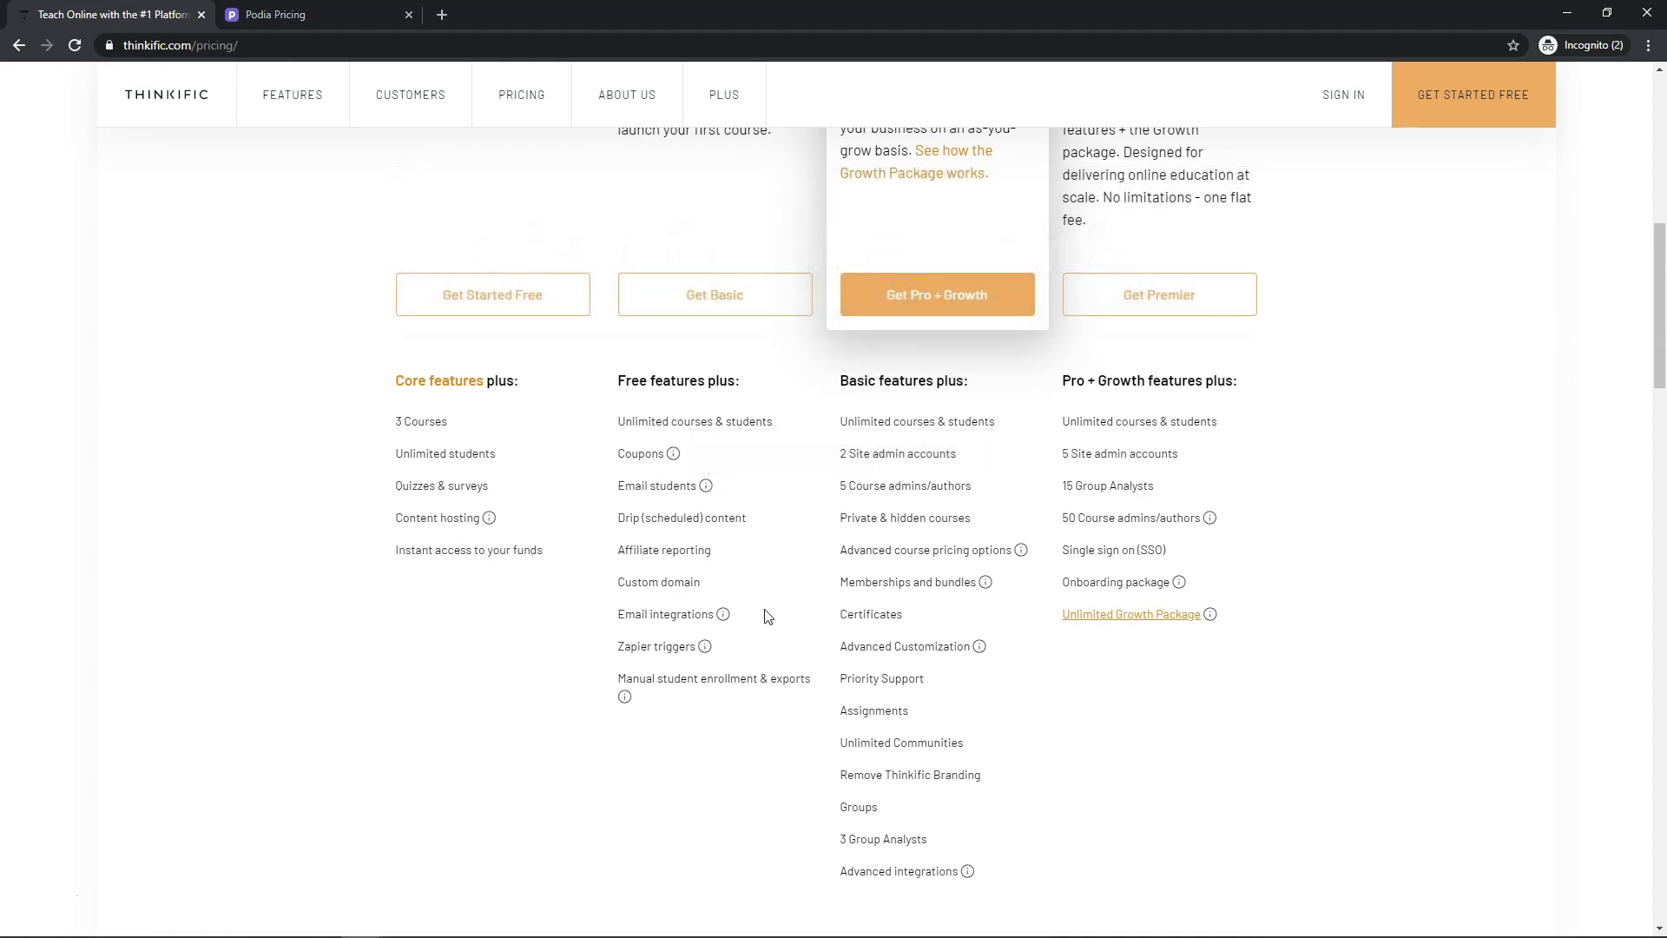
{"action": "mouse_move", "coordinate": [701, 601]}
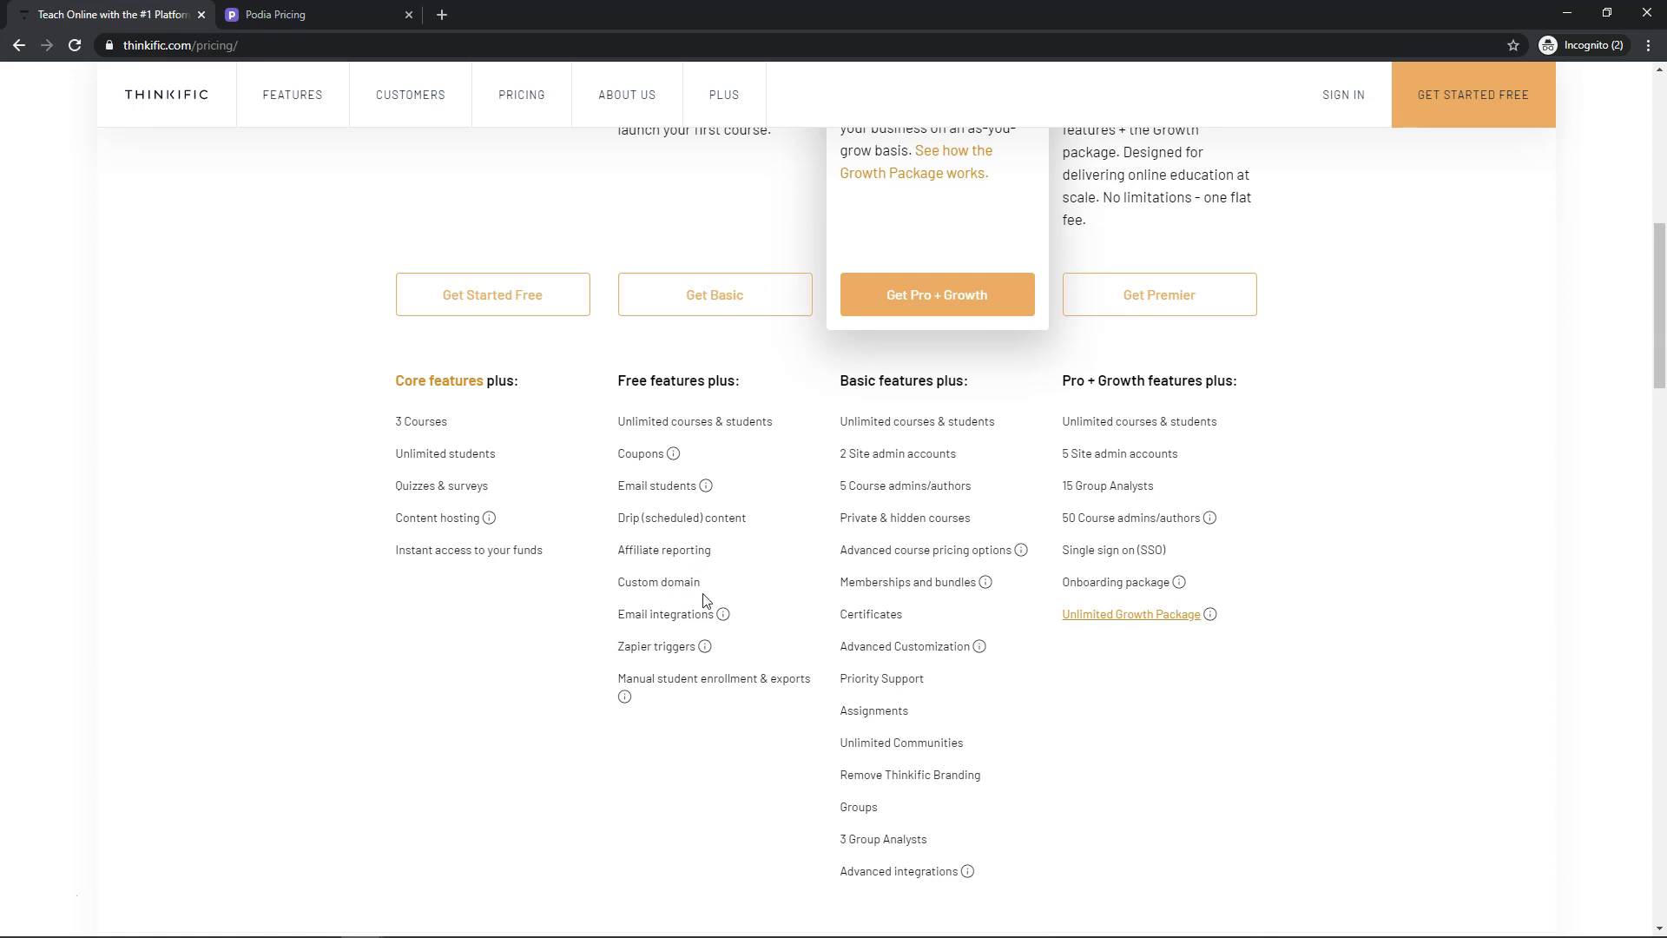
{"action": "mouse_move", "coordinate": [773, 597]}
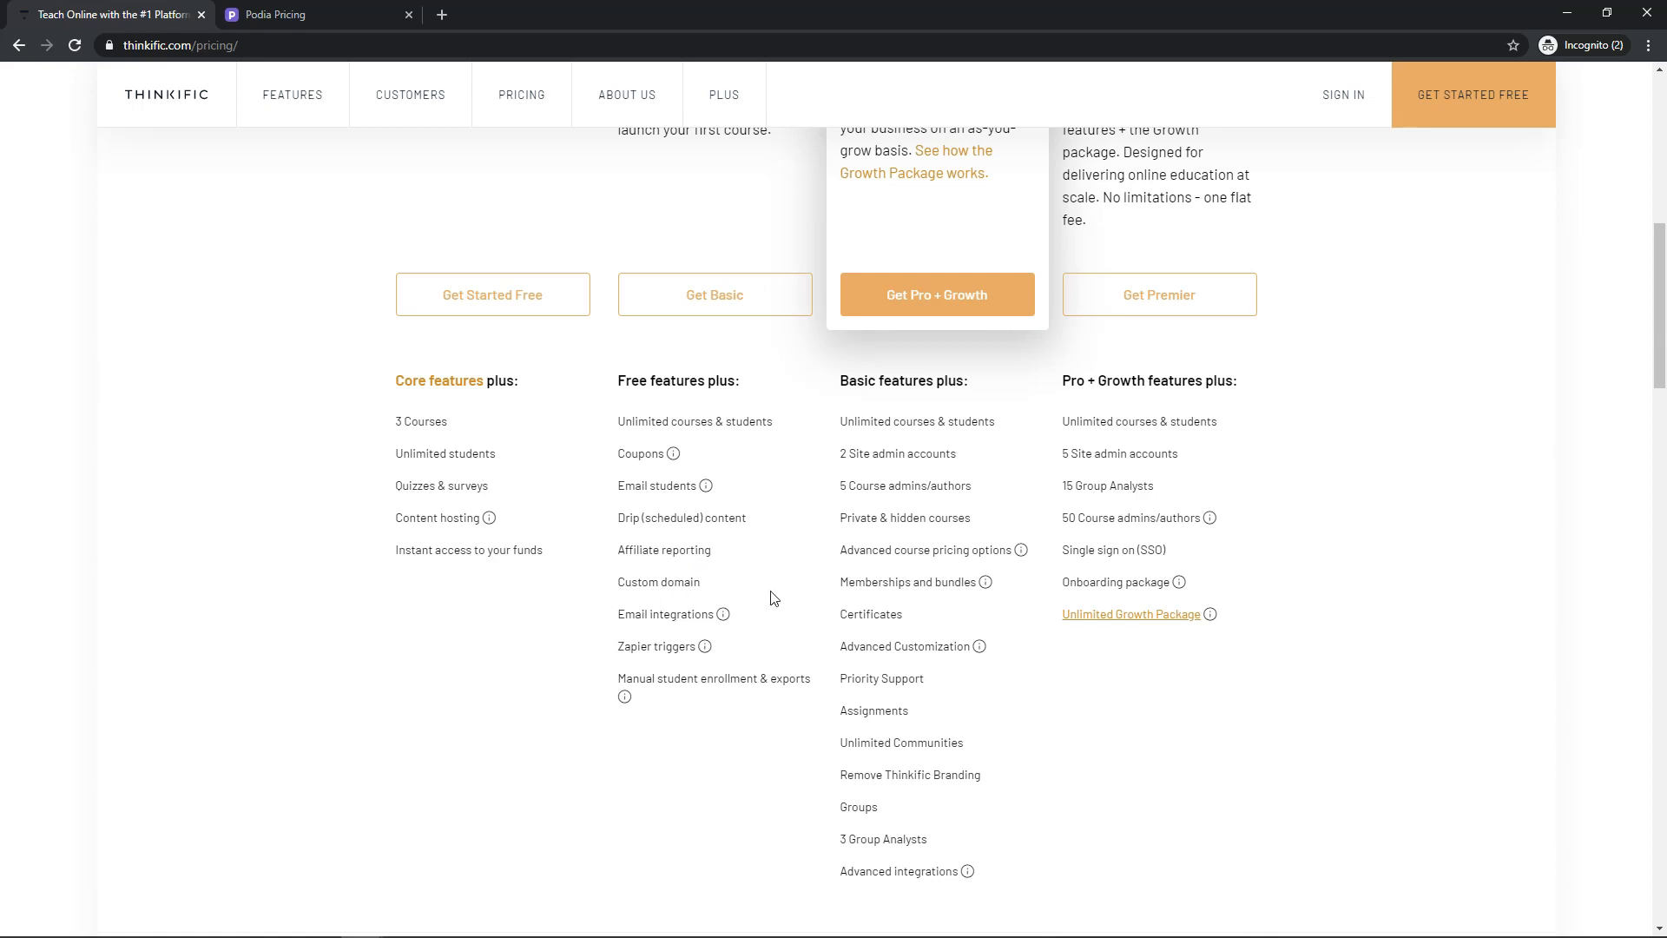
{"action": "scroll", "scroll_direction": "up", "scroll_amount": 3}
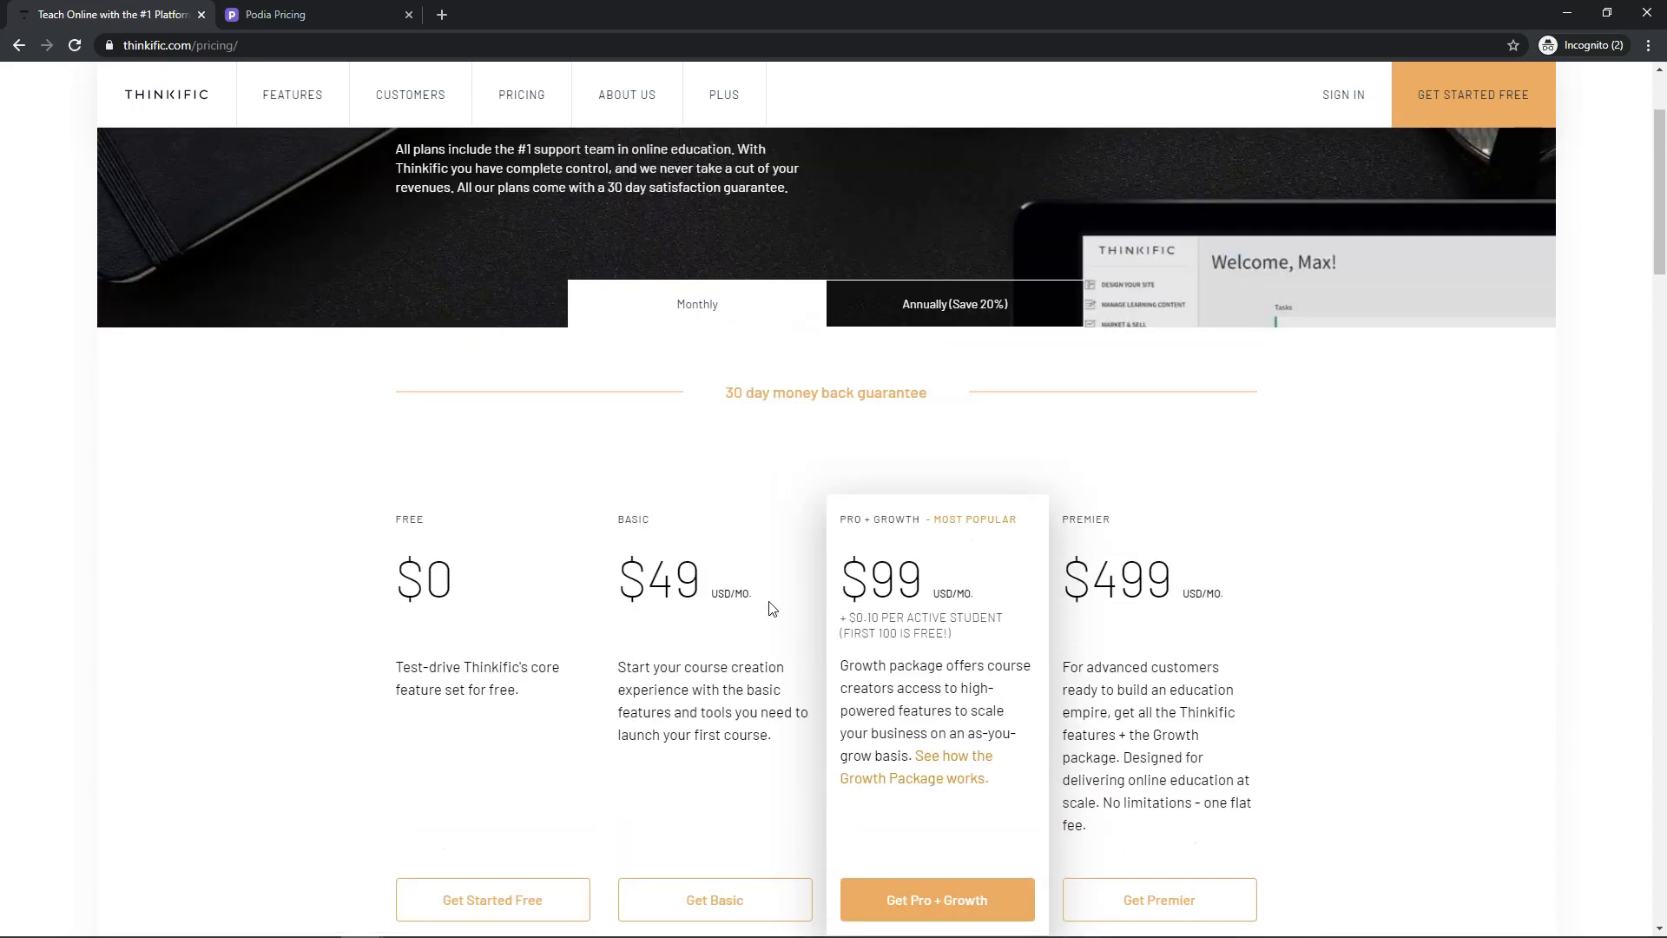
{"action": "scroll", "scroll_direction": "up", "scroll_amount": 3}
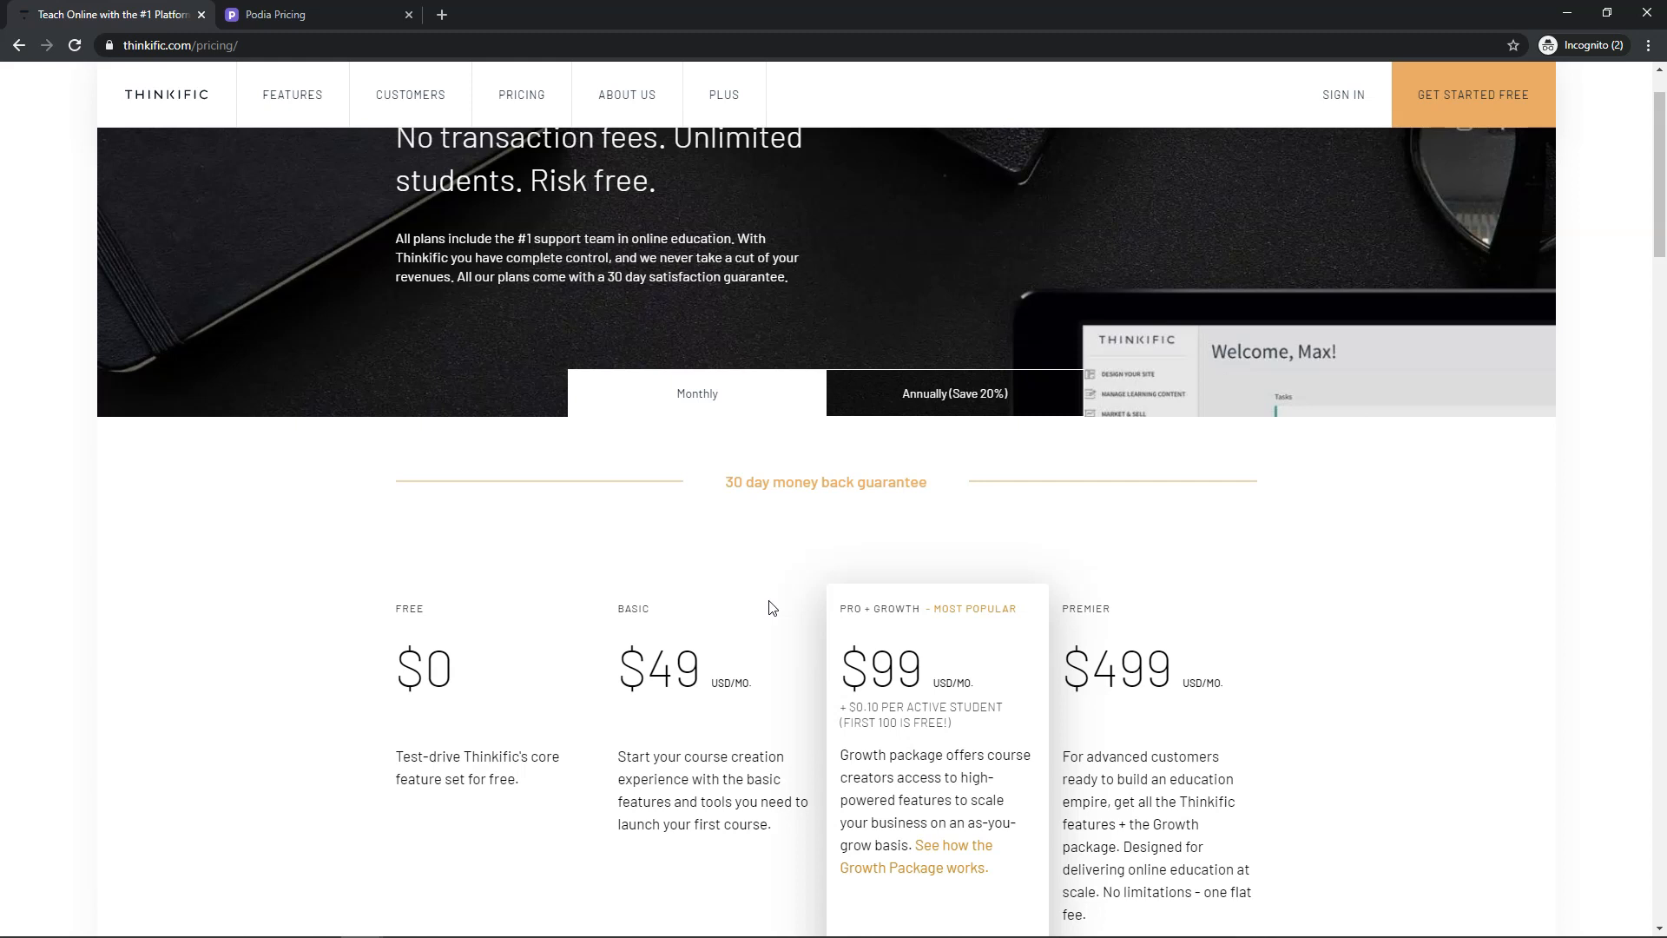
{"action": "mouse_move", "coordinate": [686, 577]}
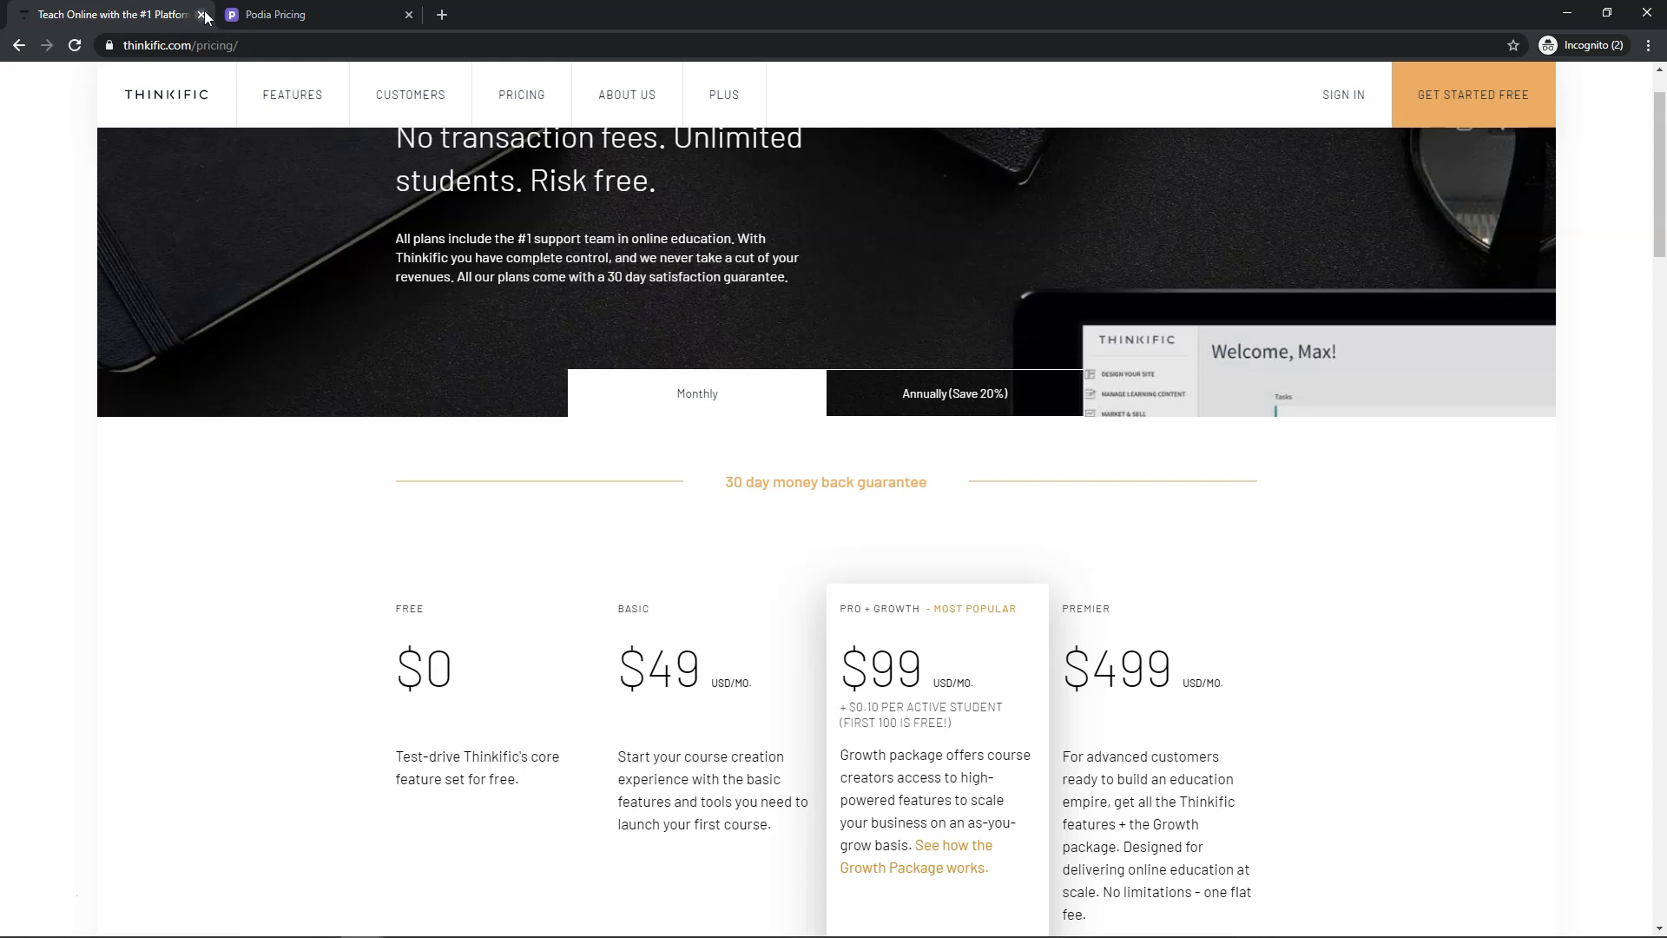
Close the Thinkific tab, leaving Podia's Mover ($39/mo) and Shaker ($79/mo) pricing
{"action": "left_click", "coordinate": [205, 18]}
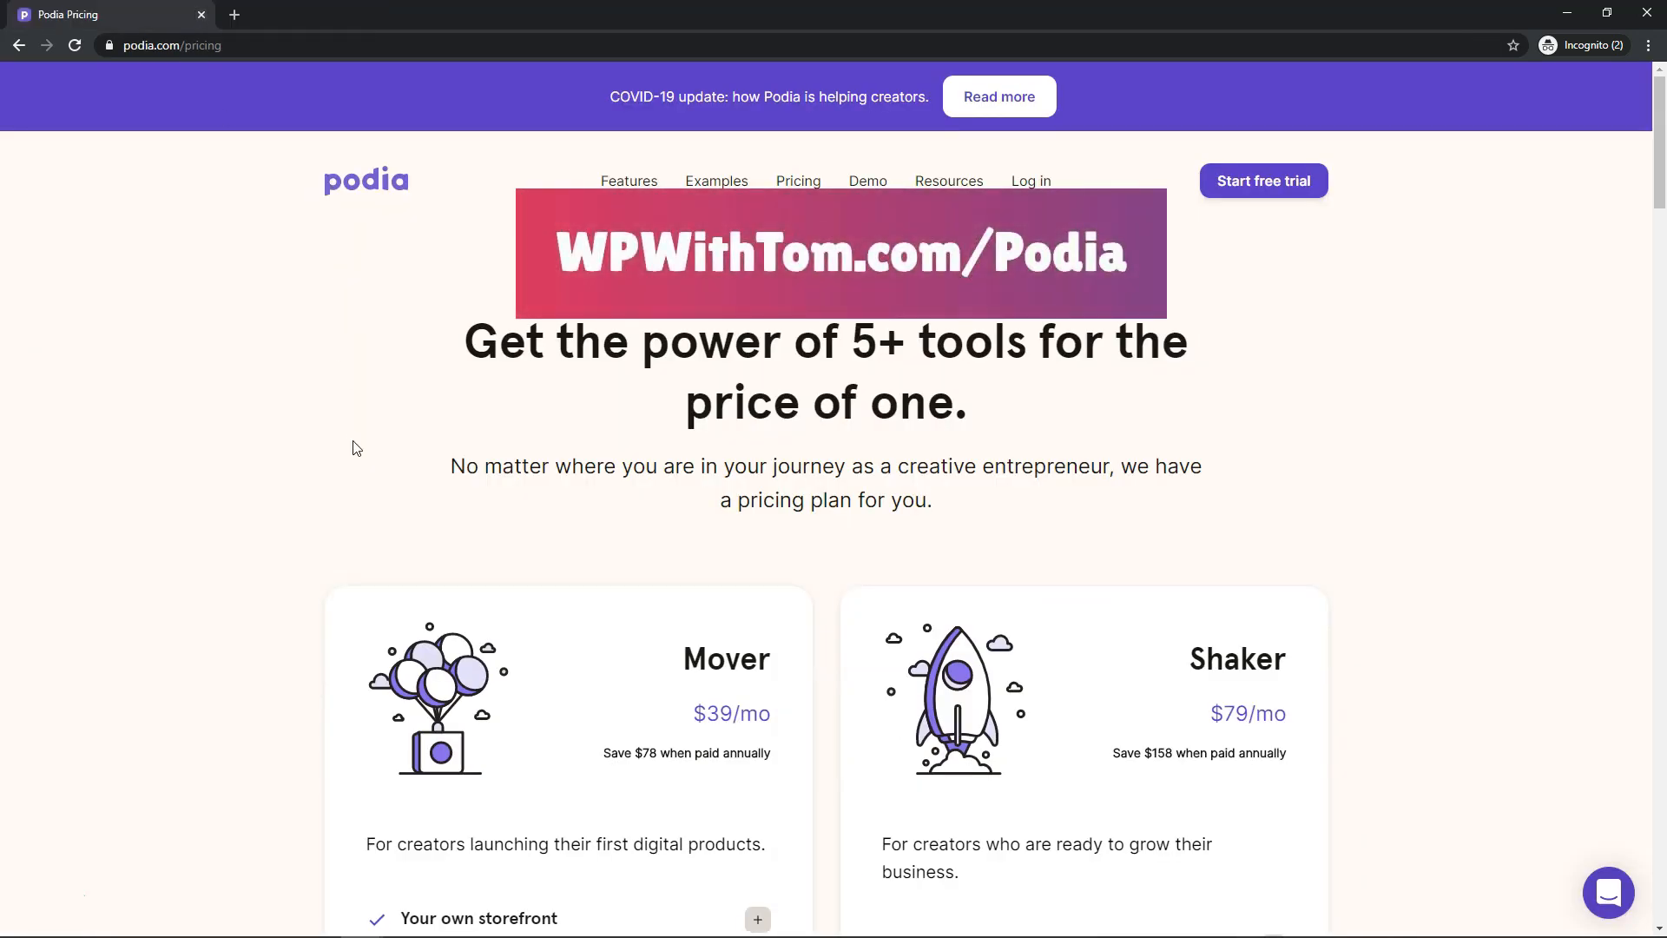
{"action": "mouse_move", "coordinate": [362, 437]}
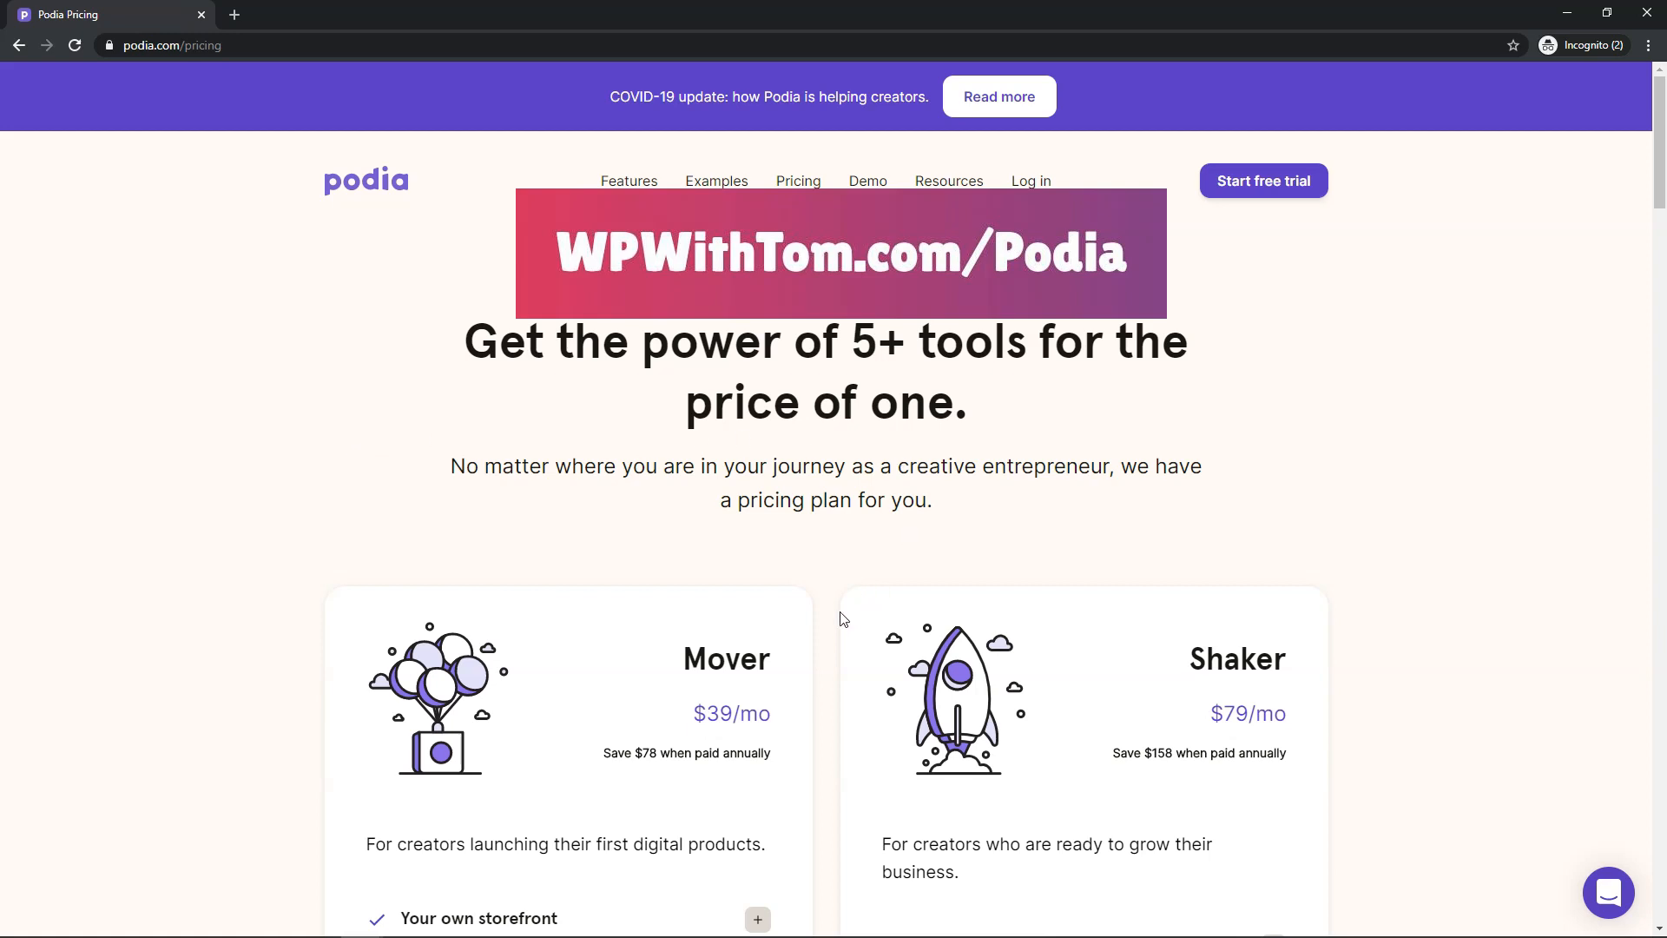
{"action": "mouse_move", "coordinate": [506, 393]}
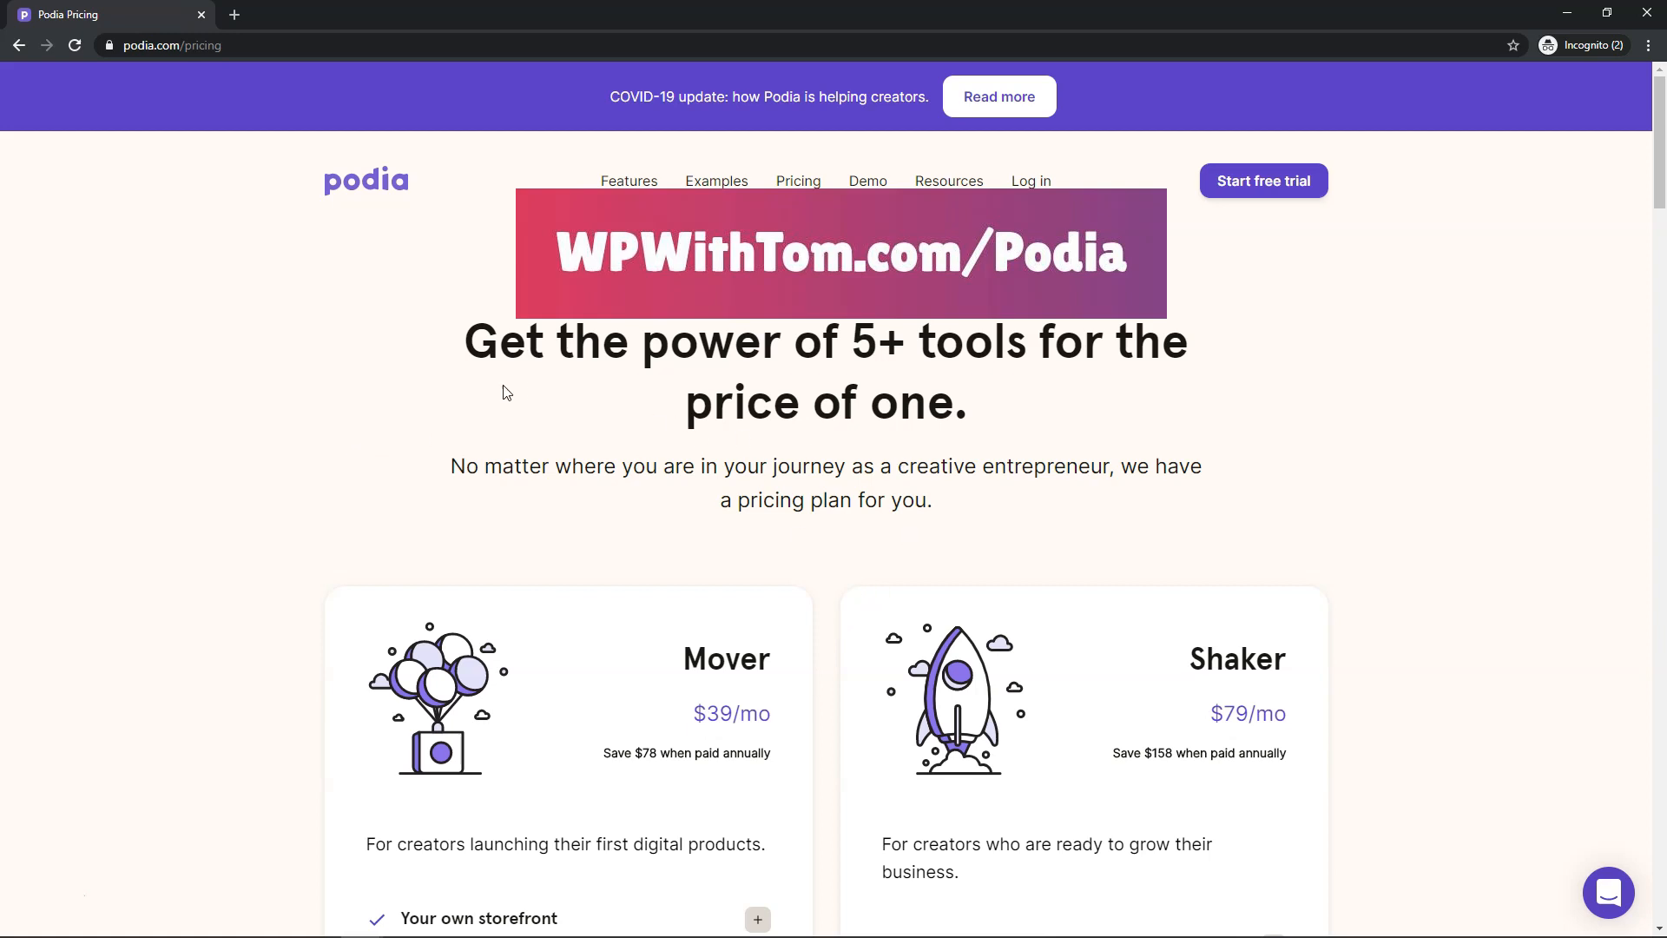
{"action": "mouse_move", "coordinate": [1149, 382]}
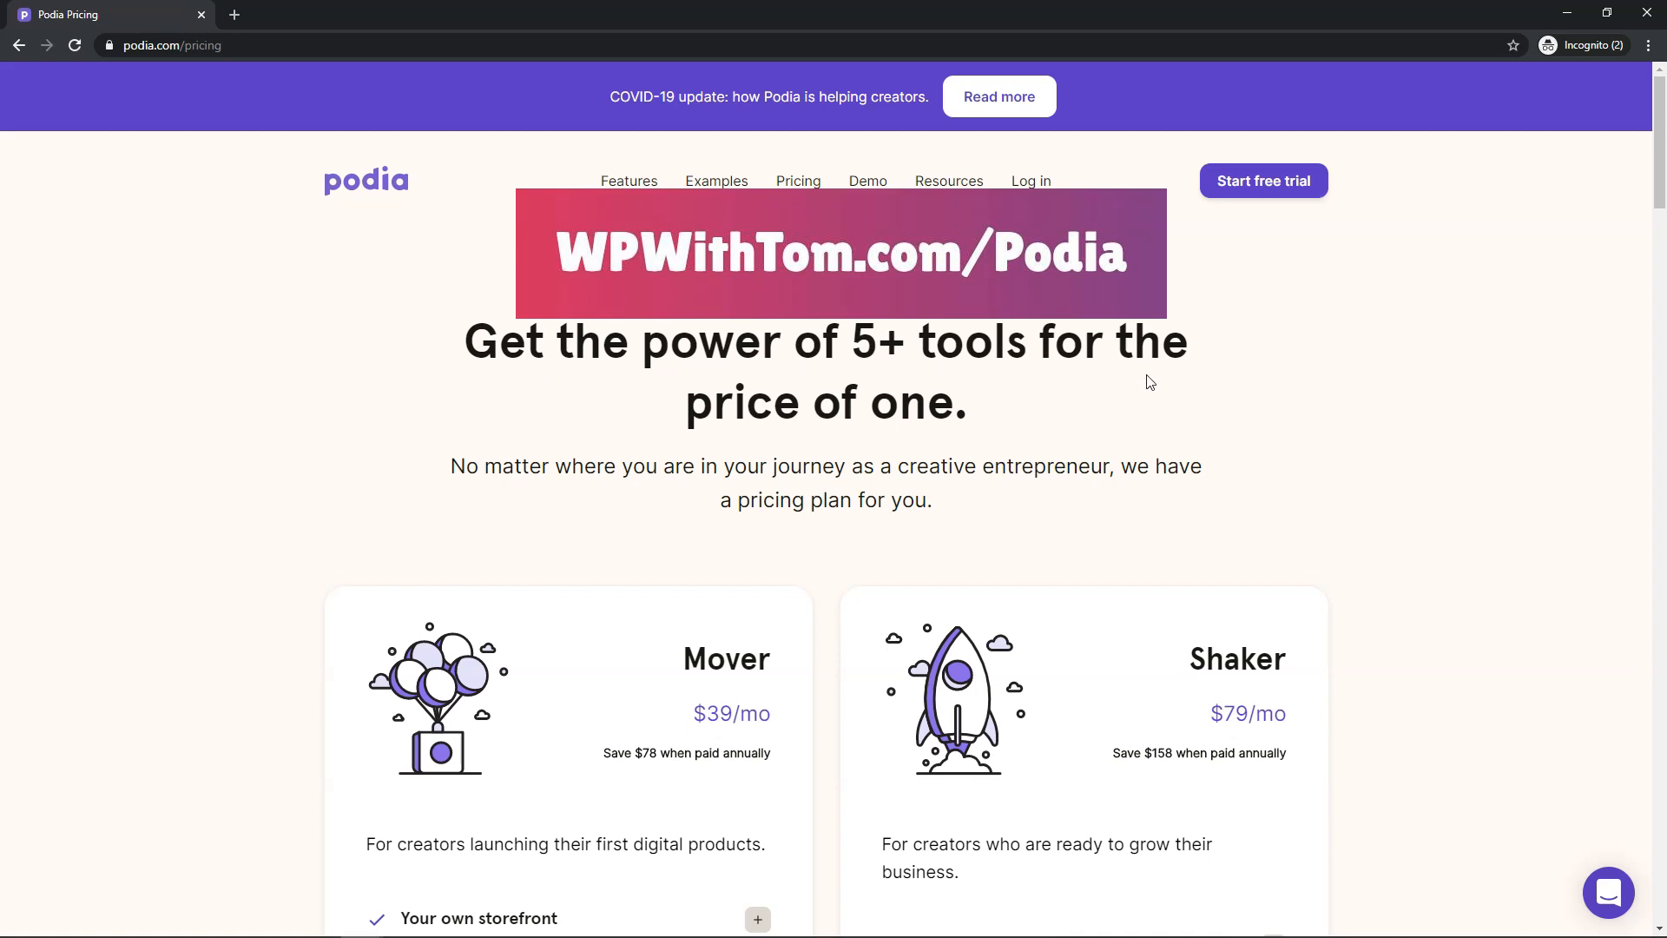
{"action": "mouse_move", "coordinate": [834, 555]}
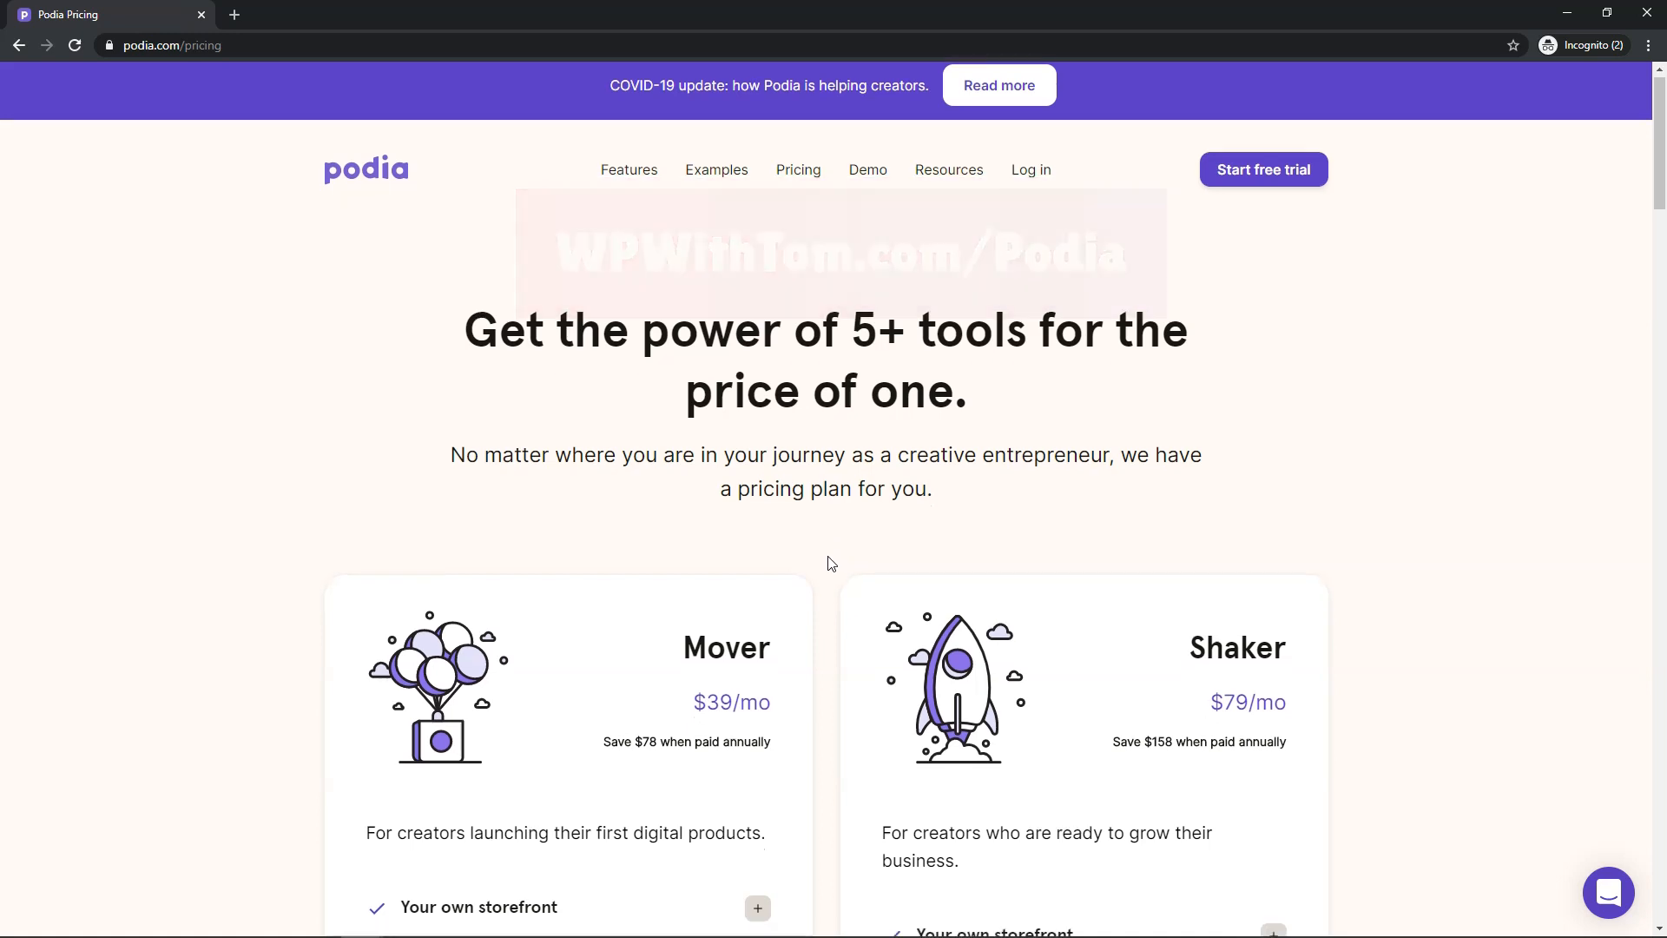
{"action": "scroll", "scroll_direction": "down", "scroll_amount": 3}
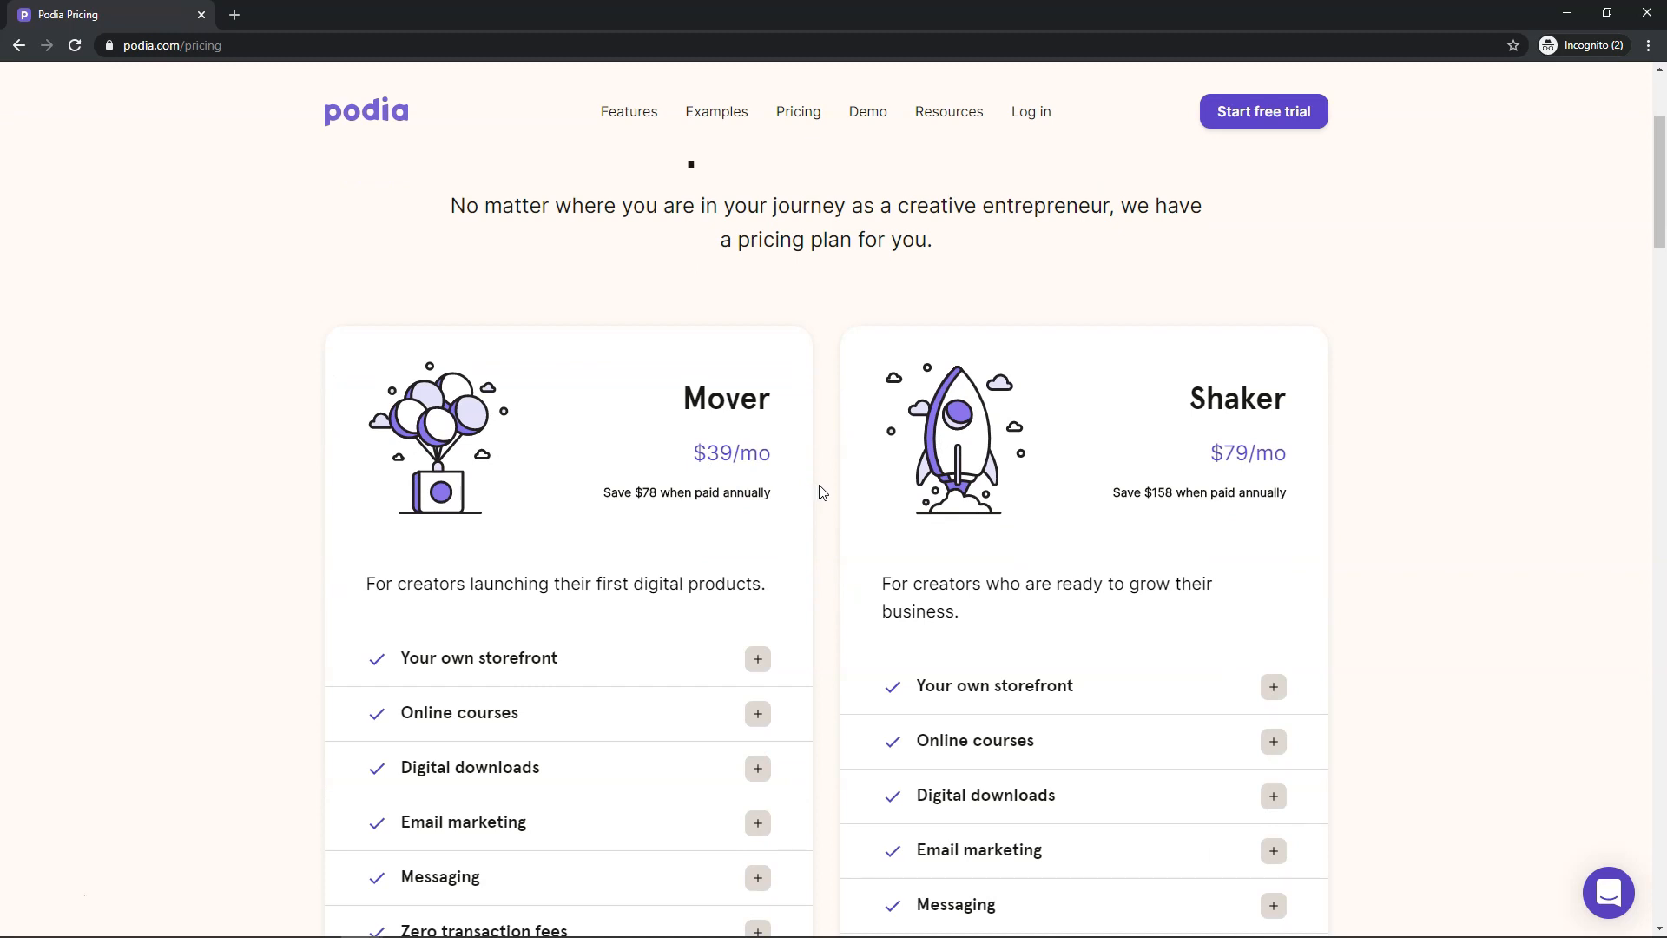
Review the Mover and Shaker feature lists, noting Mover lacks memberships, blog and affiliate marketing
{"action": "scroll", "scroll_direction": "down", "scroll_amount": 3}
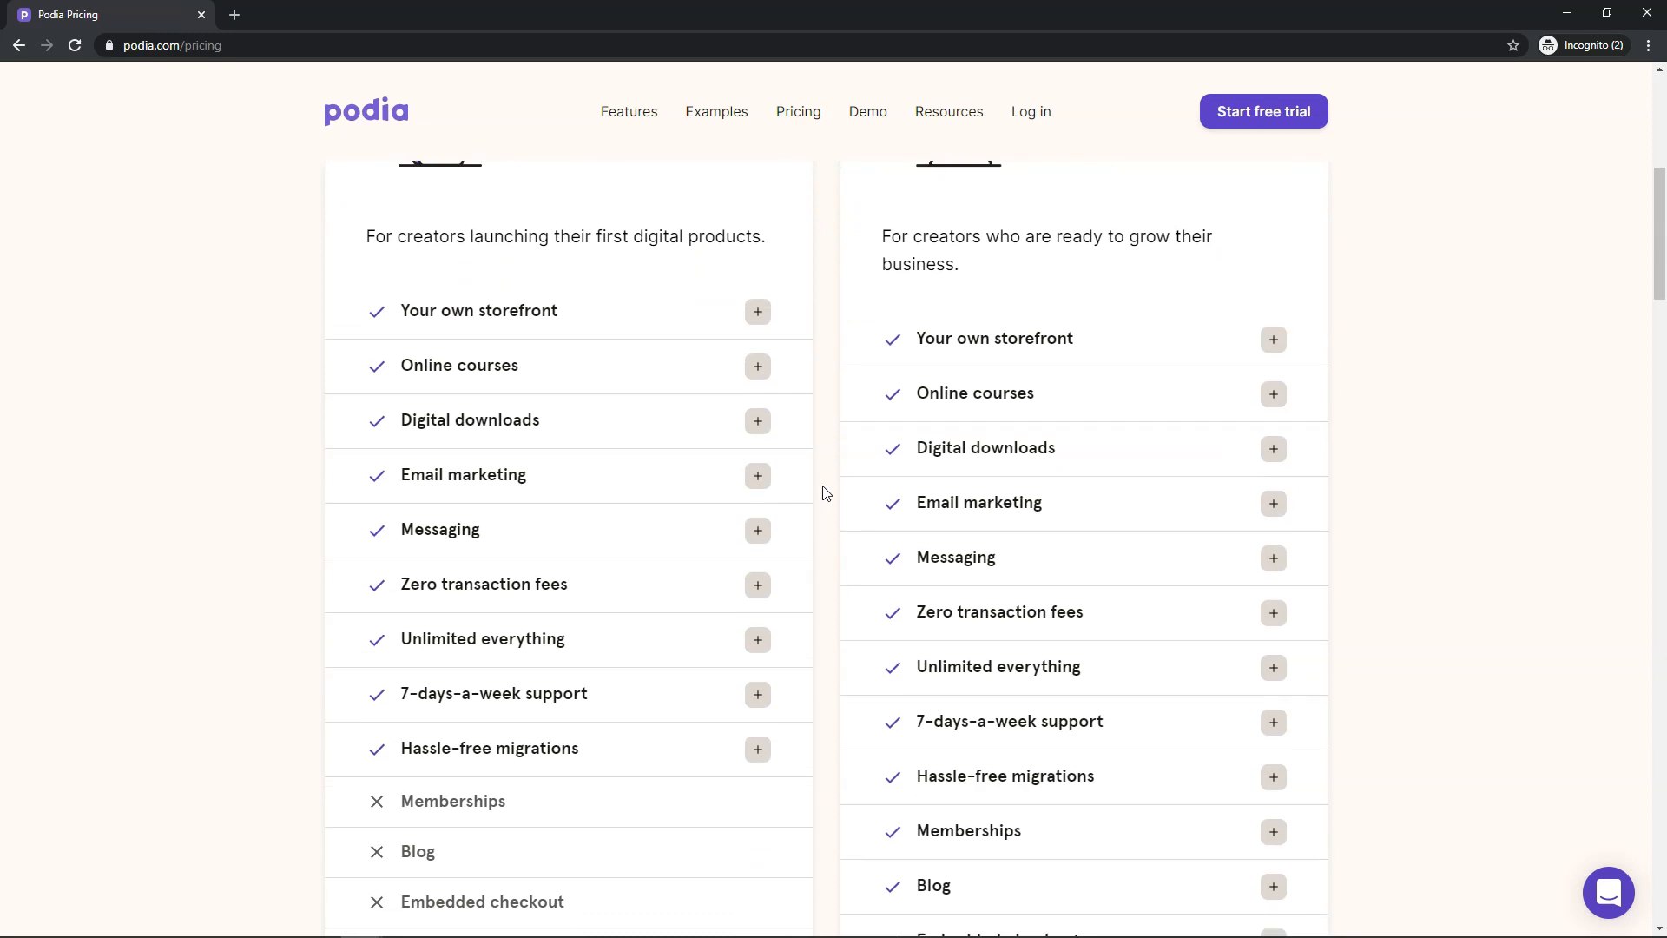
{"action": "scroll", "scroll_direction": "up", "scroll_amount": 3}
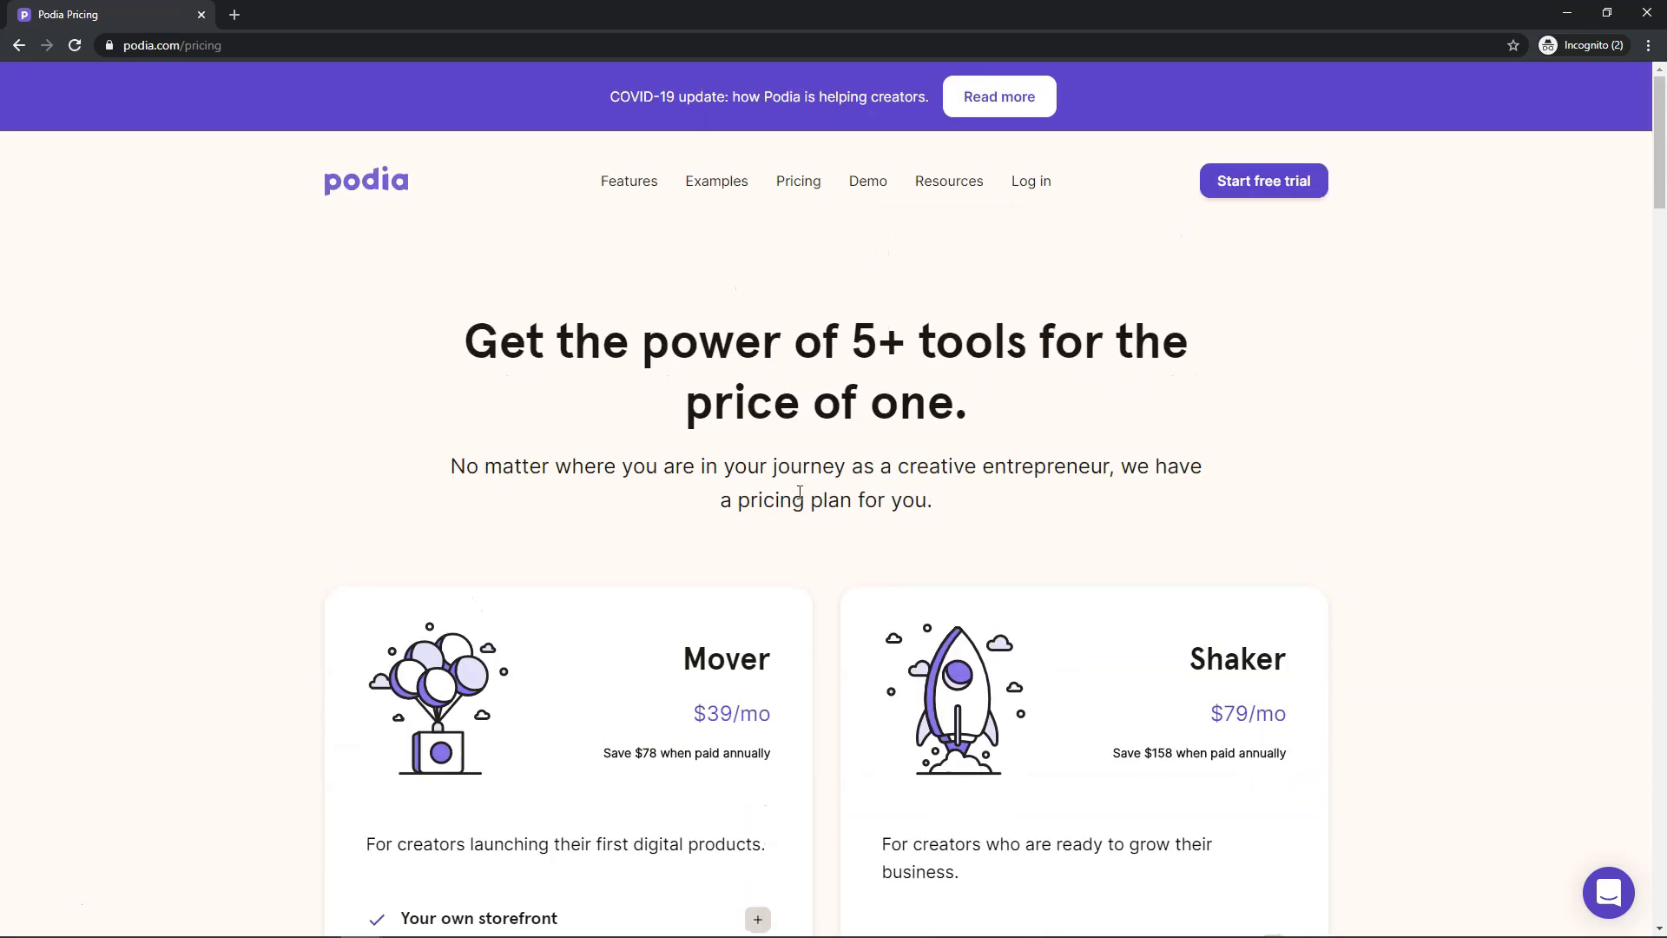
{"action": "scroll", "scroll_direction": "down", "scroll_amount": 3}
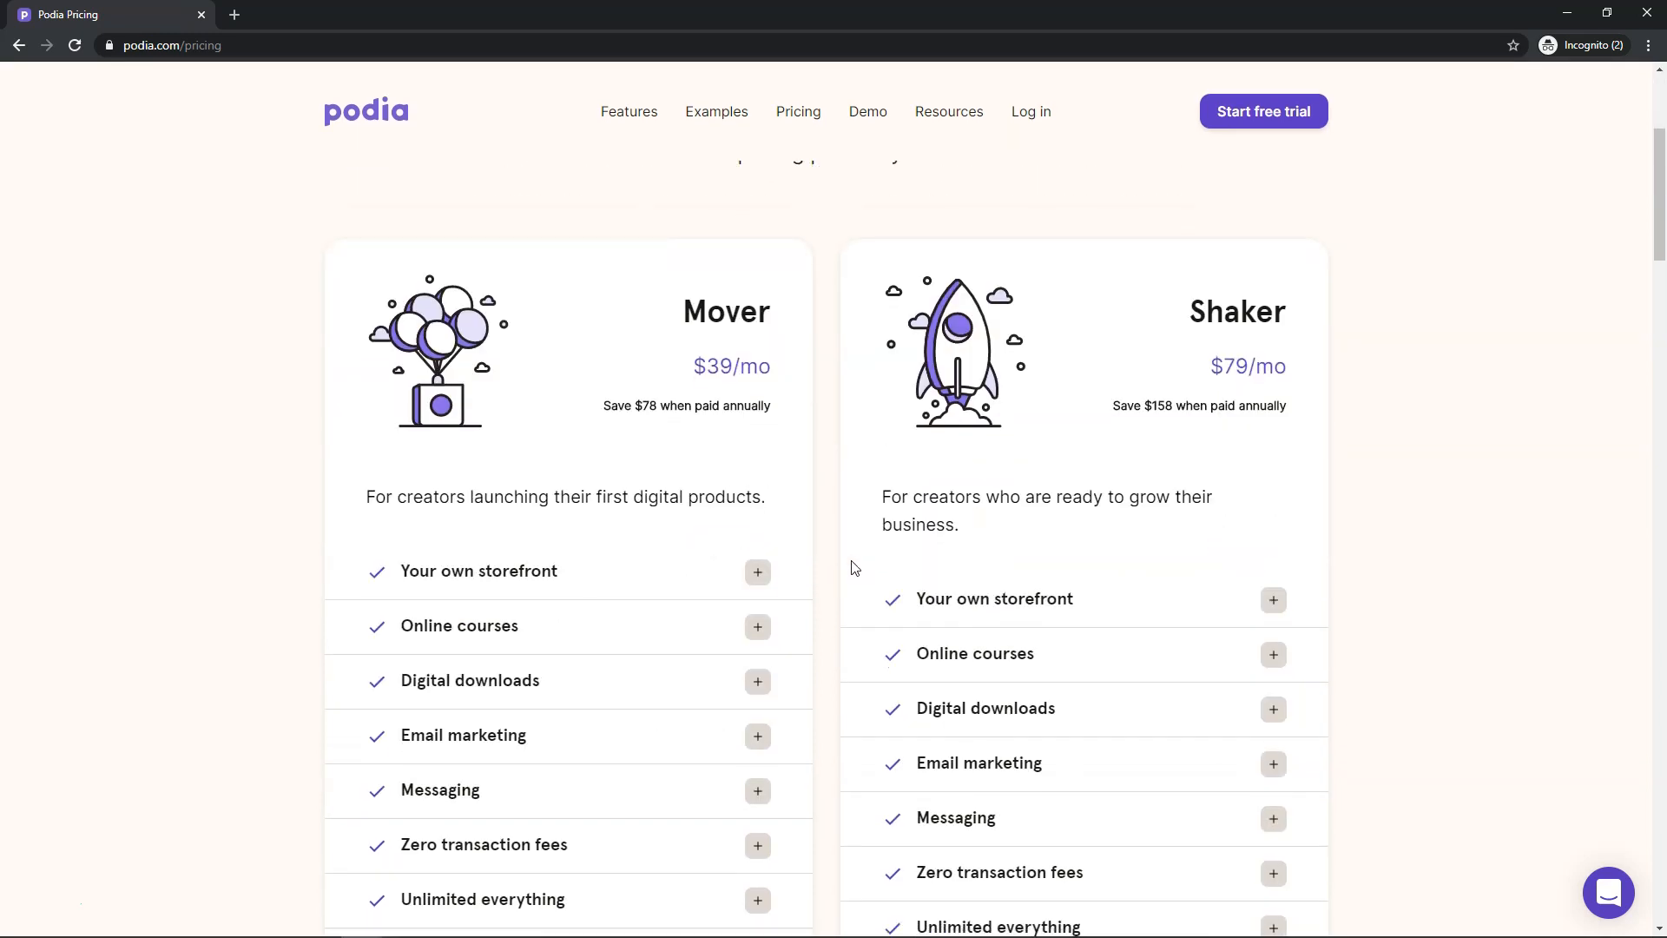
{"action": "scroll", "scroll_direction": "down", "scroll_amount": 3}
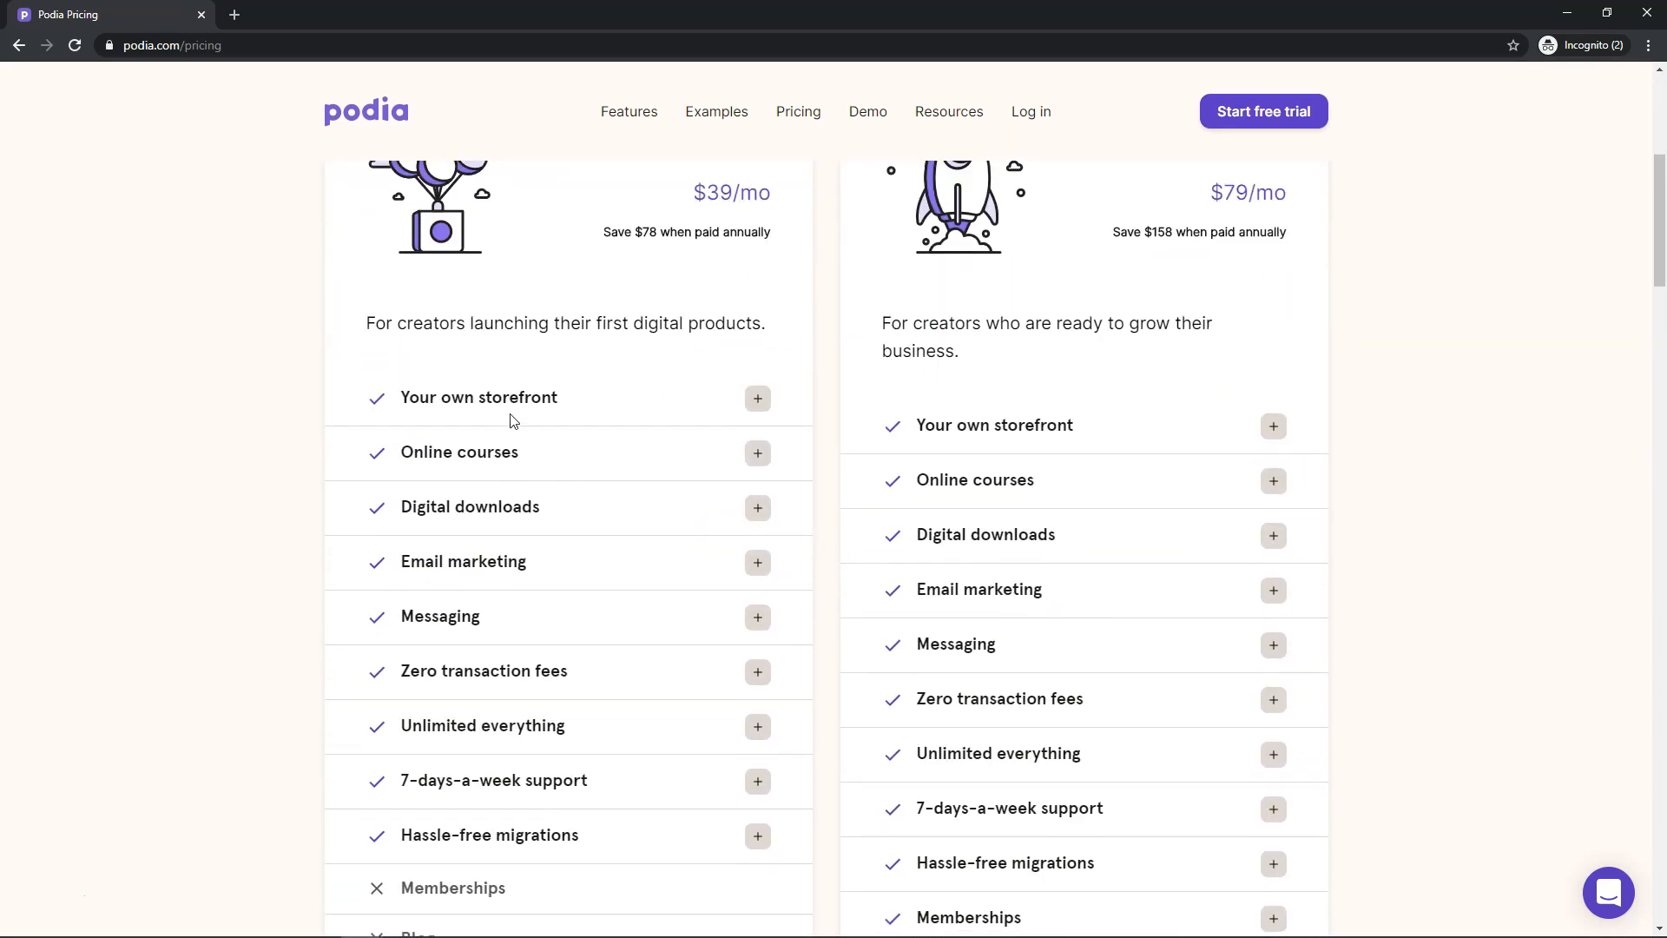
{"action": "mouse_move", "coordinate": [498, 470]}
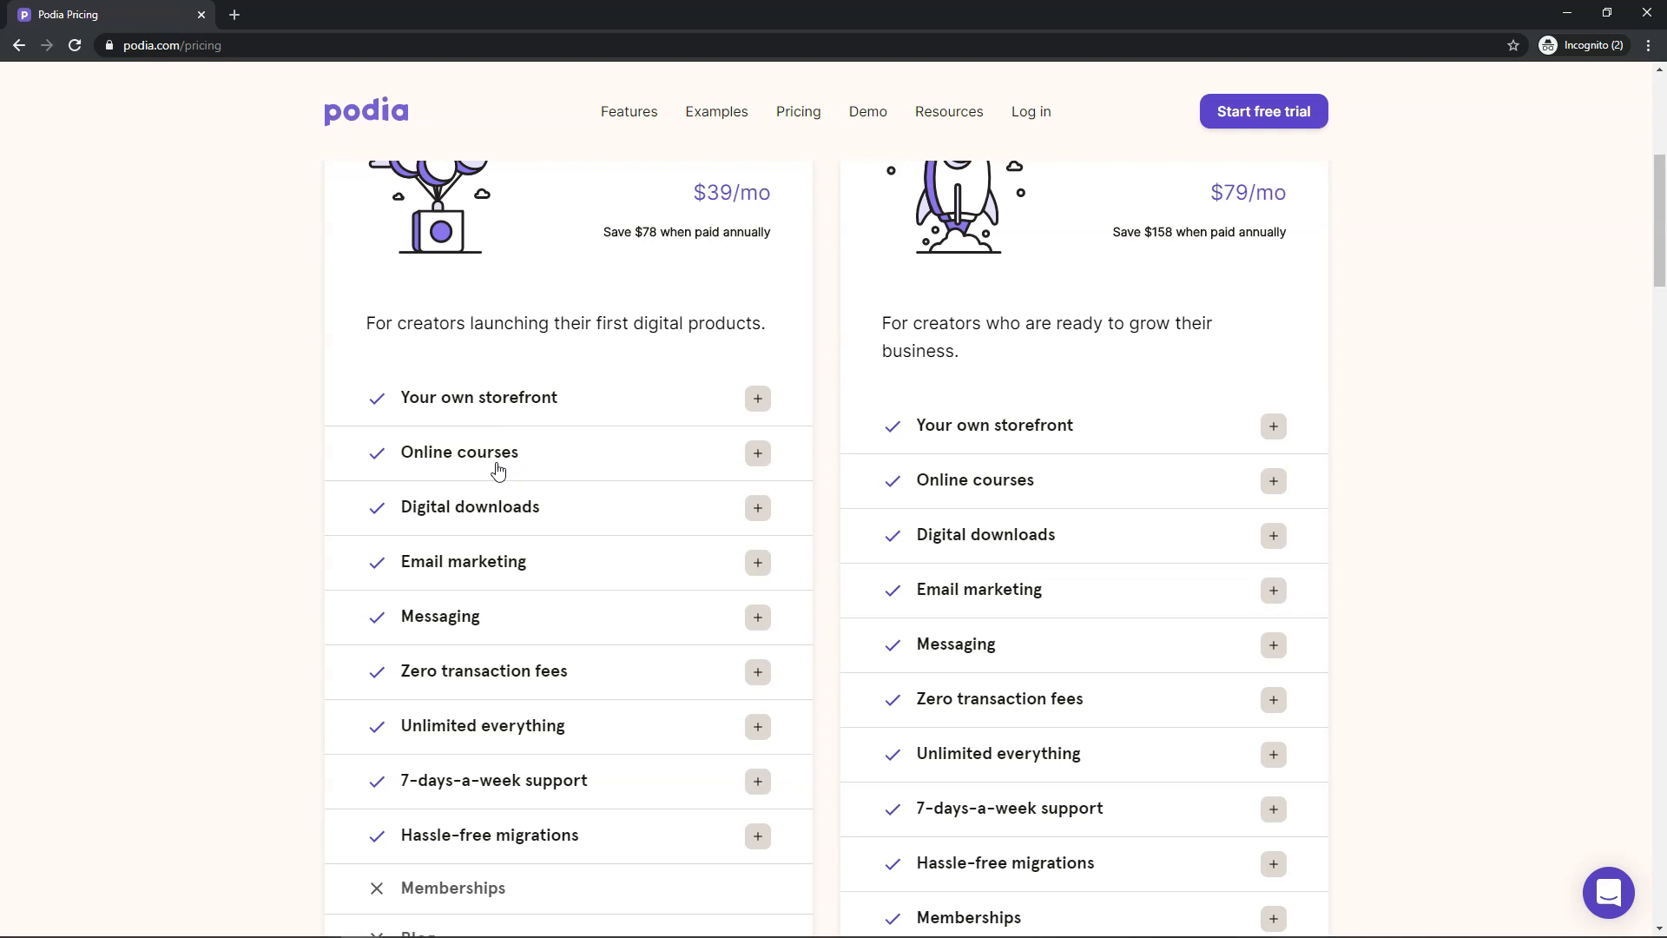
{"action": "mouse_move", "coordinate": [469, 568]}
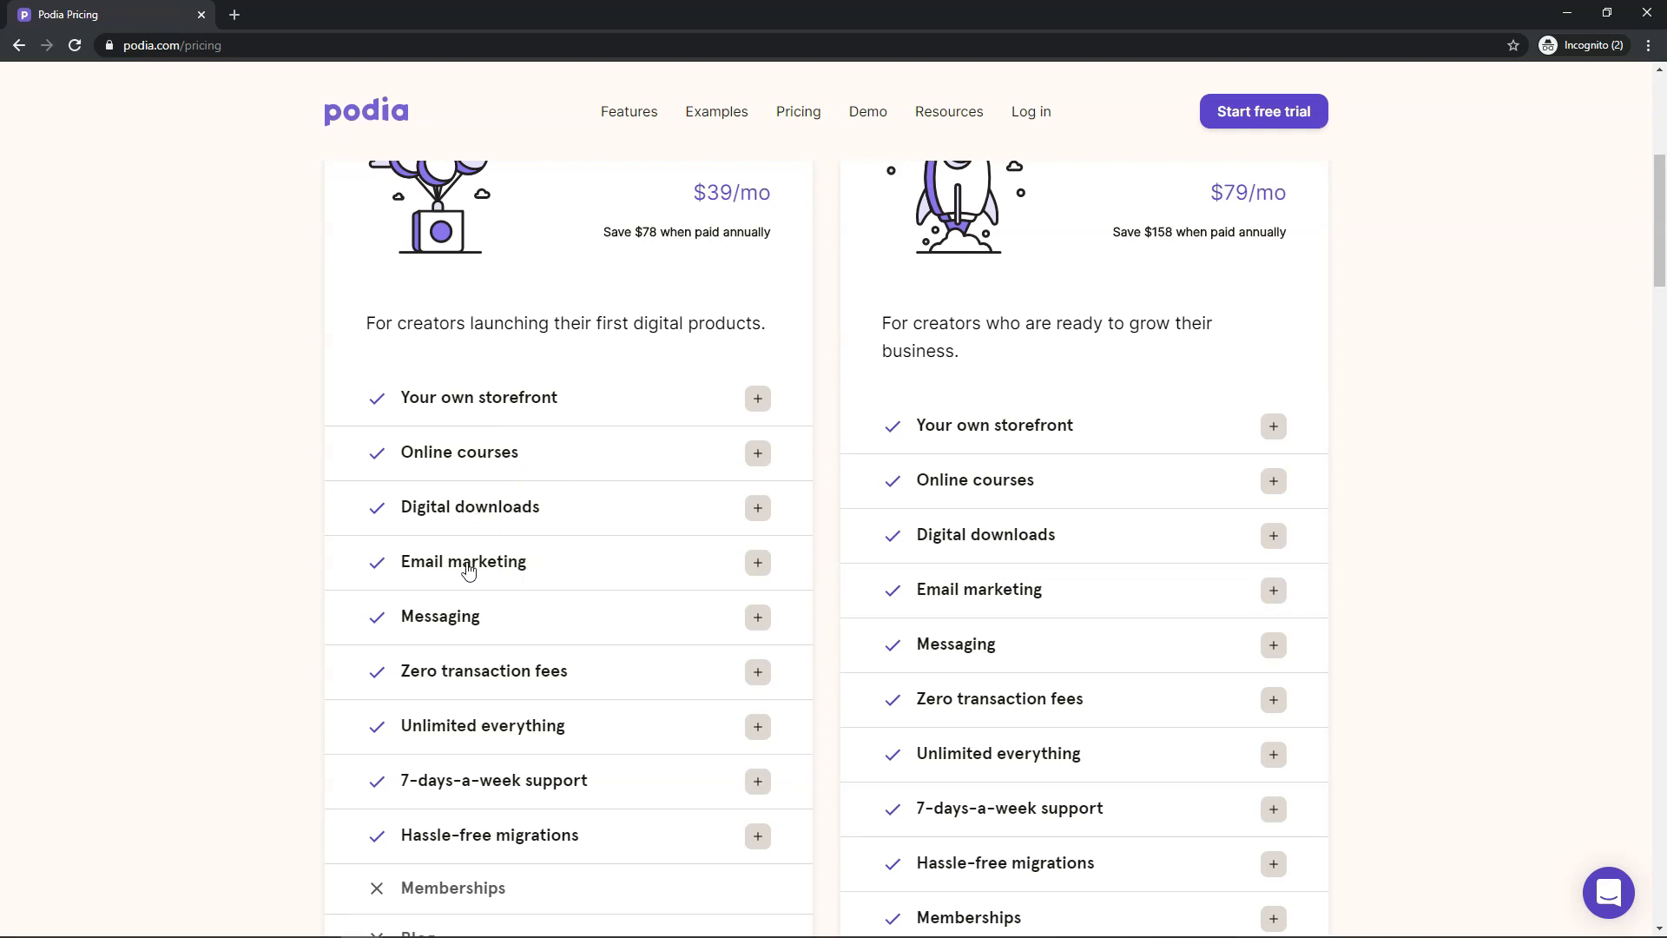
{"action": "mouse_move", "coordinate": [418, 694]}
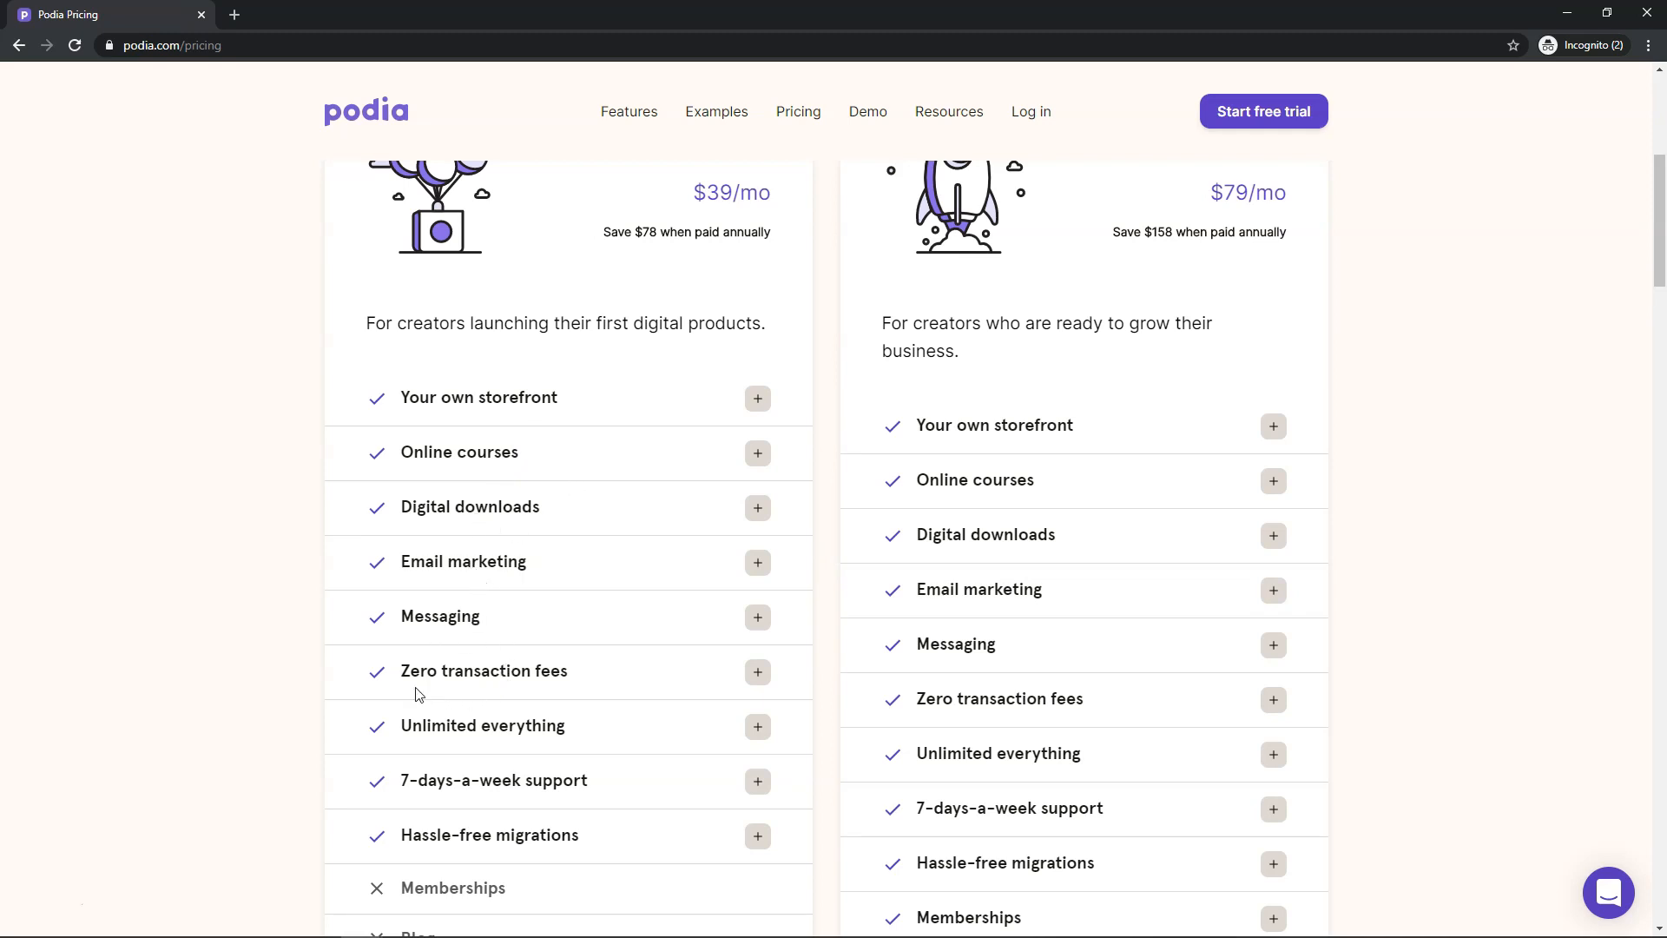
{"action": "mouse_move", "coordinate": [535, 692]}
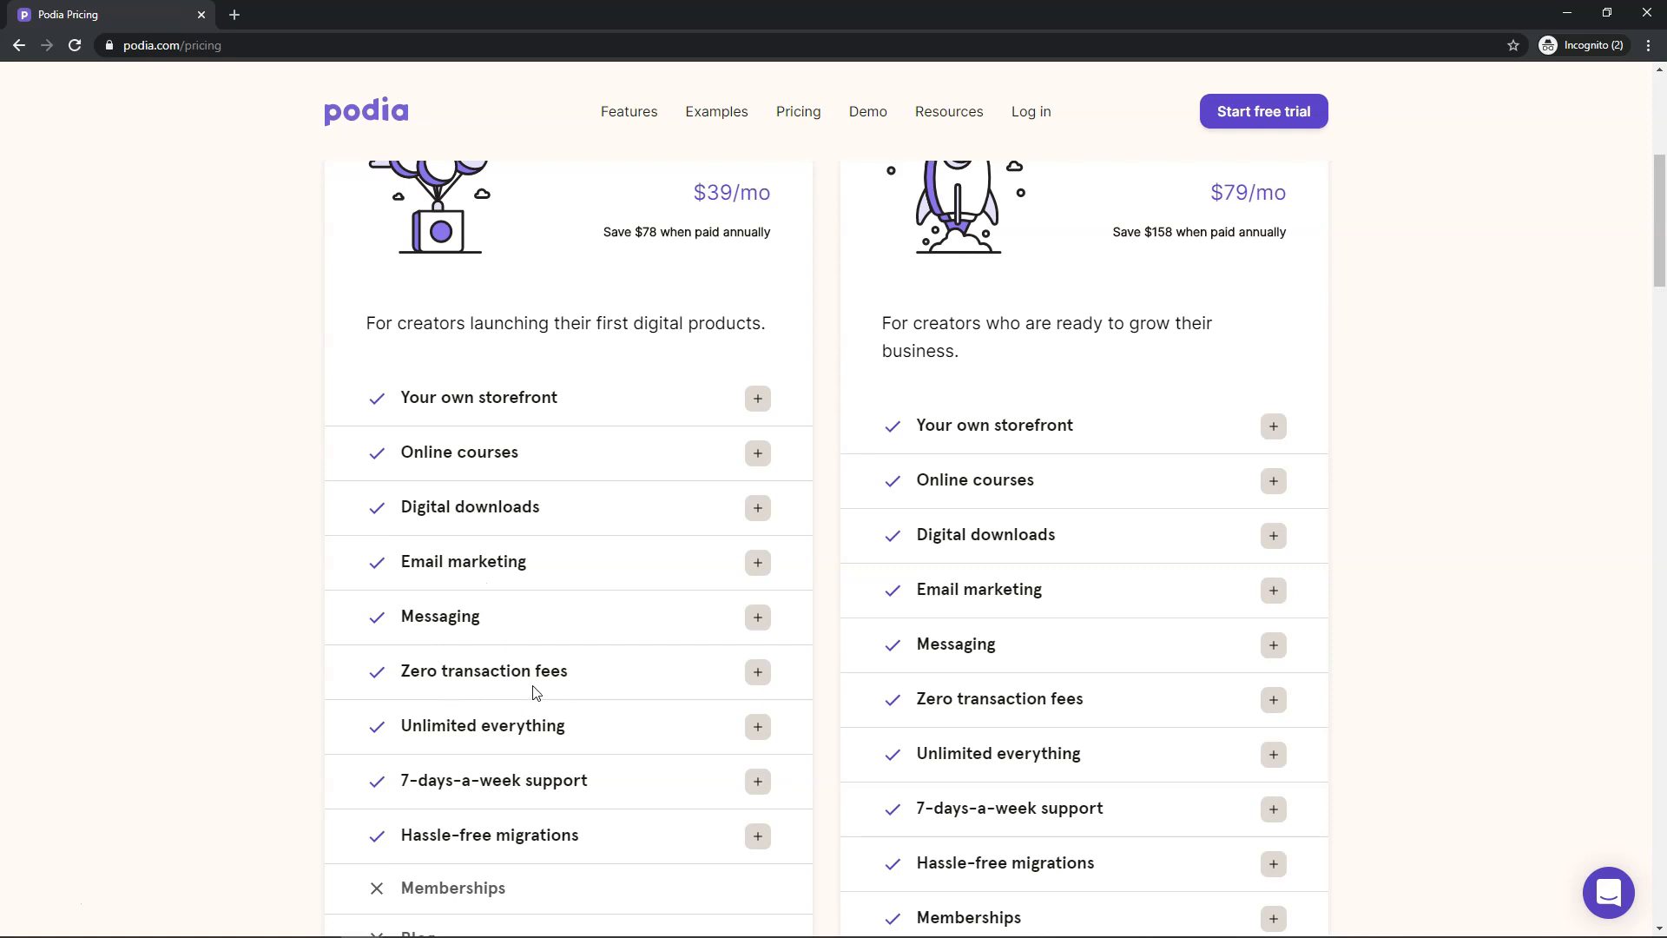
{"action": "scroll", "scroll_direction": "down", "scroll_amount": 3}
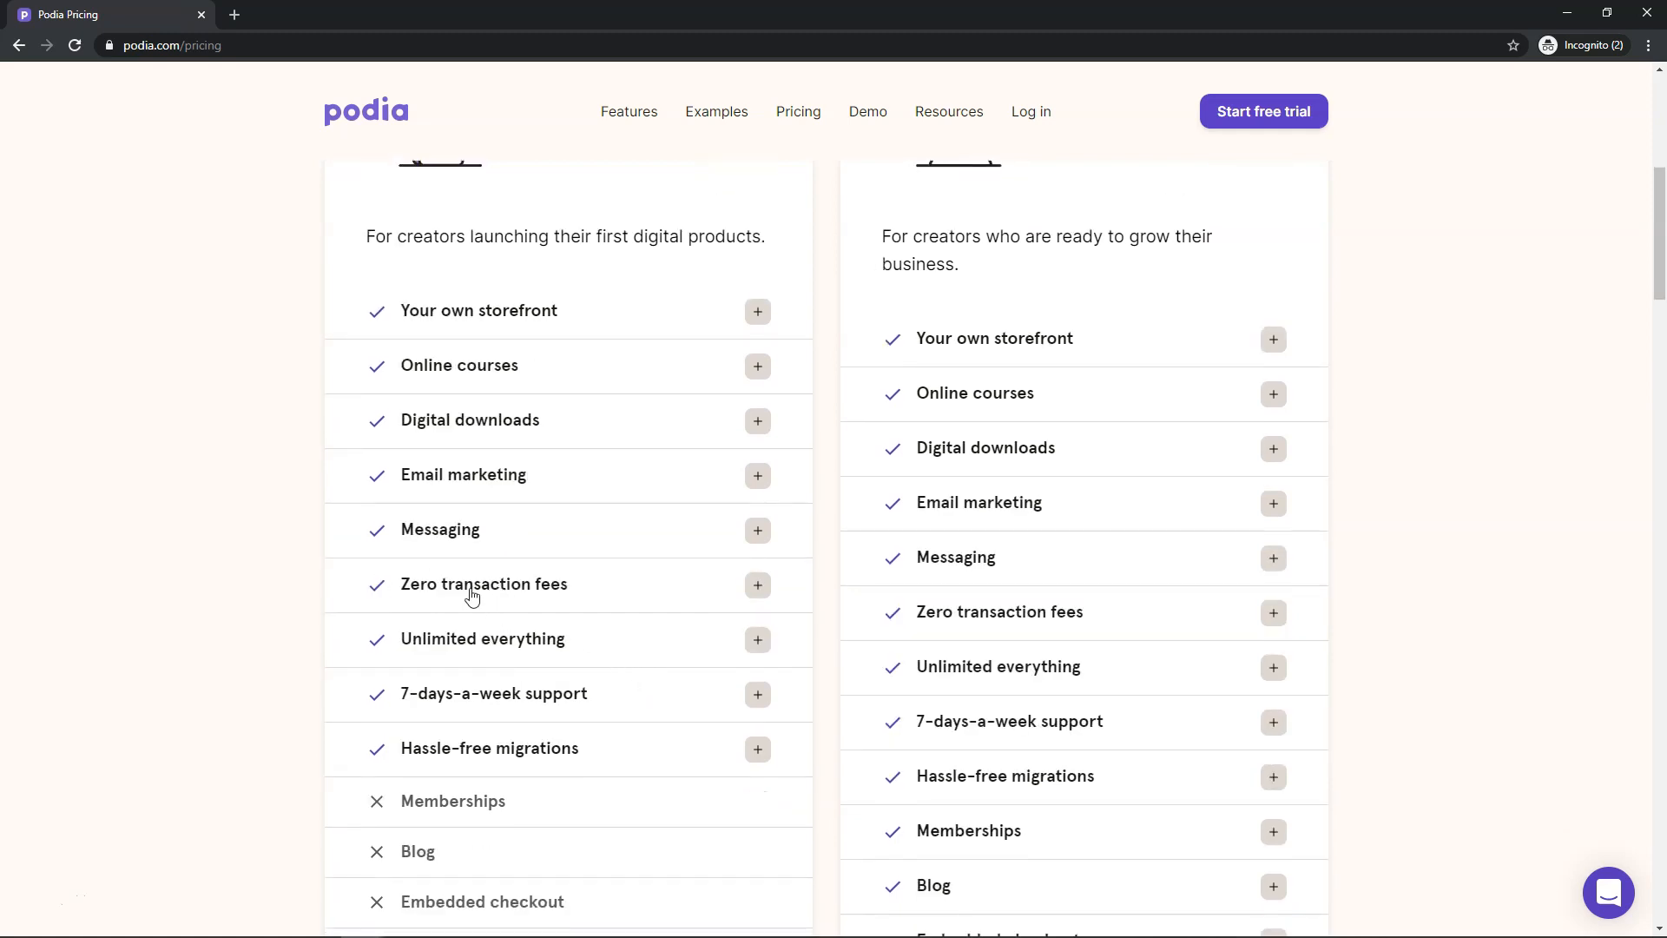
{"action": "mouse_move", "coordinate": [521, 598]}
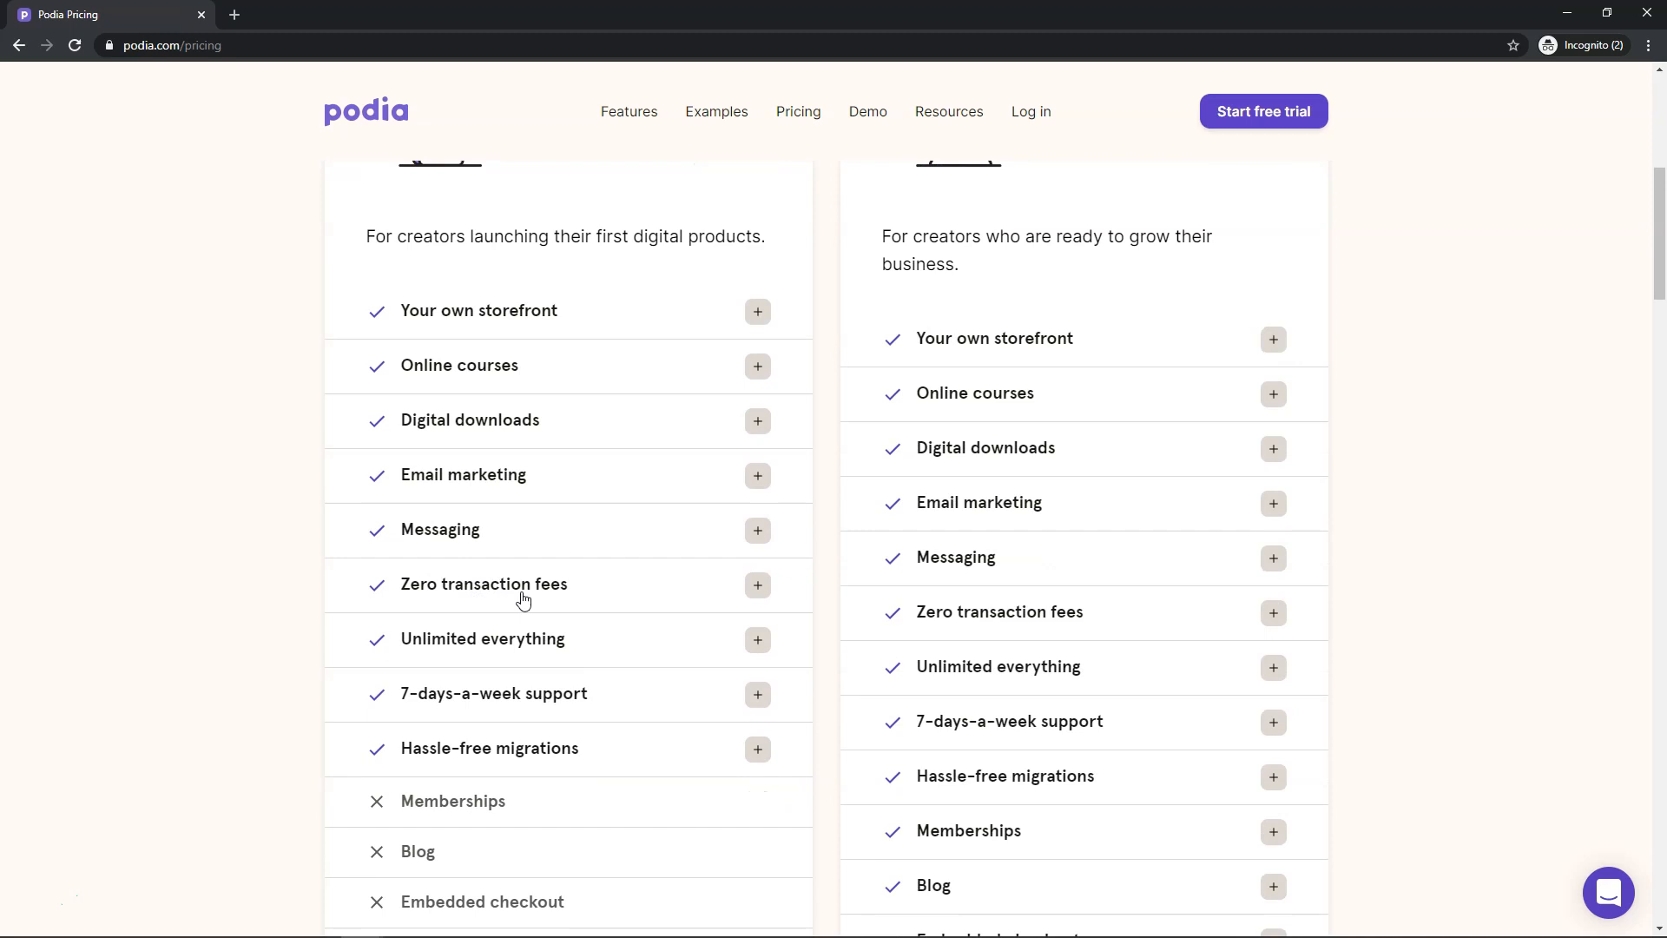
{"action": "mouse_move", "coordinate": [542, 654]}
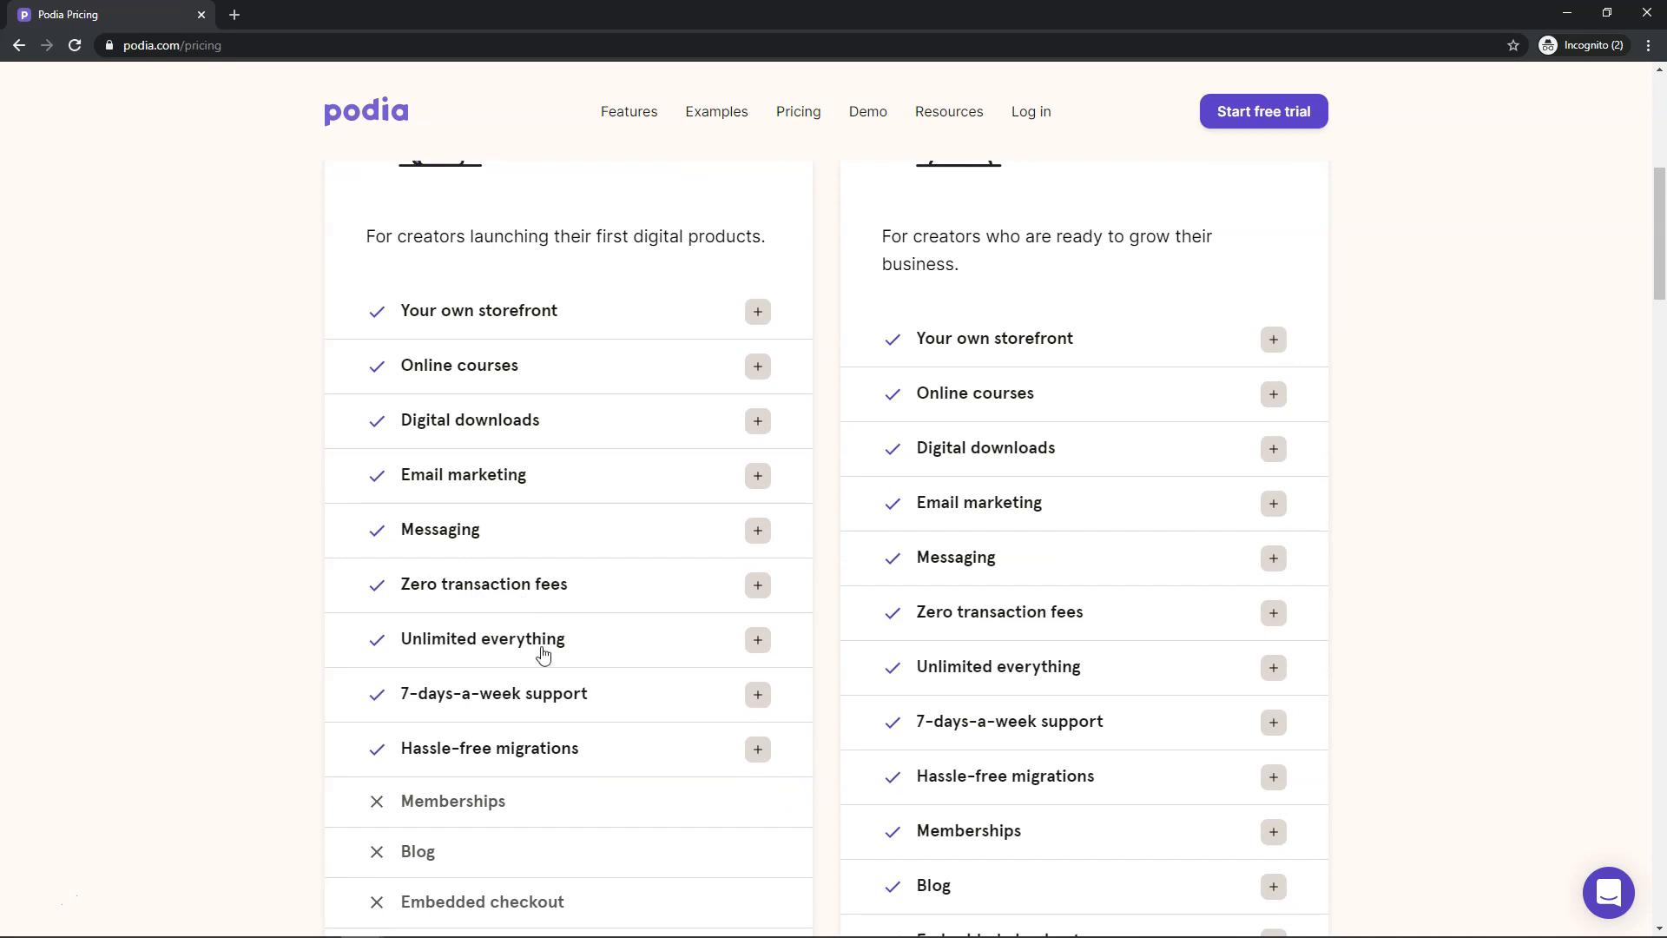
{"action": "mouse_move", "coordinate": [459, 711]}
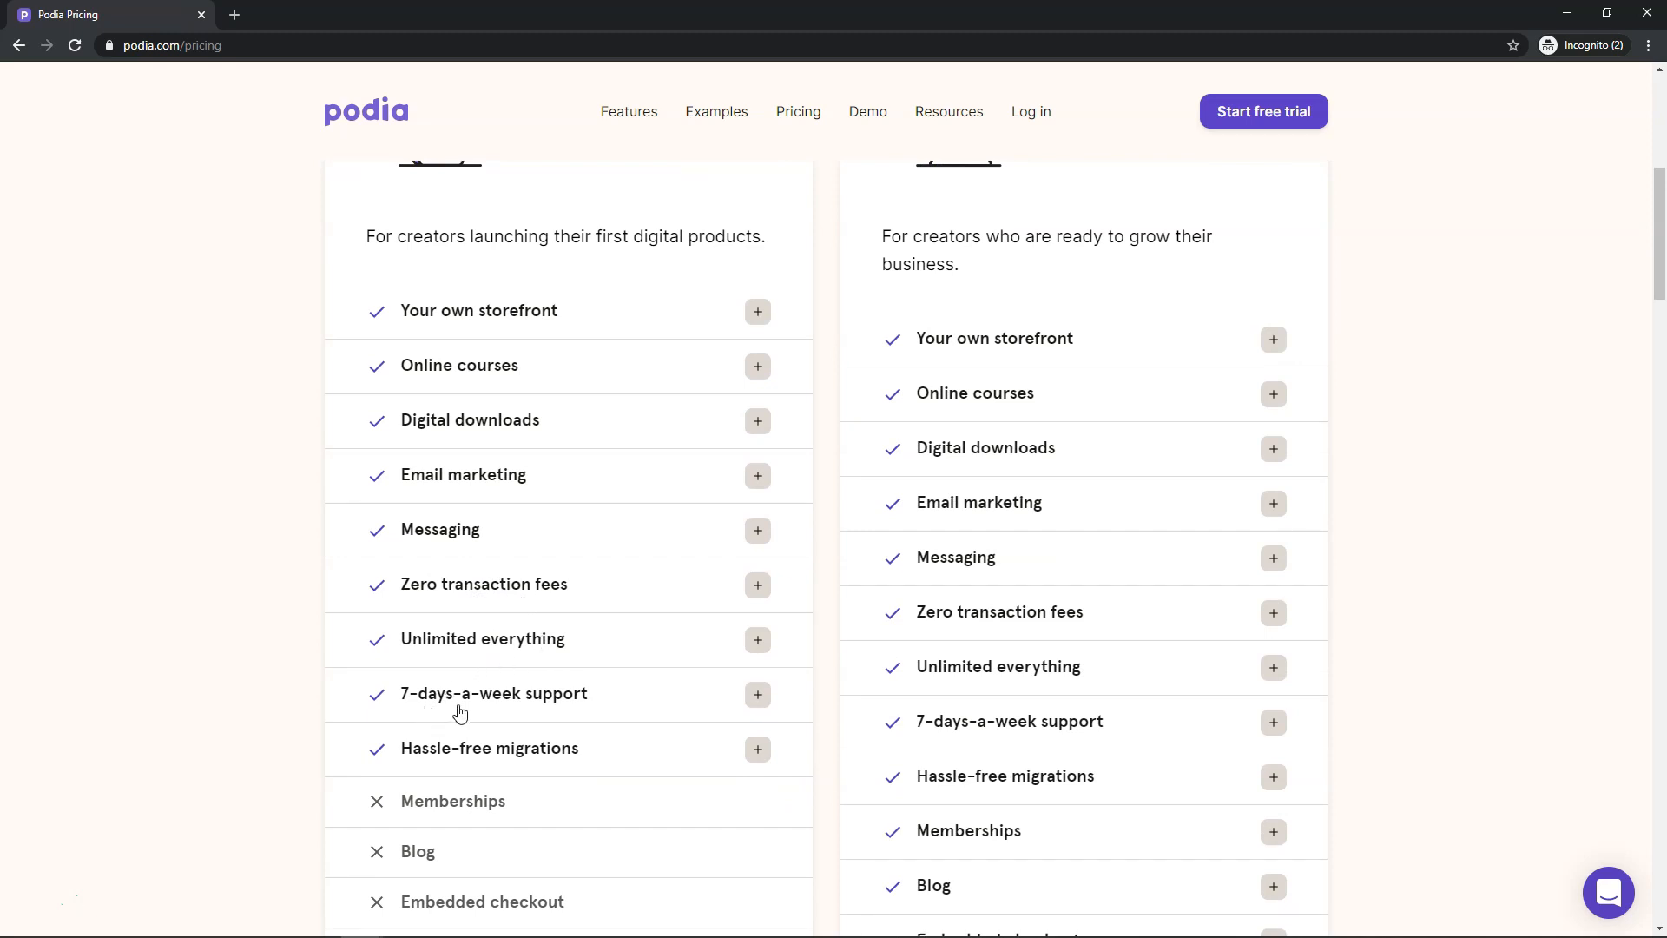
{"action": "mouse_move", "coordinate": [604, 763]}
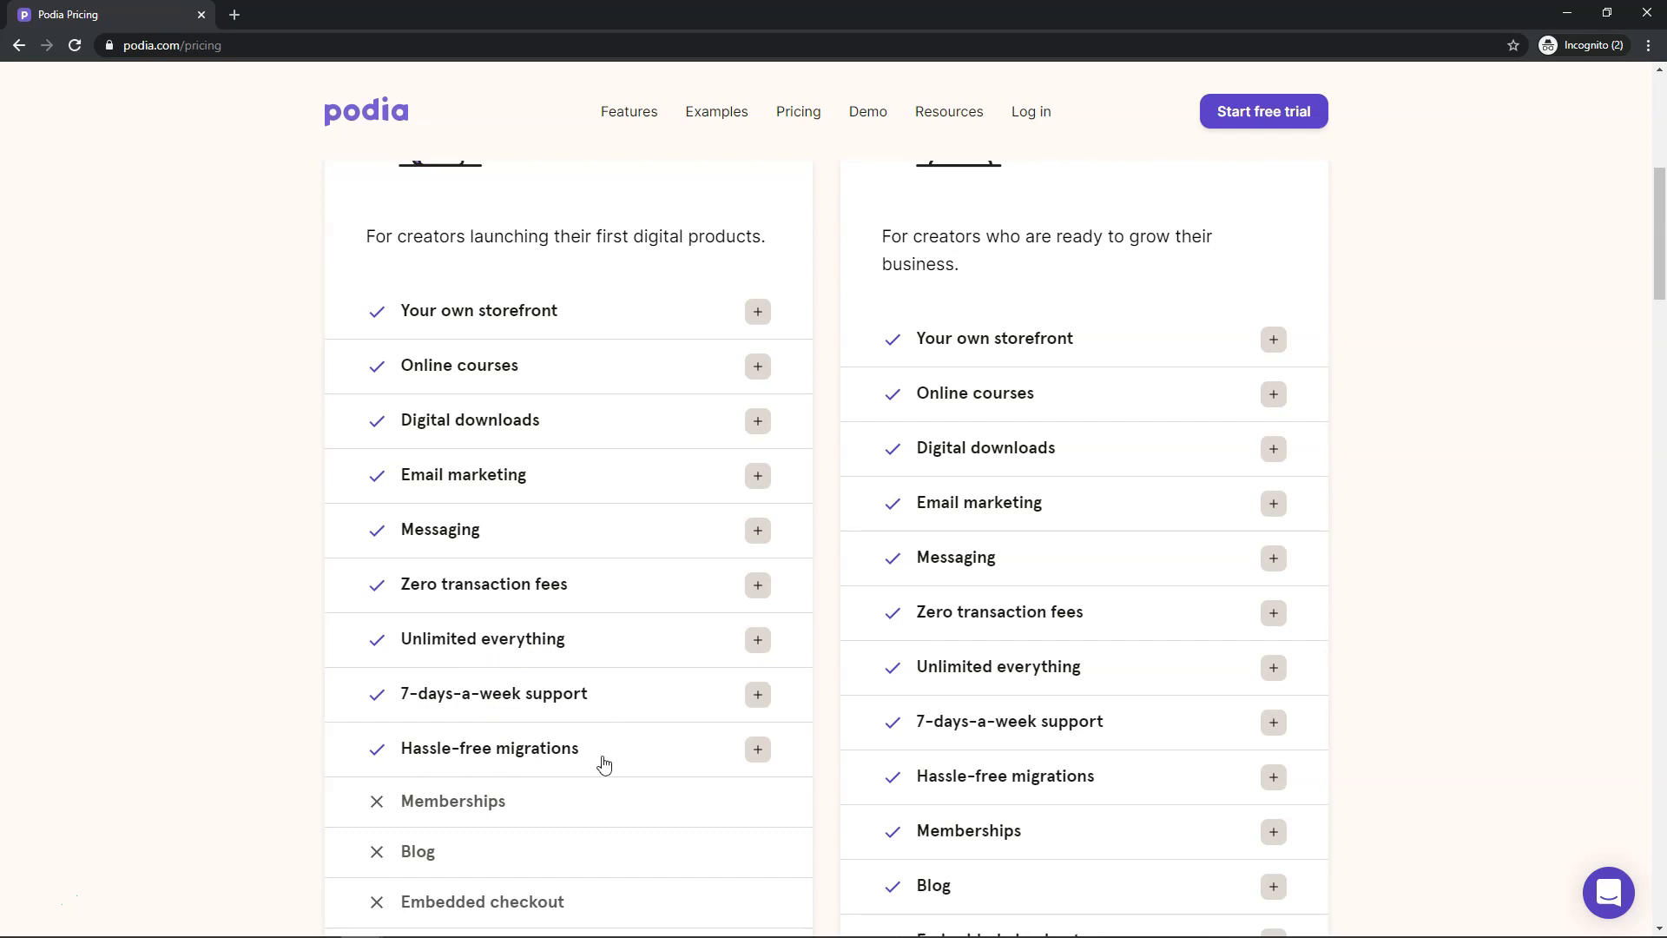
{"action": "scroll", "scroll_direction": "down", "scroll_amount": 3}
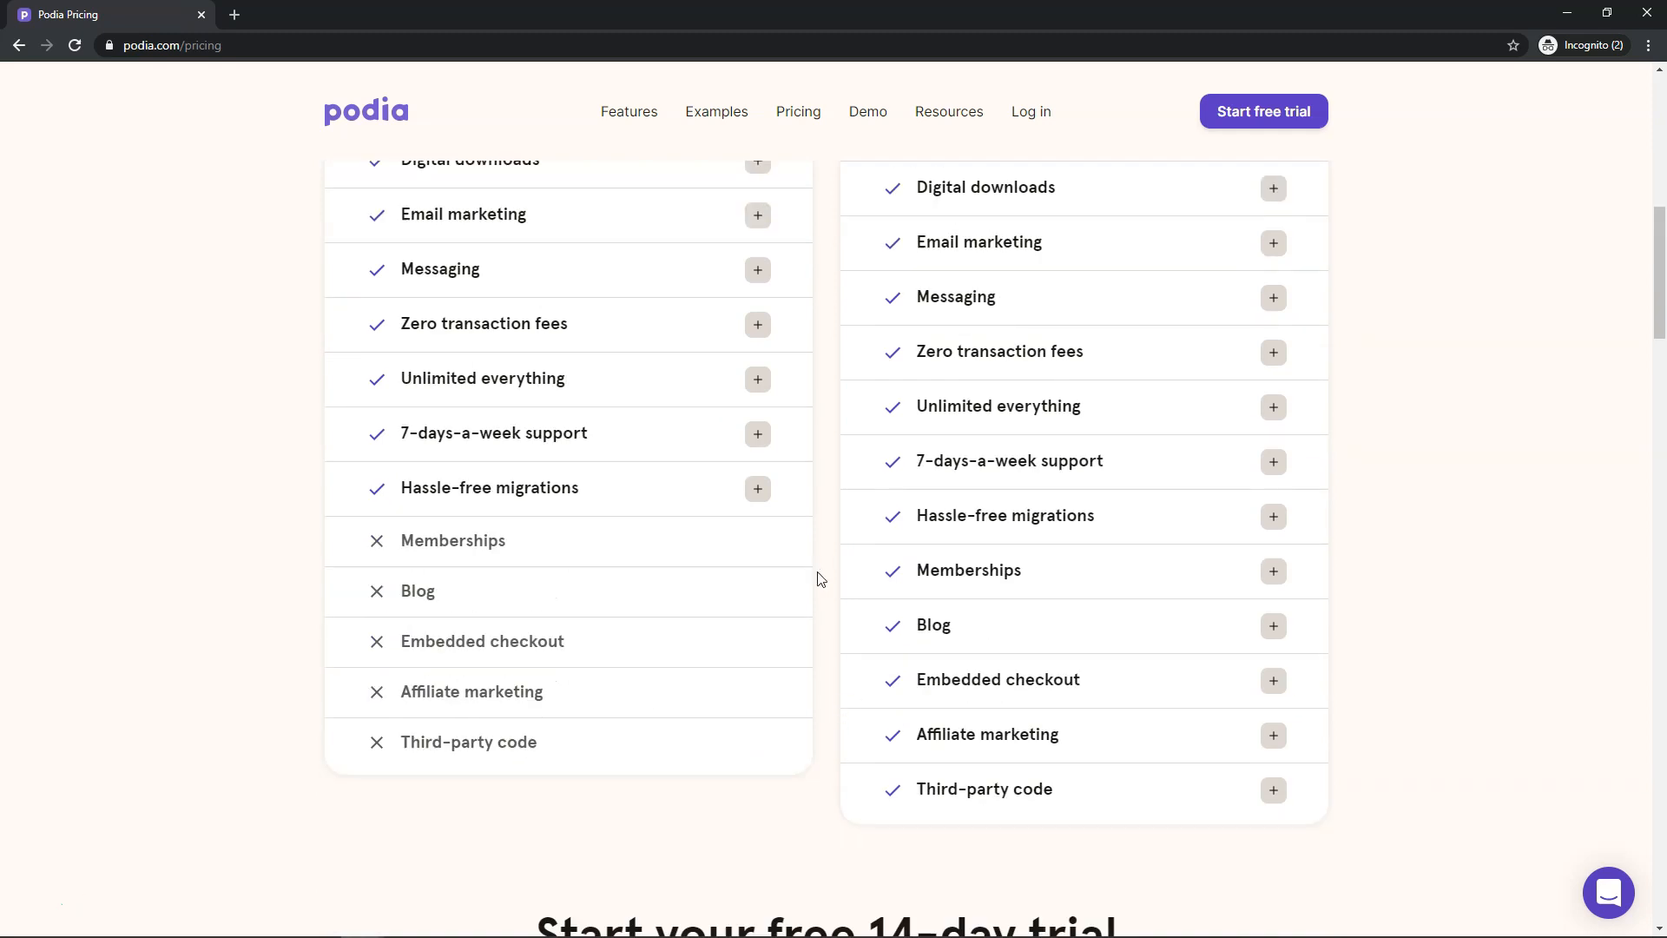
{"action": "mouse_move", "coordinate": [985, 592]}
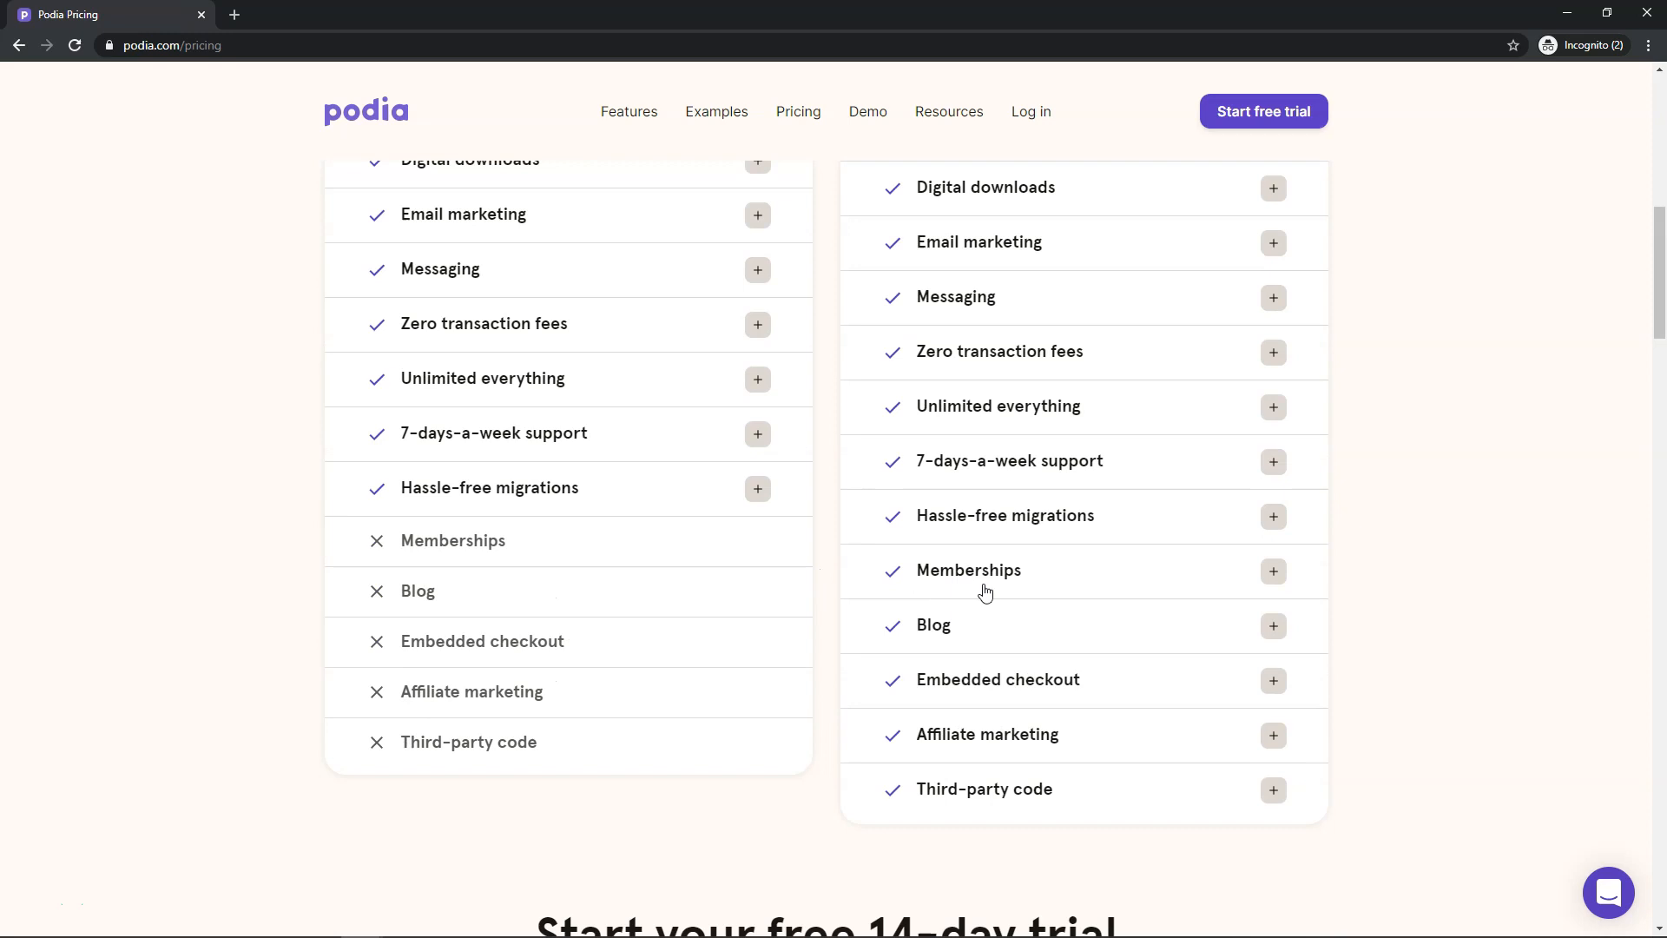
{"action": "mouse_move", "coordinate": [942, 744]}
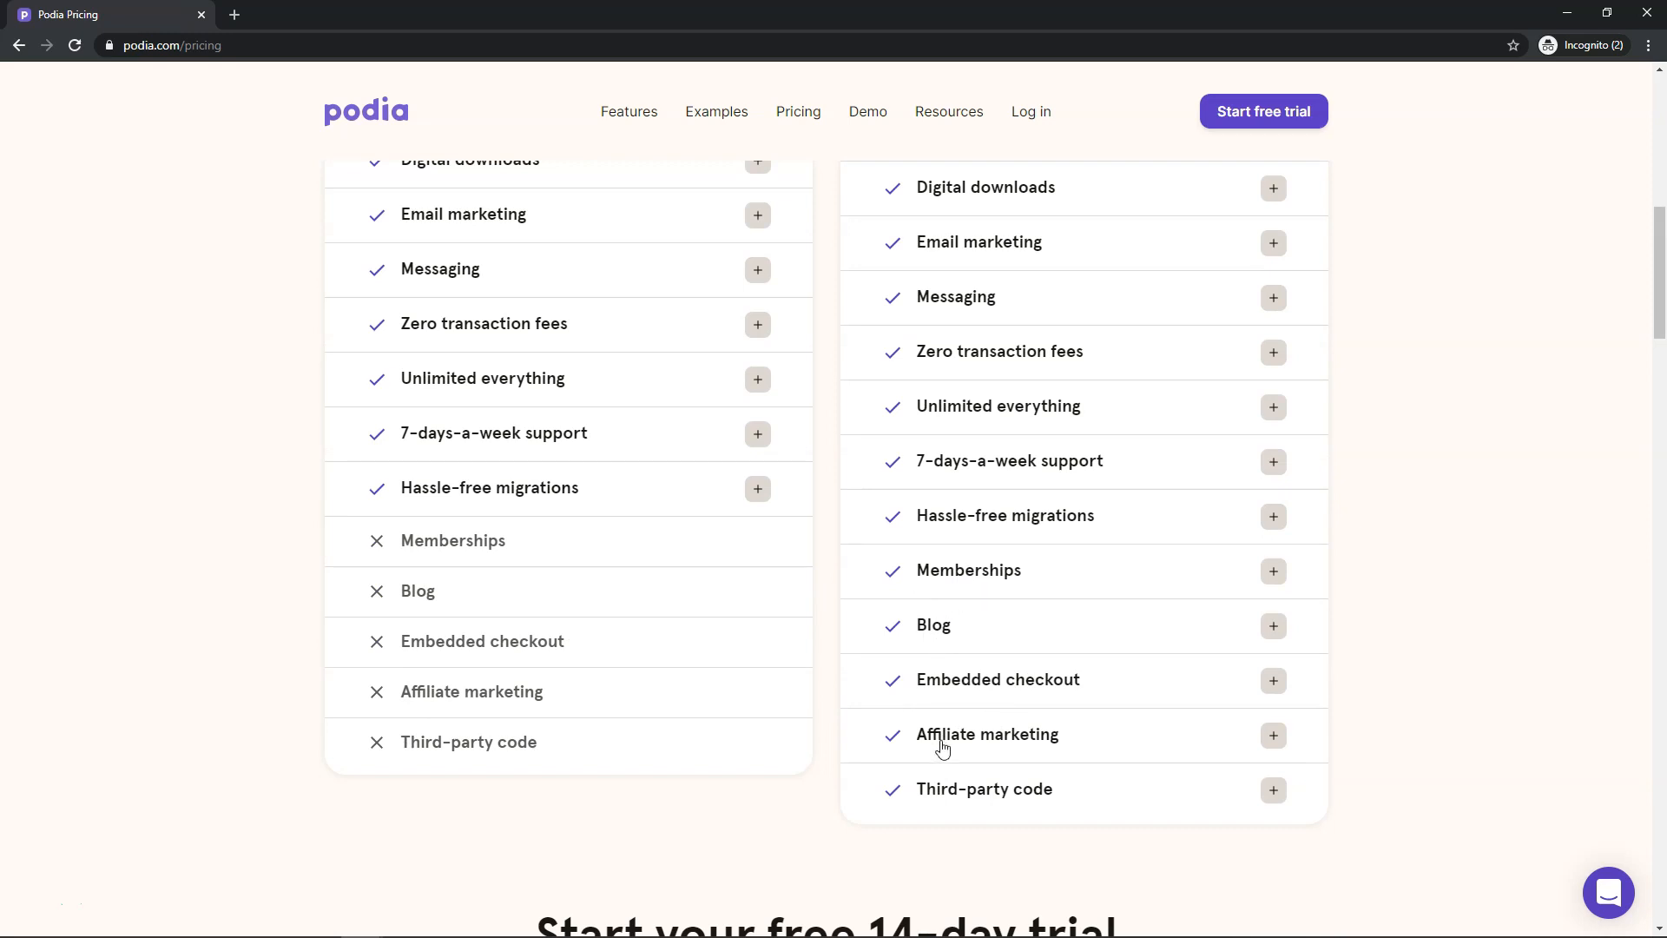
Scroll past the plan cards to the 'Start your free 14-day trial' section
{"action": "scroll", "scroll_direction": "down", "scroll_amount": 3}
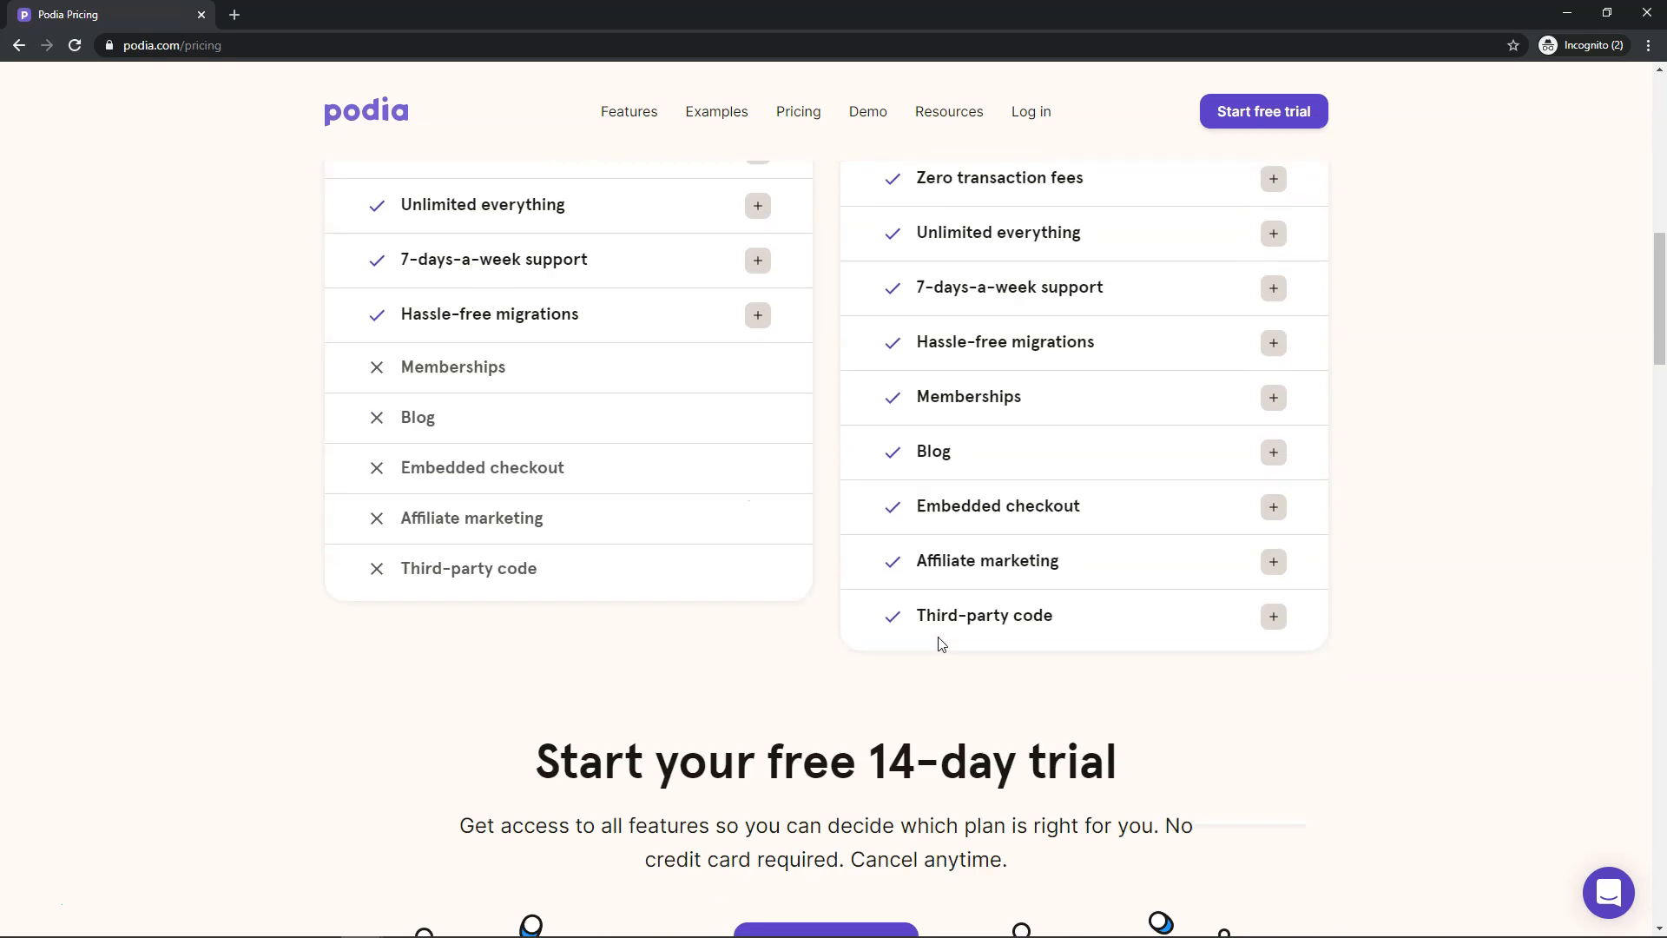
{"action": "scroll", "scroll_direction": "down", "scroll_amount": 3}
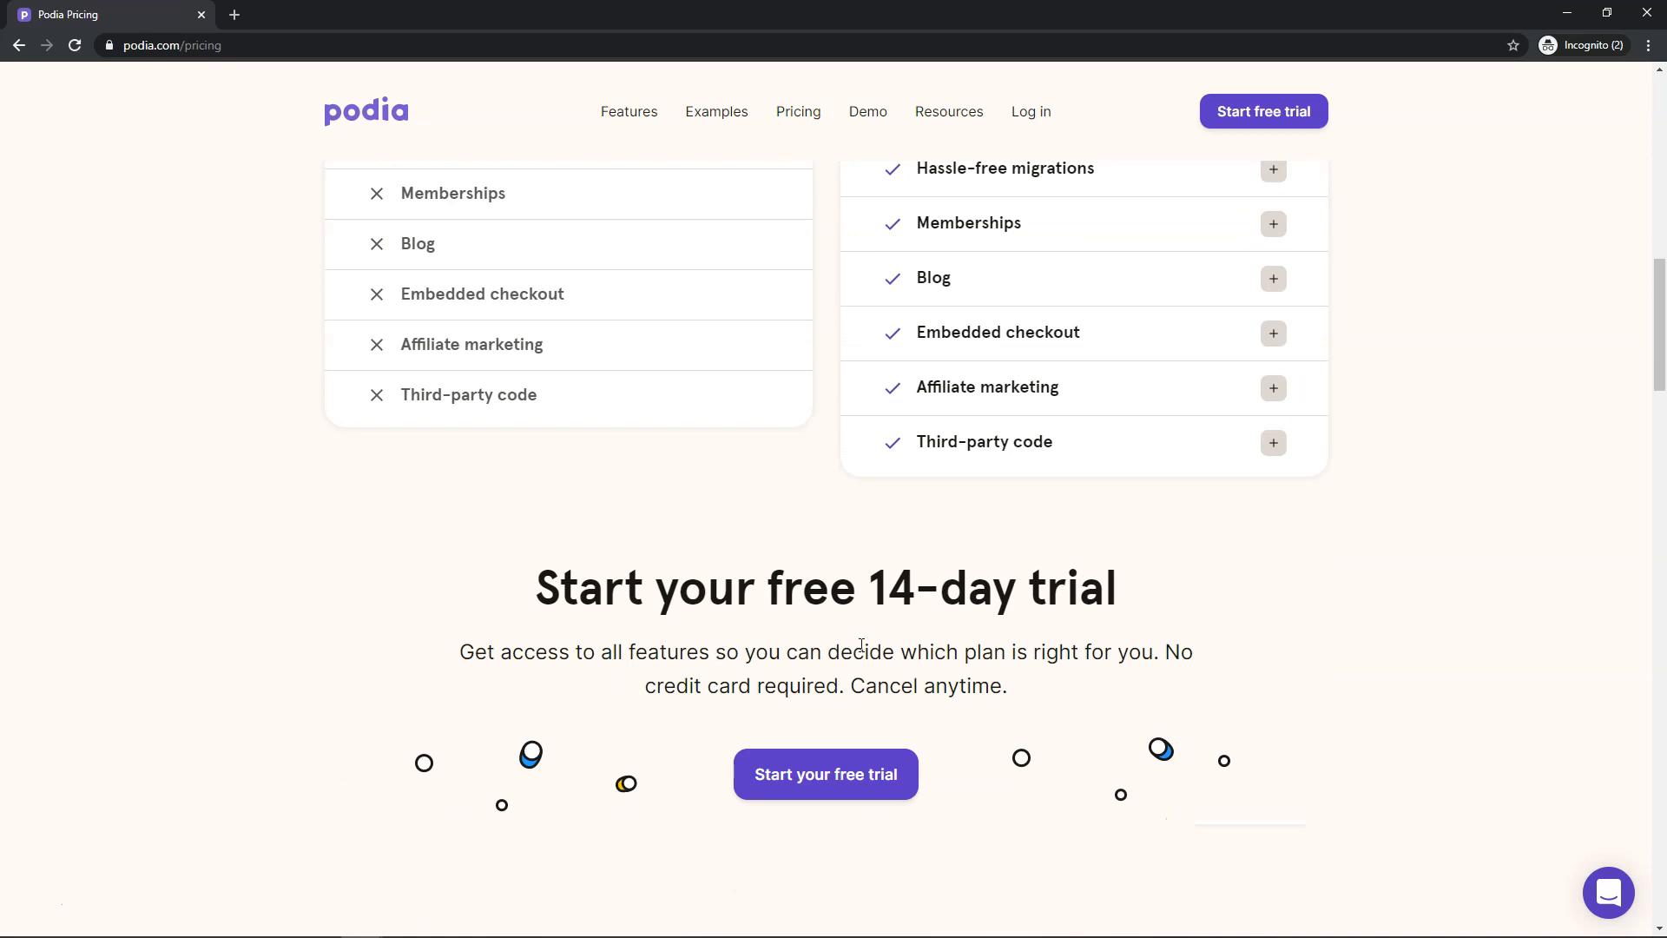
{"action": "mouse_move", "coordinate": [1137, 653]}
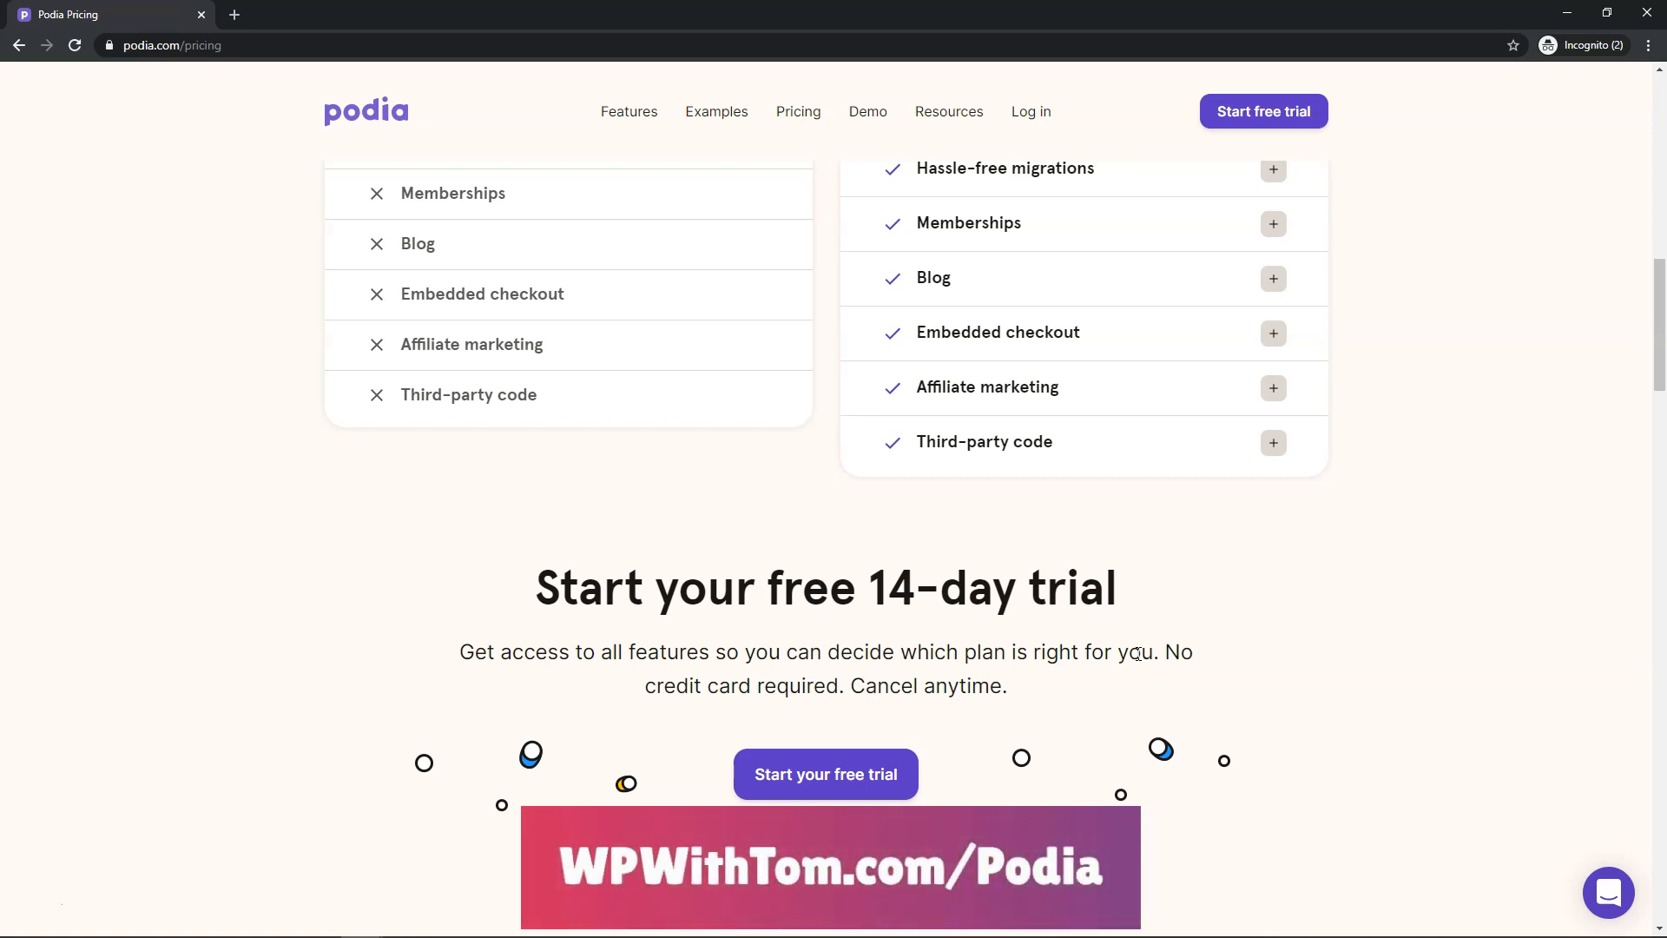
Return to the Mover $39/mo and Shaker $79/mo plan card headers
{"action": "scroll", "scroll_direction": "up", "scroll_amount": 3}
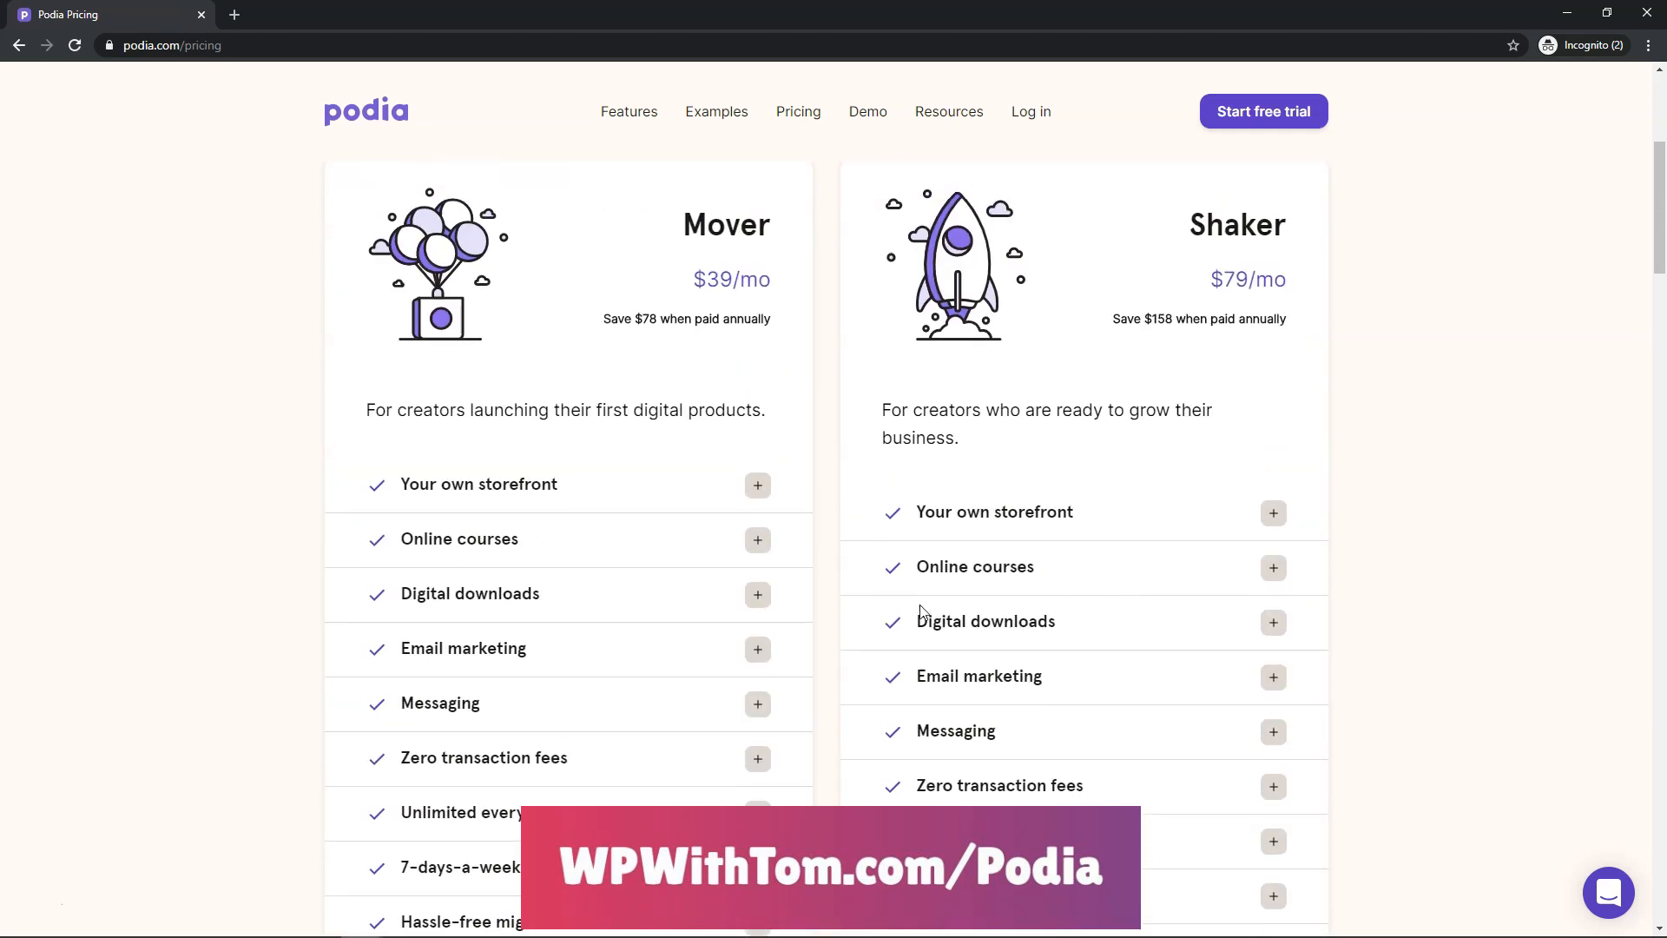
{"action": "mouse_move", "coordinate": [849, 608]}
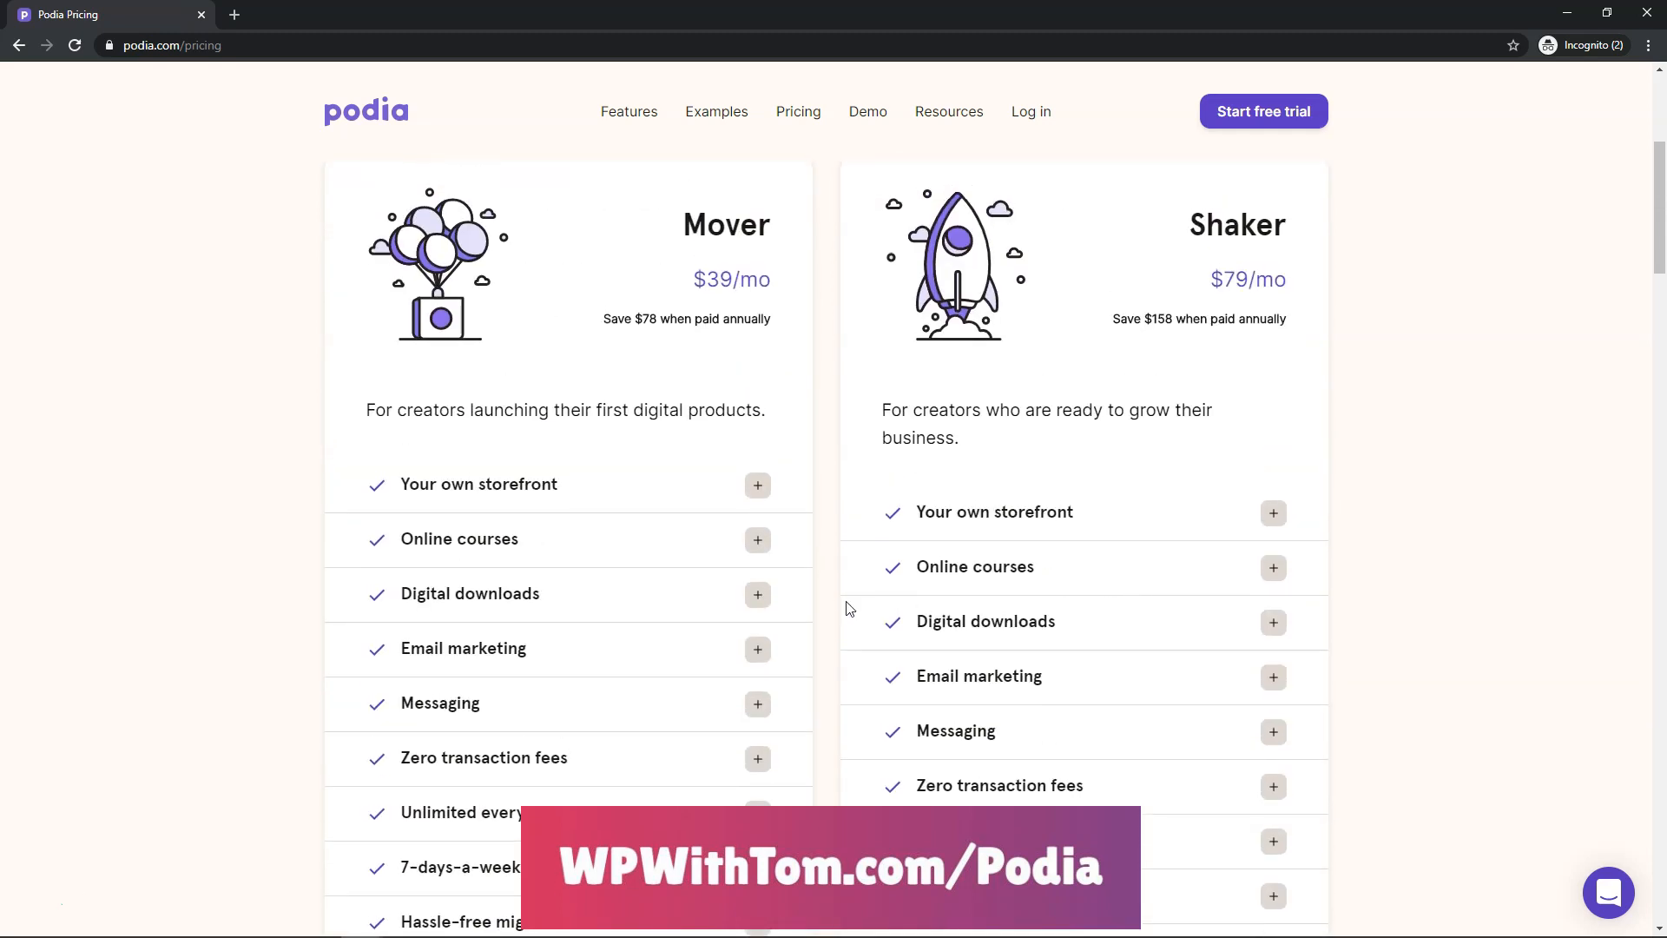
{"action": "mouse_move", "coordinate": [834, 605]}
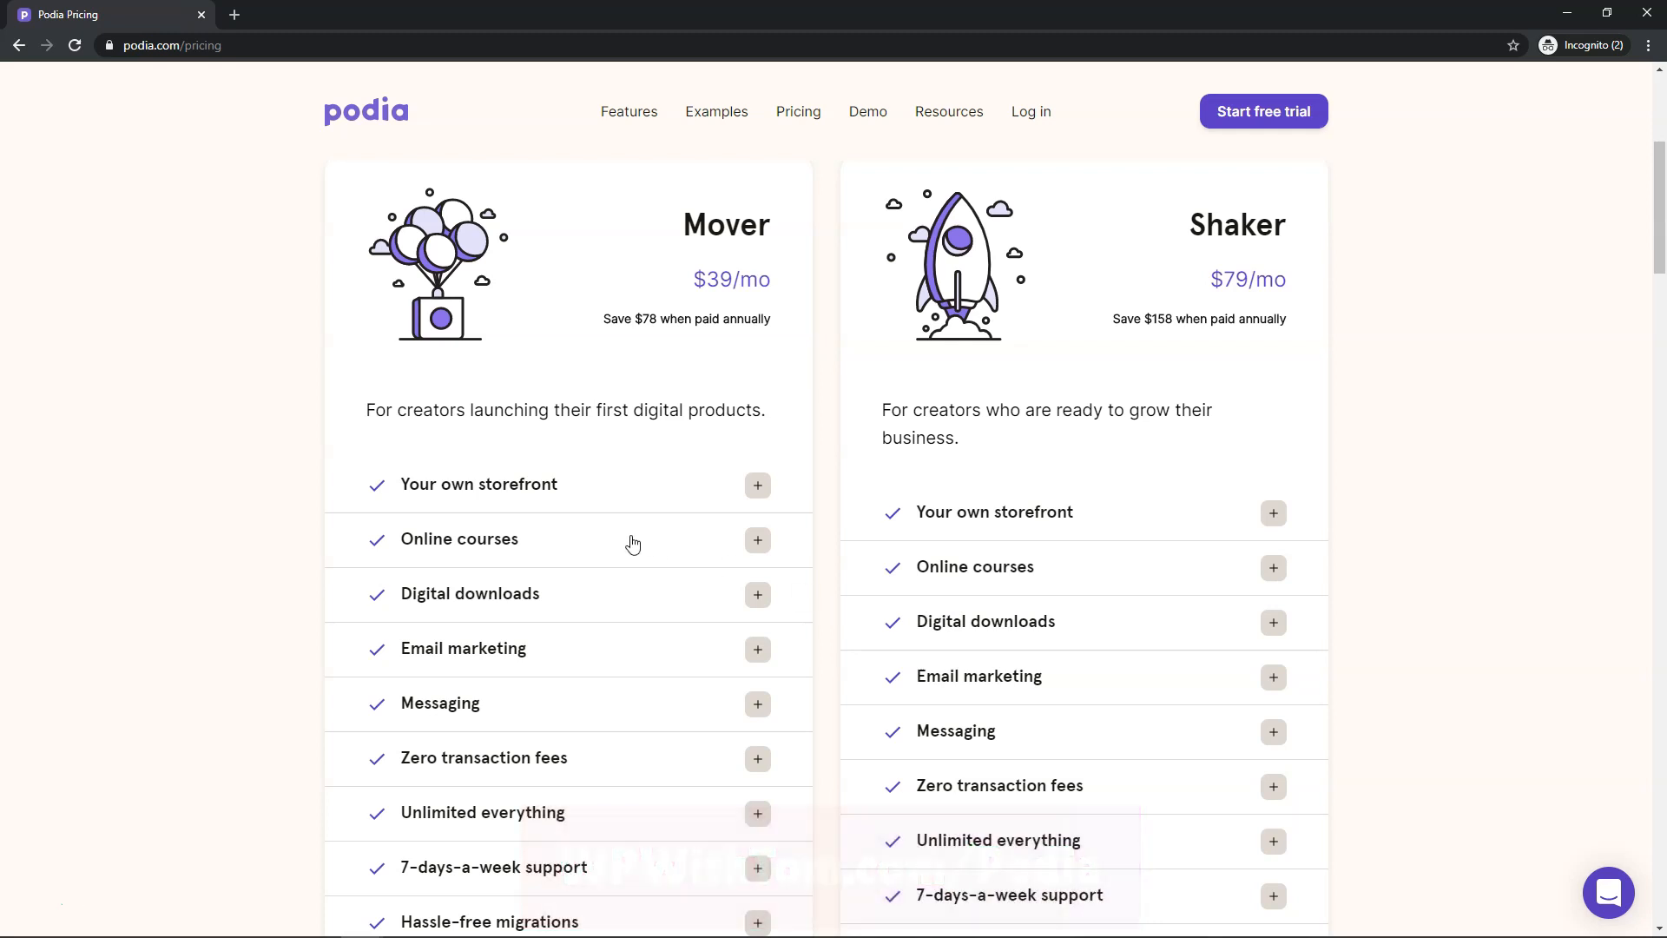
{"action": "mouse_move", "coordinate": [490, 619]}
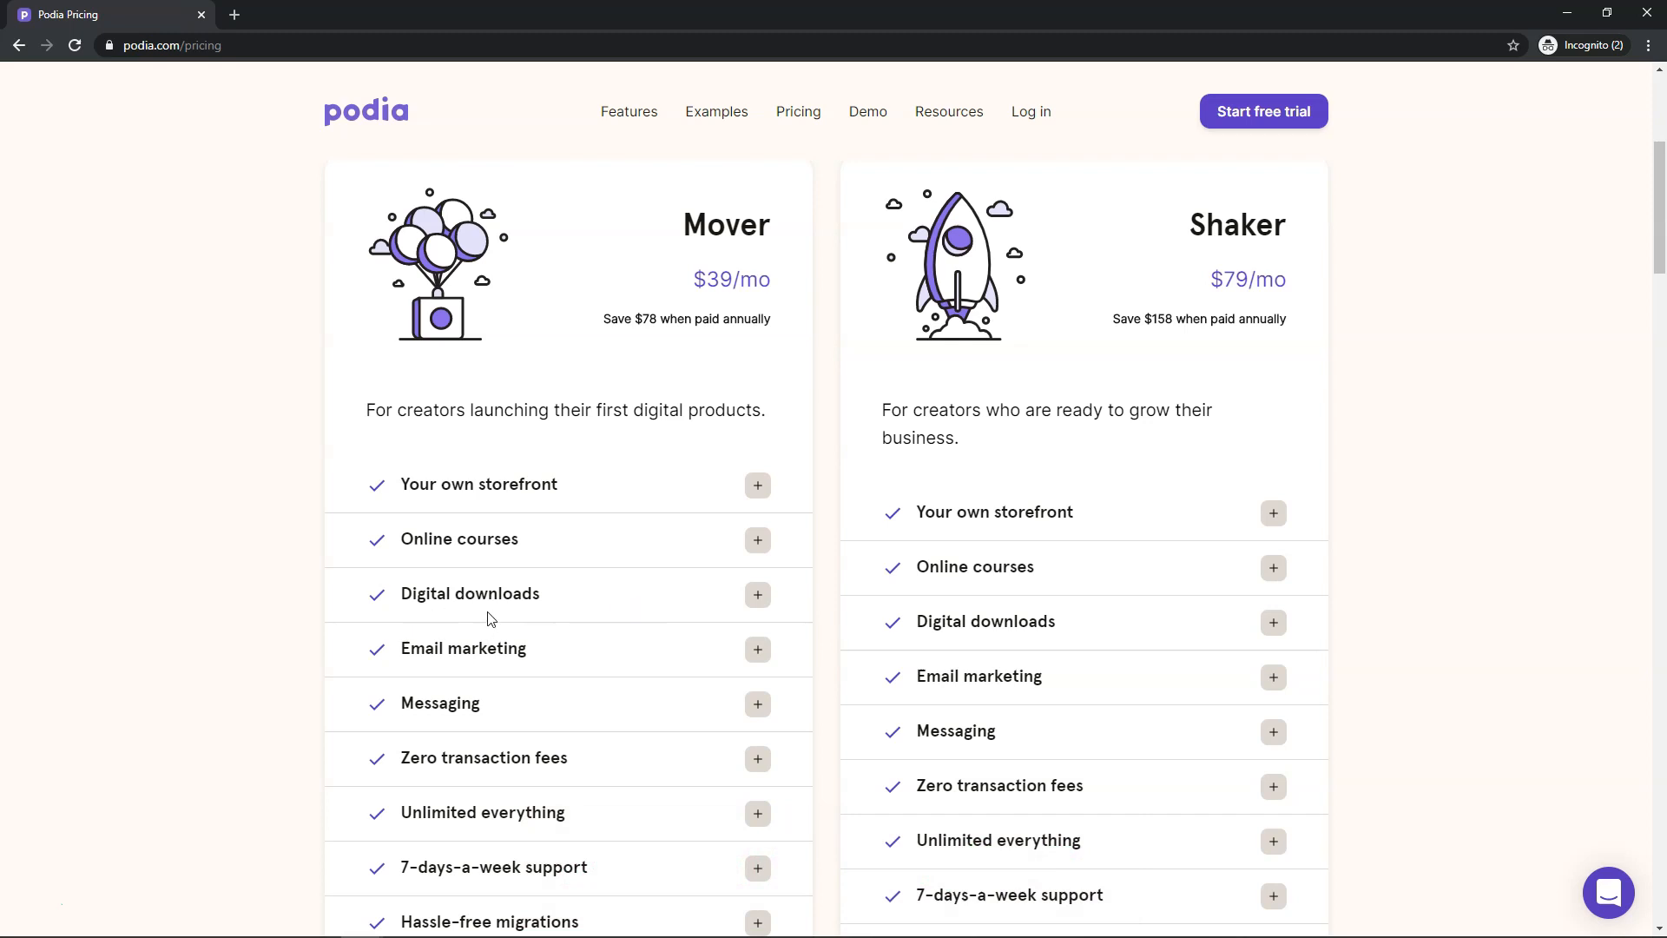
{"action": "mouse_move", "coordinate": [487, 614]}
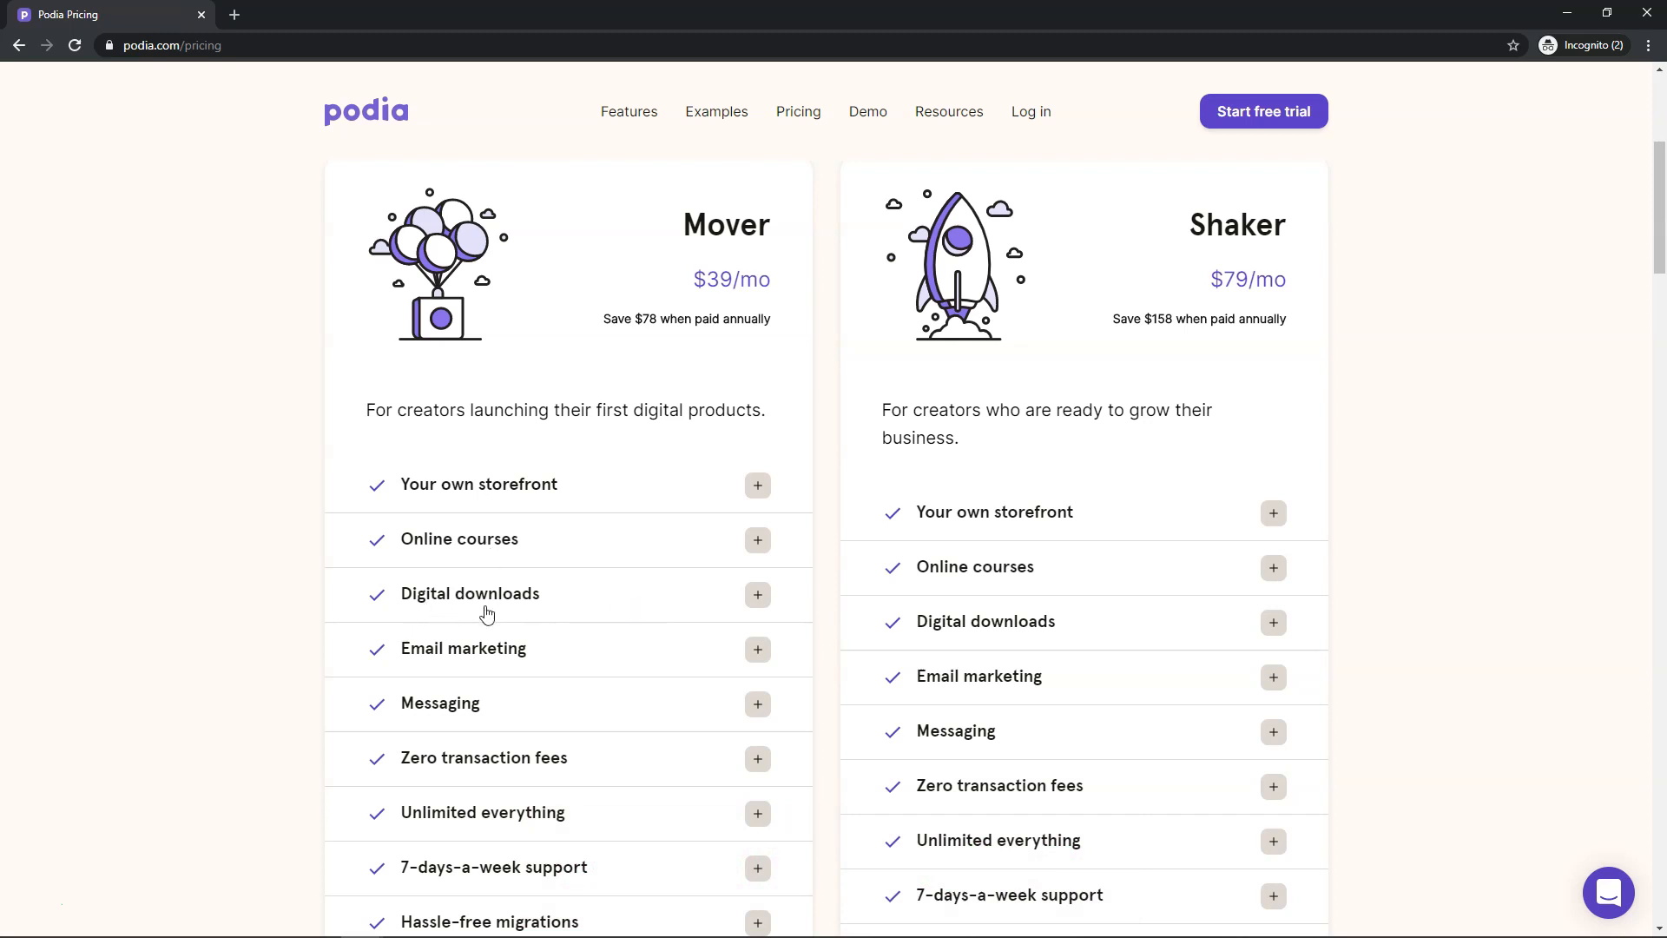